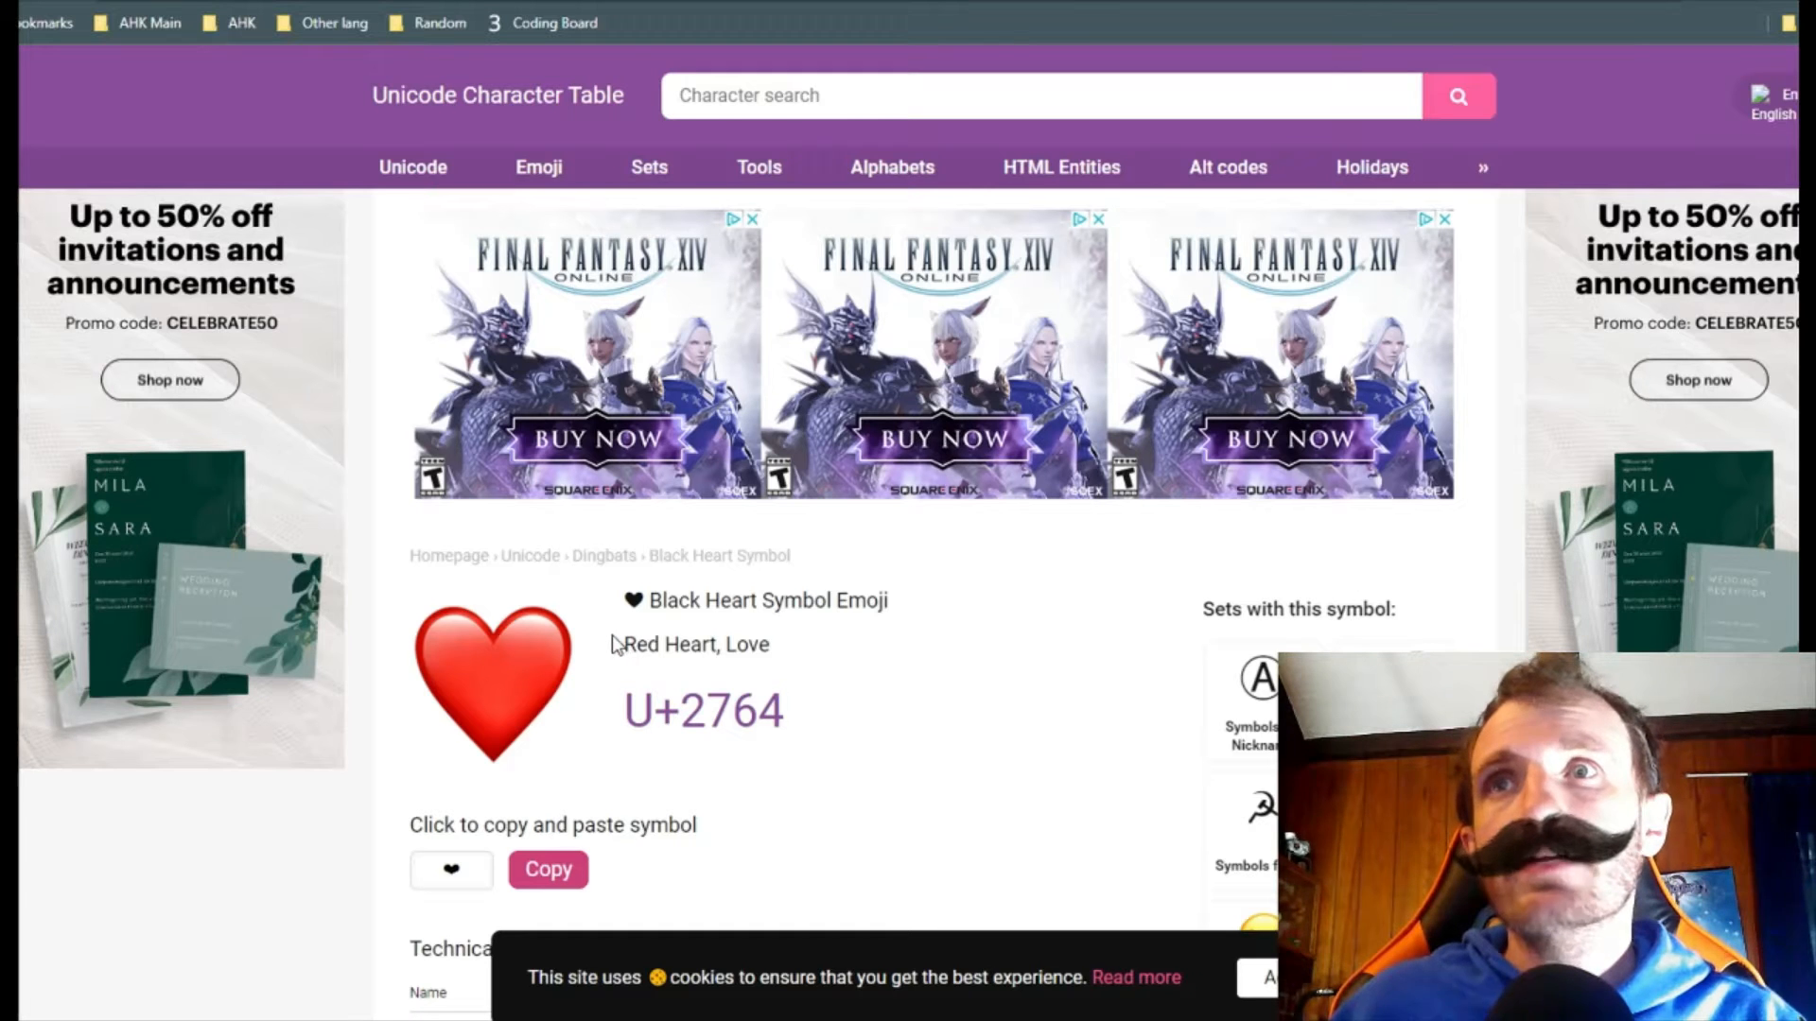
Scroll the Black Heart Symbol page to read the U+2764 code point details
scroll(down, 3)
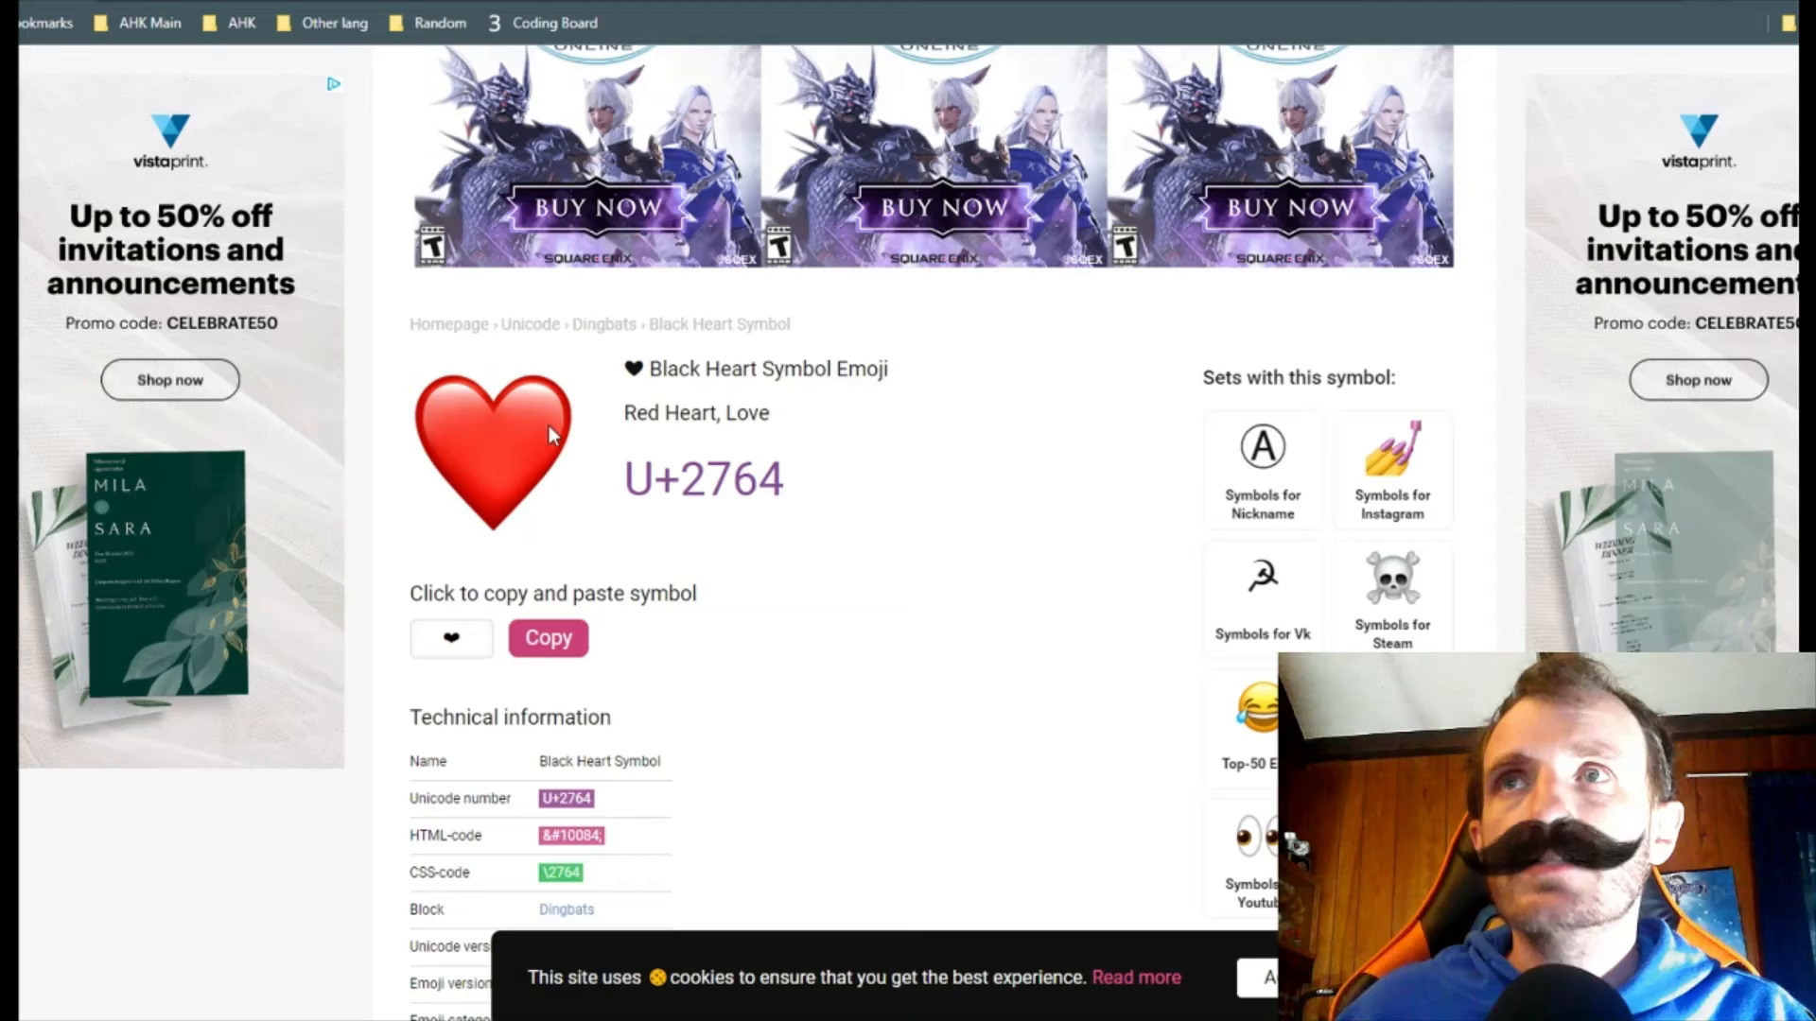
mouse_move(510, 452)
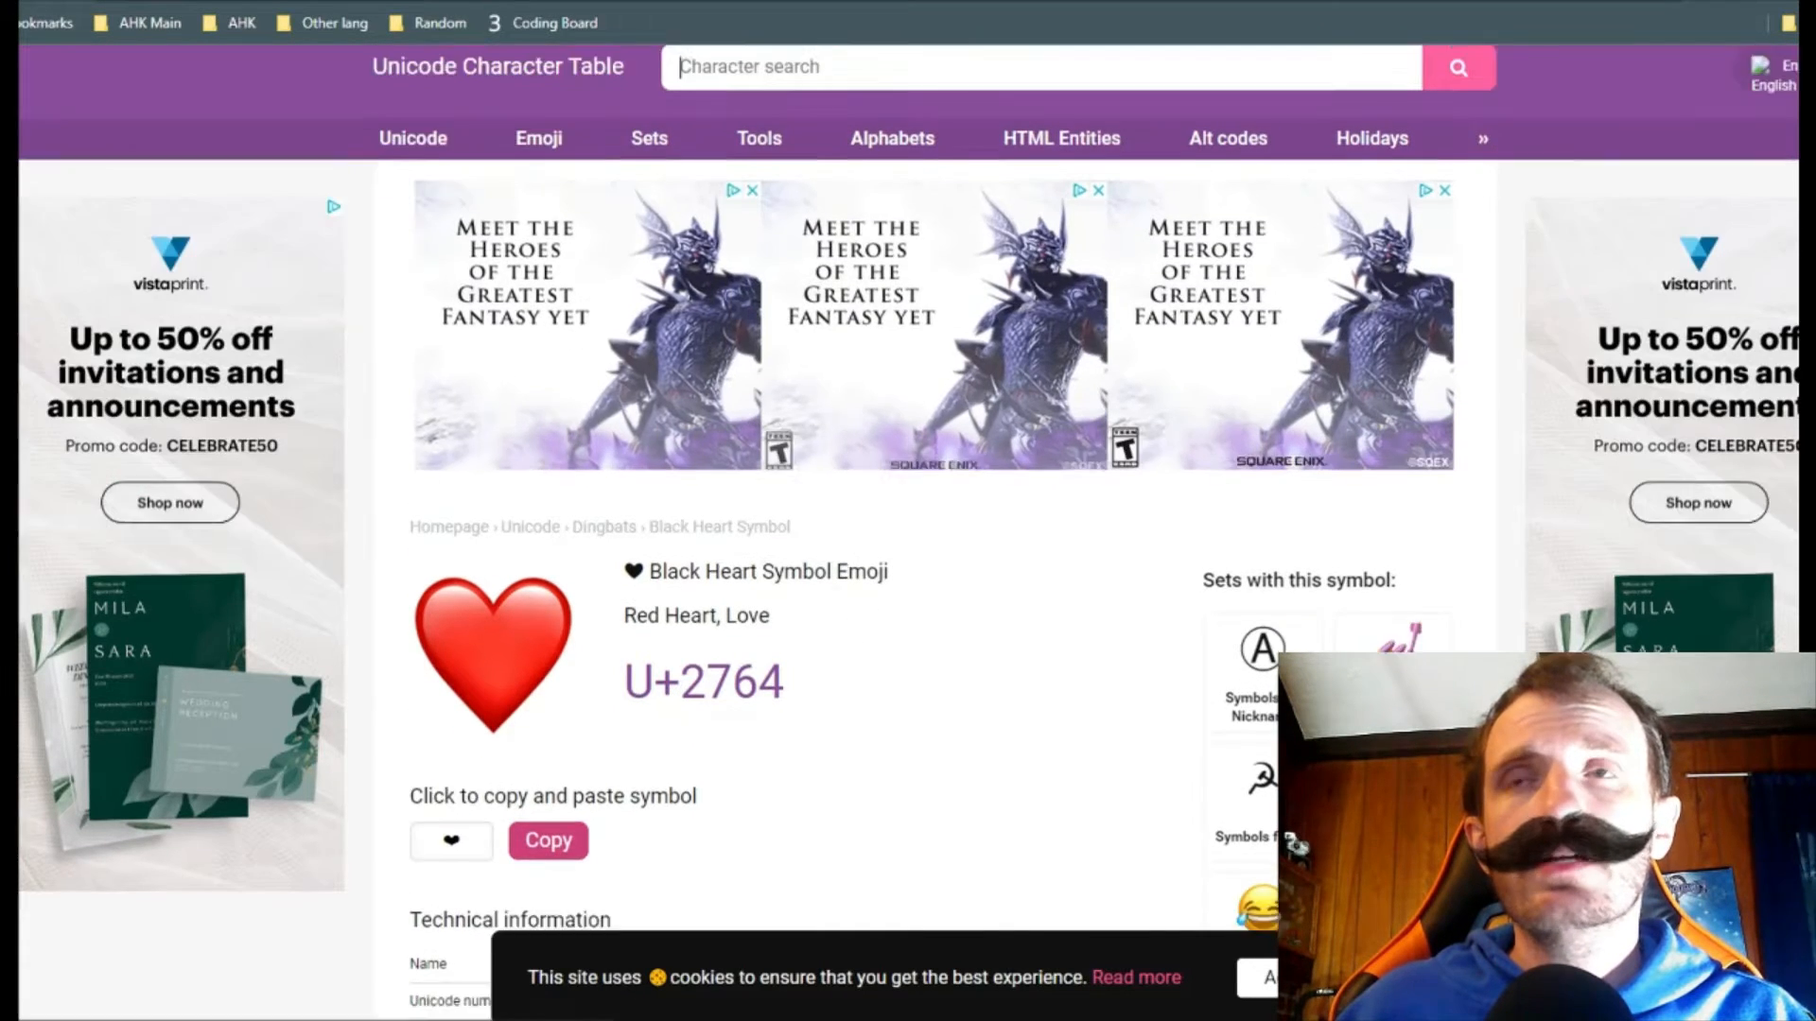
scroll(down, 3)
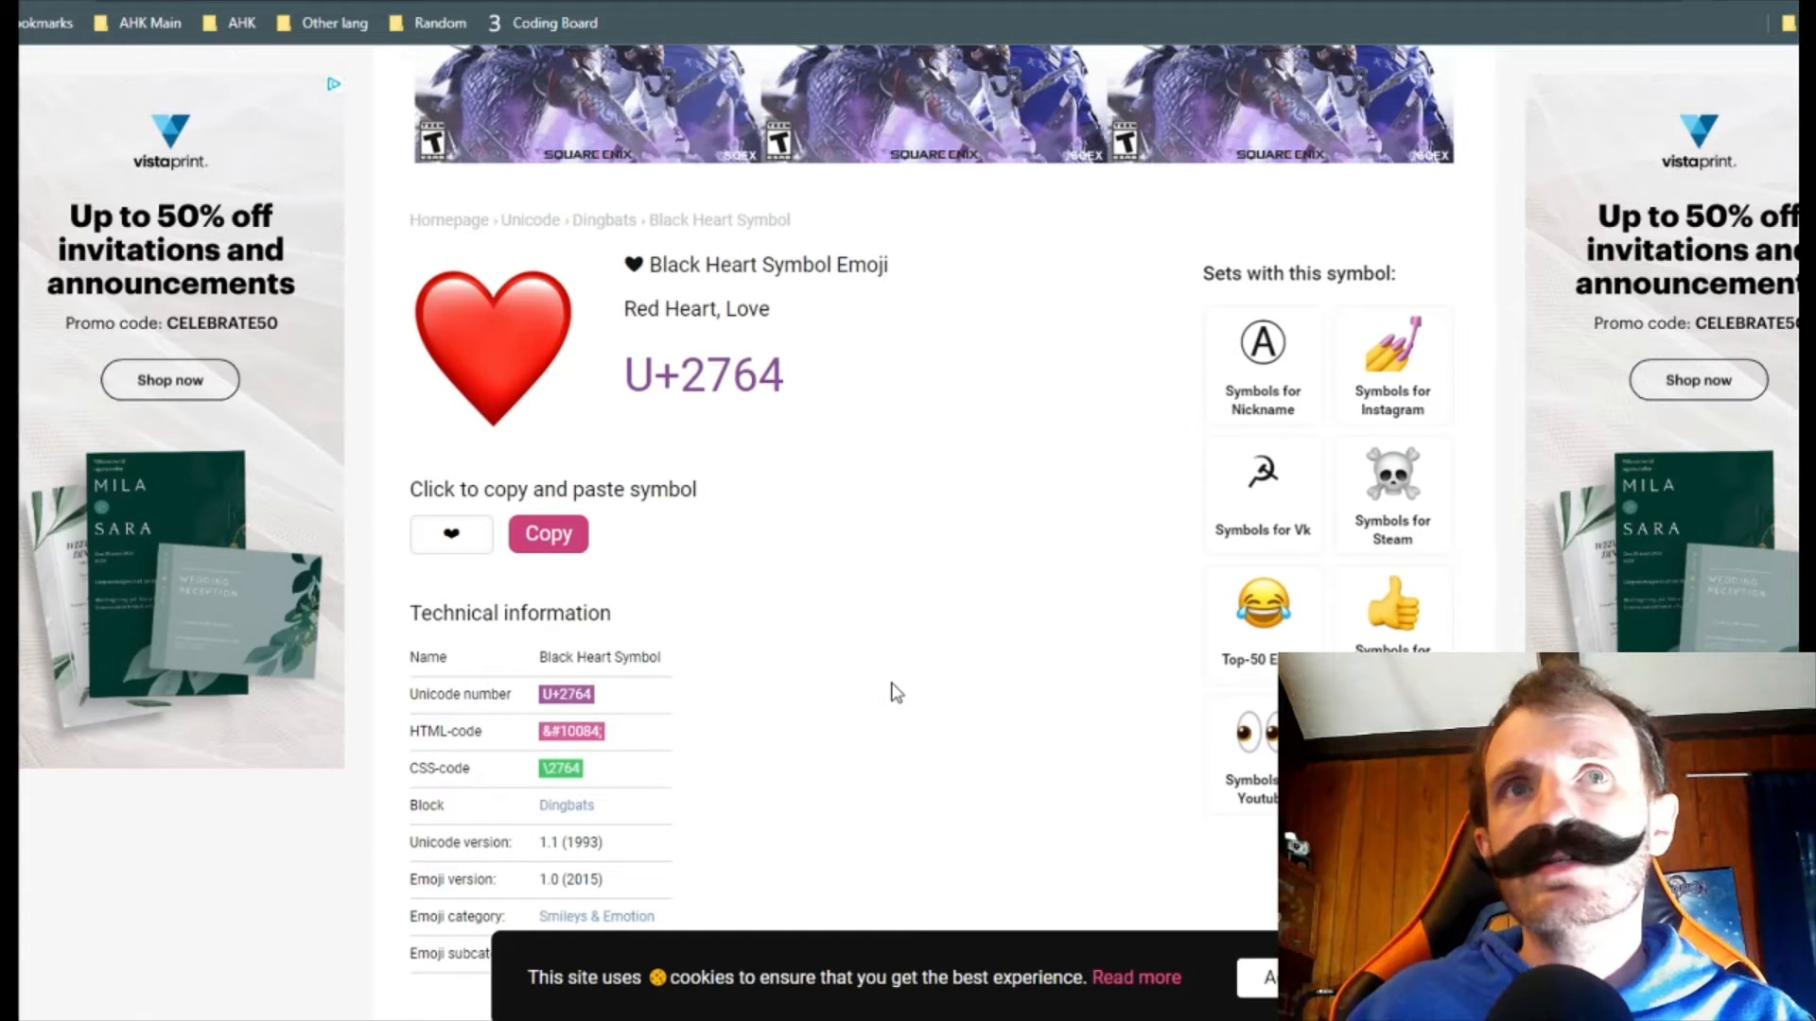
mouse_move(862, 628)
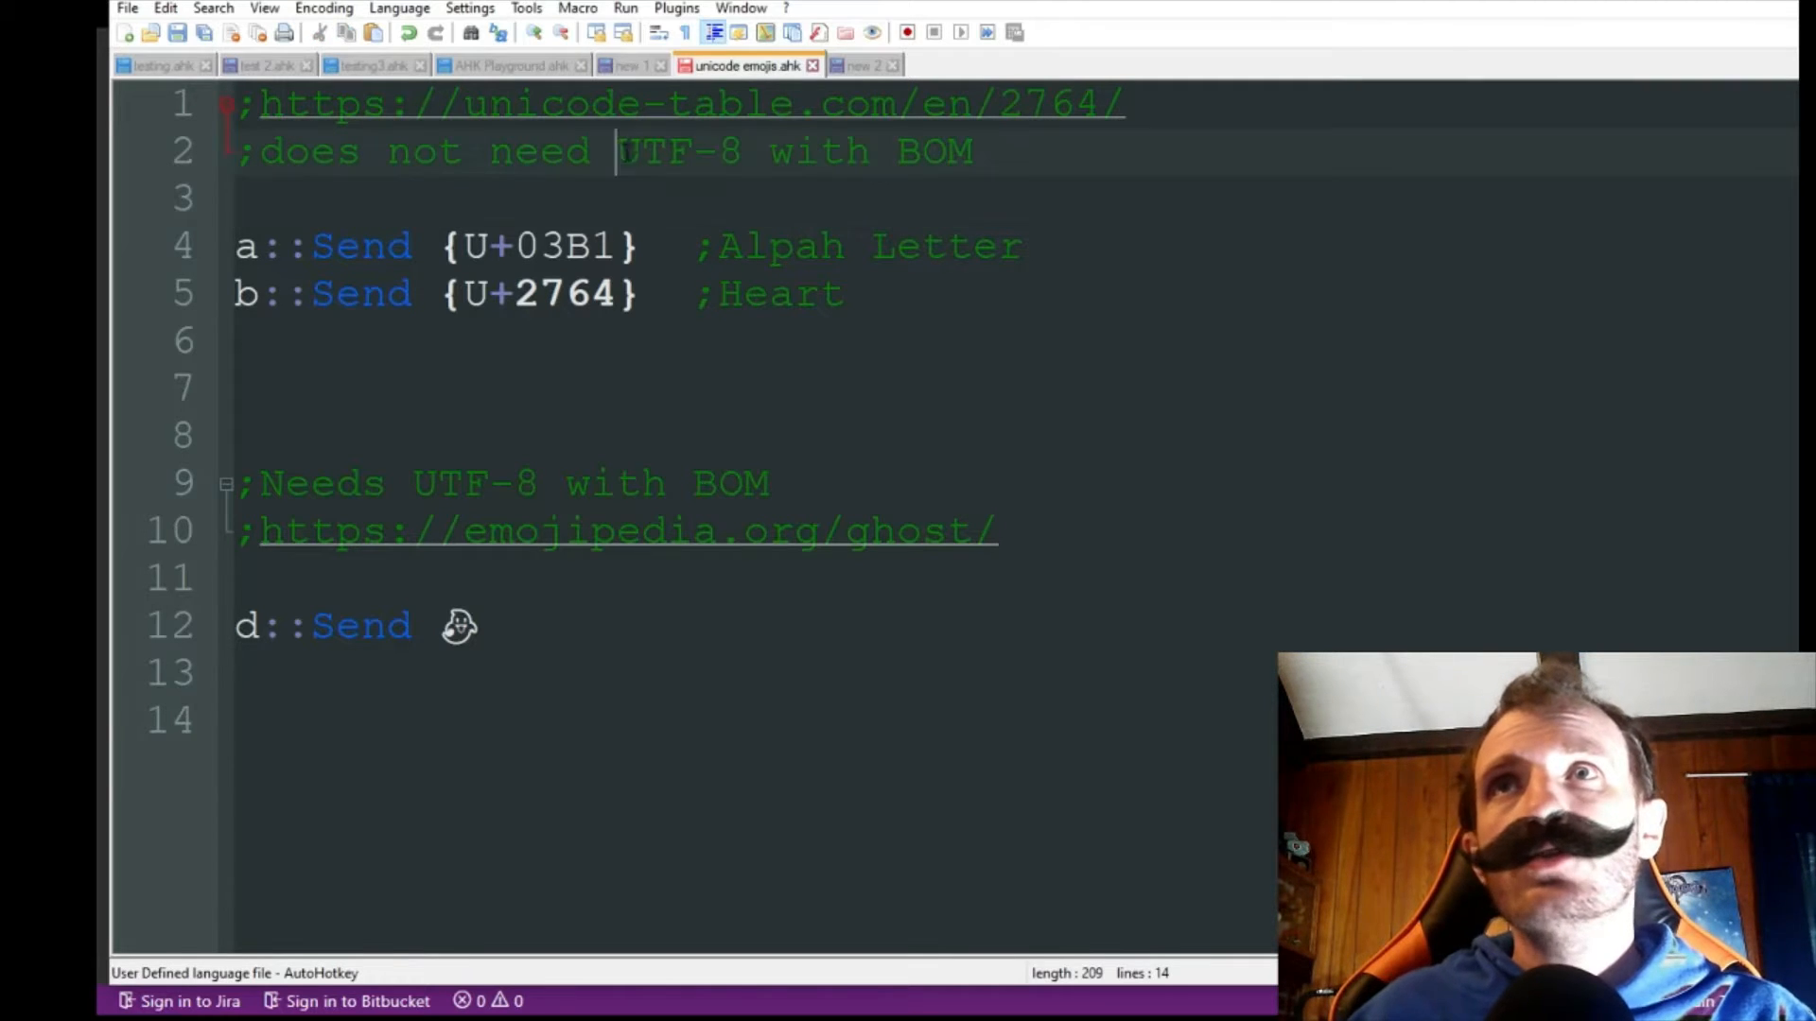
Test the hotkeys in the script, producing an α, and place the cursor on line 7
drag(618, 150, 979, 151)
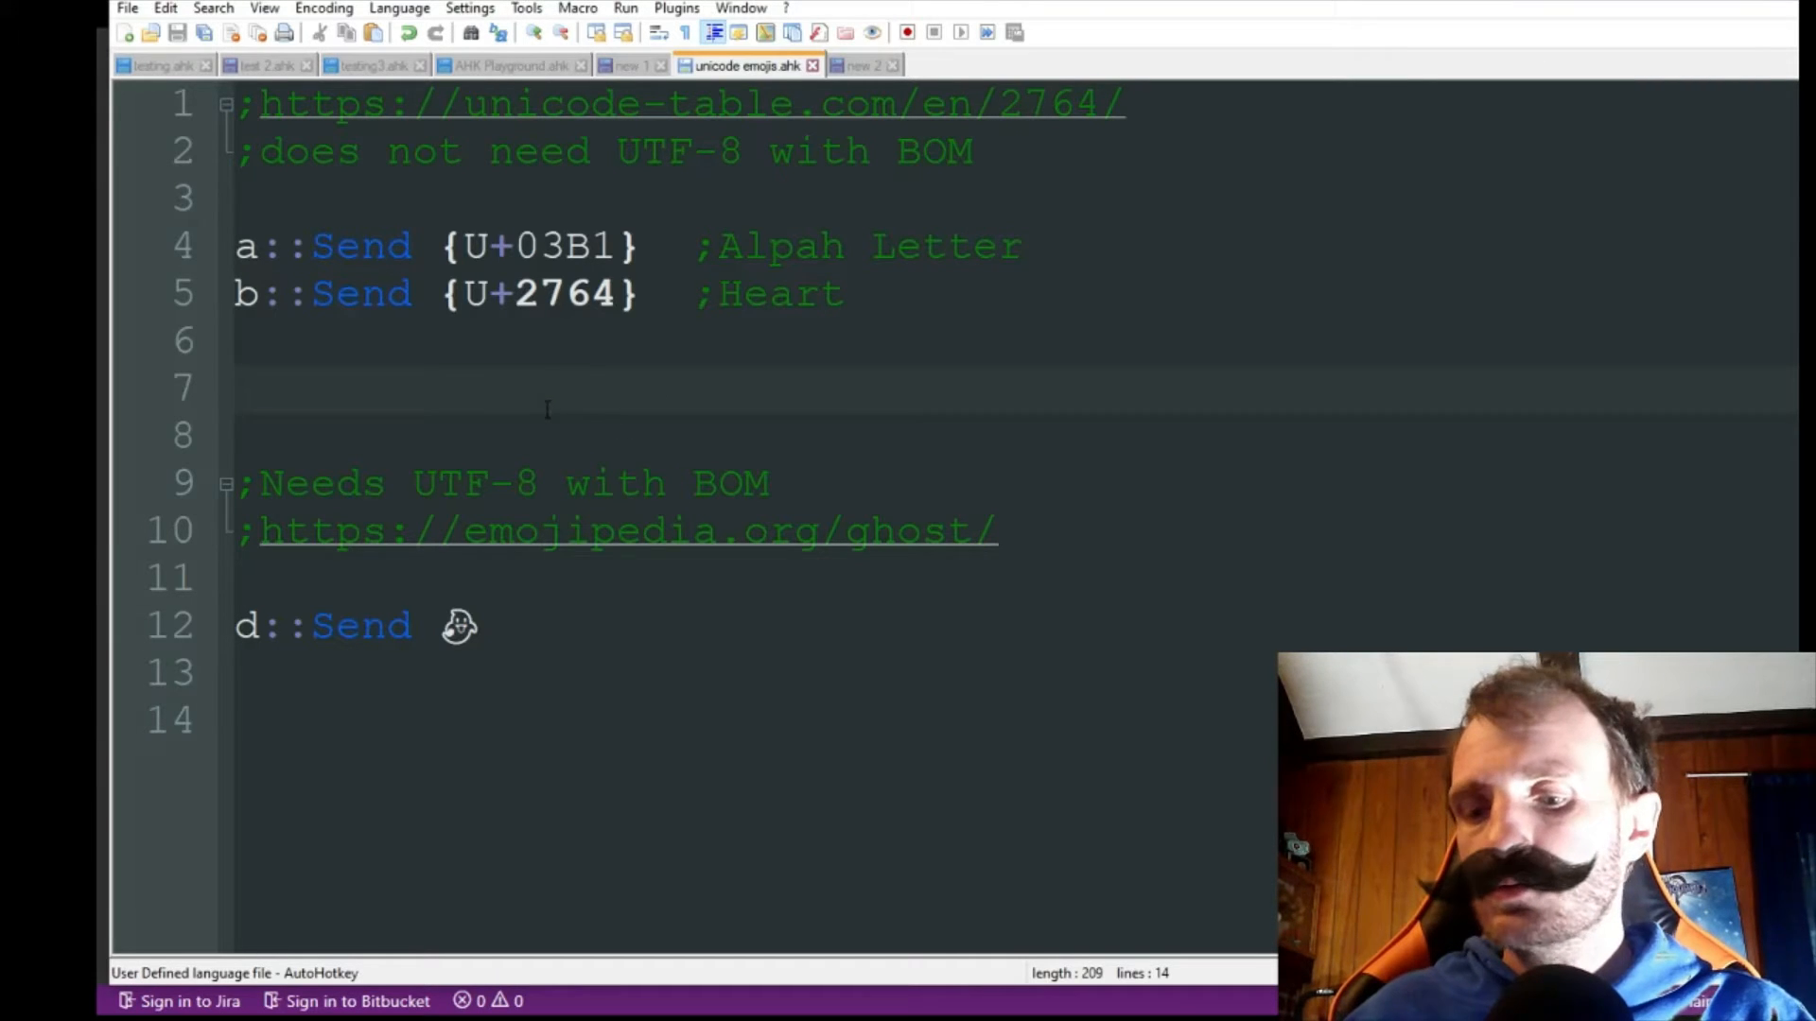
text(α)
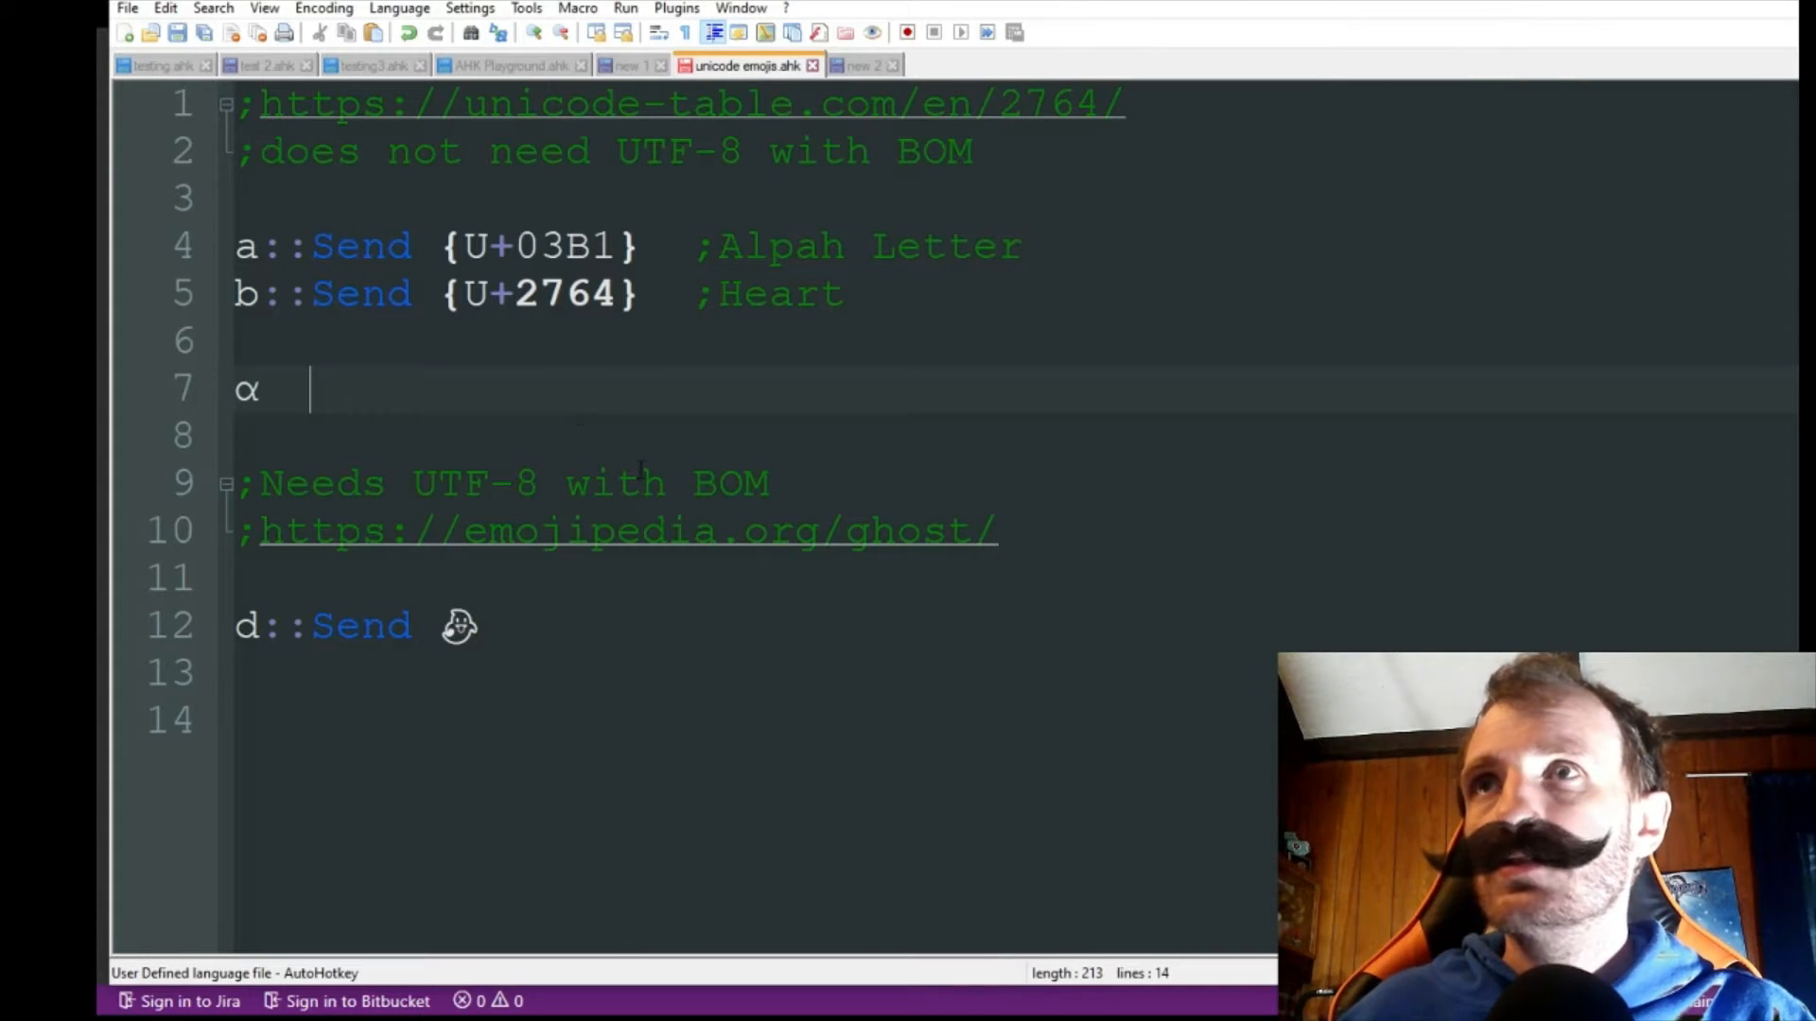
text(s)
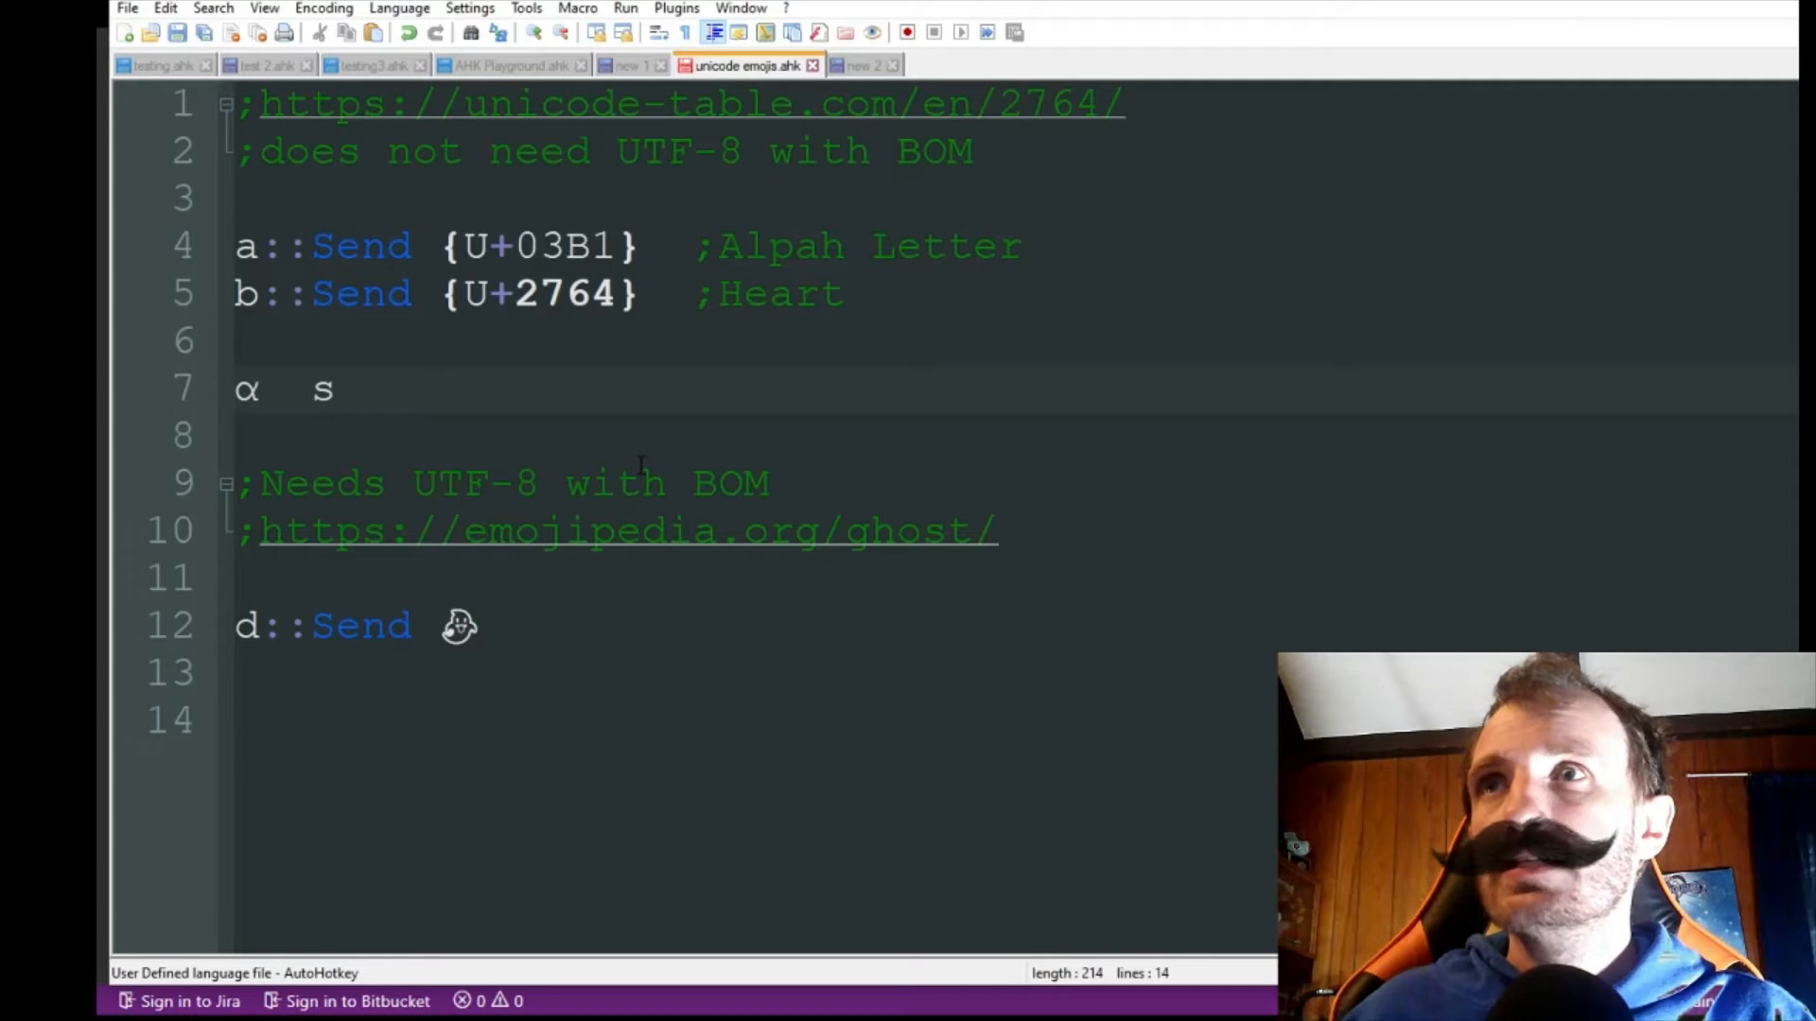
click(336, 391)
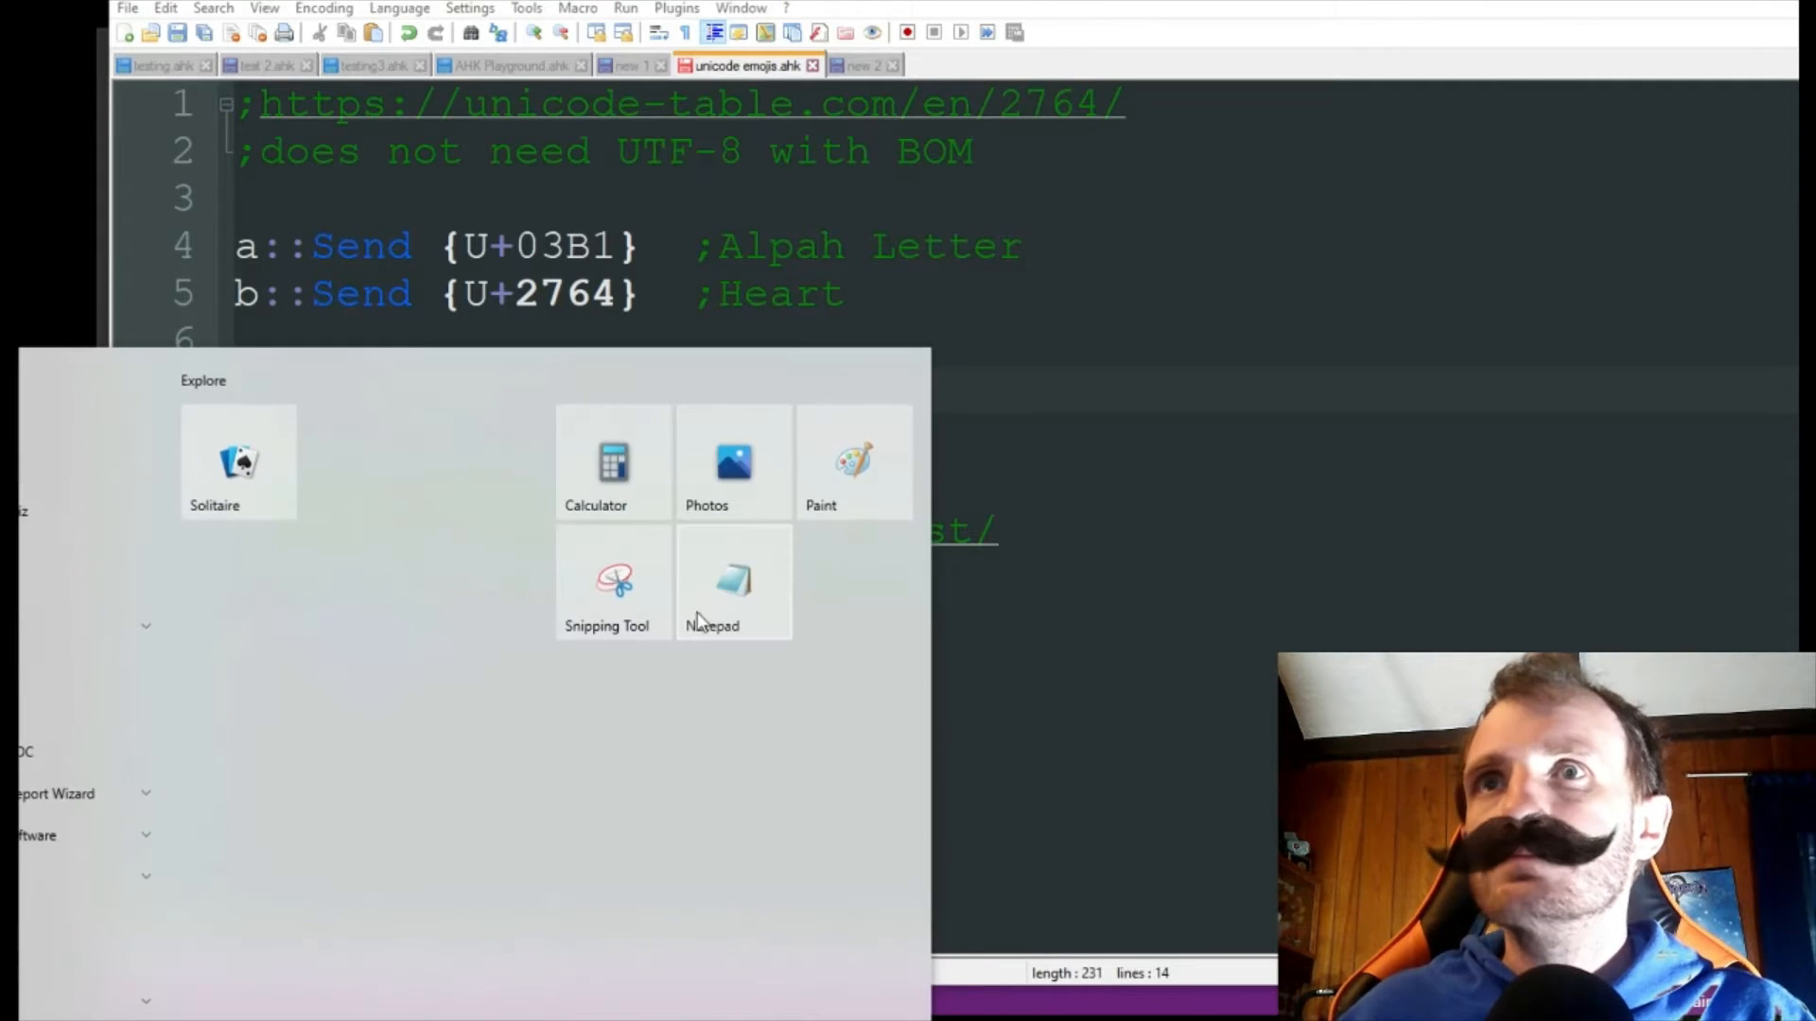
Test the heart hotkey in a new Notepad note, then close it with Don't Save
click(732, 582)
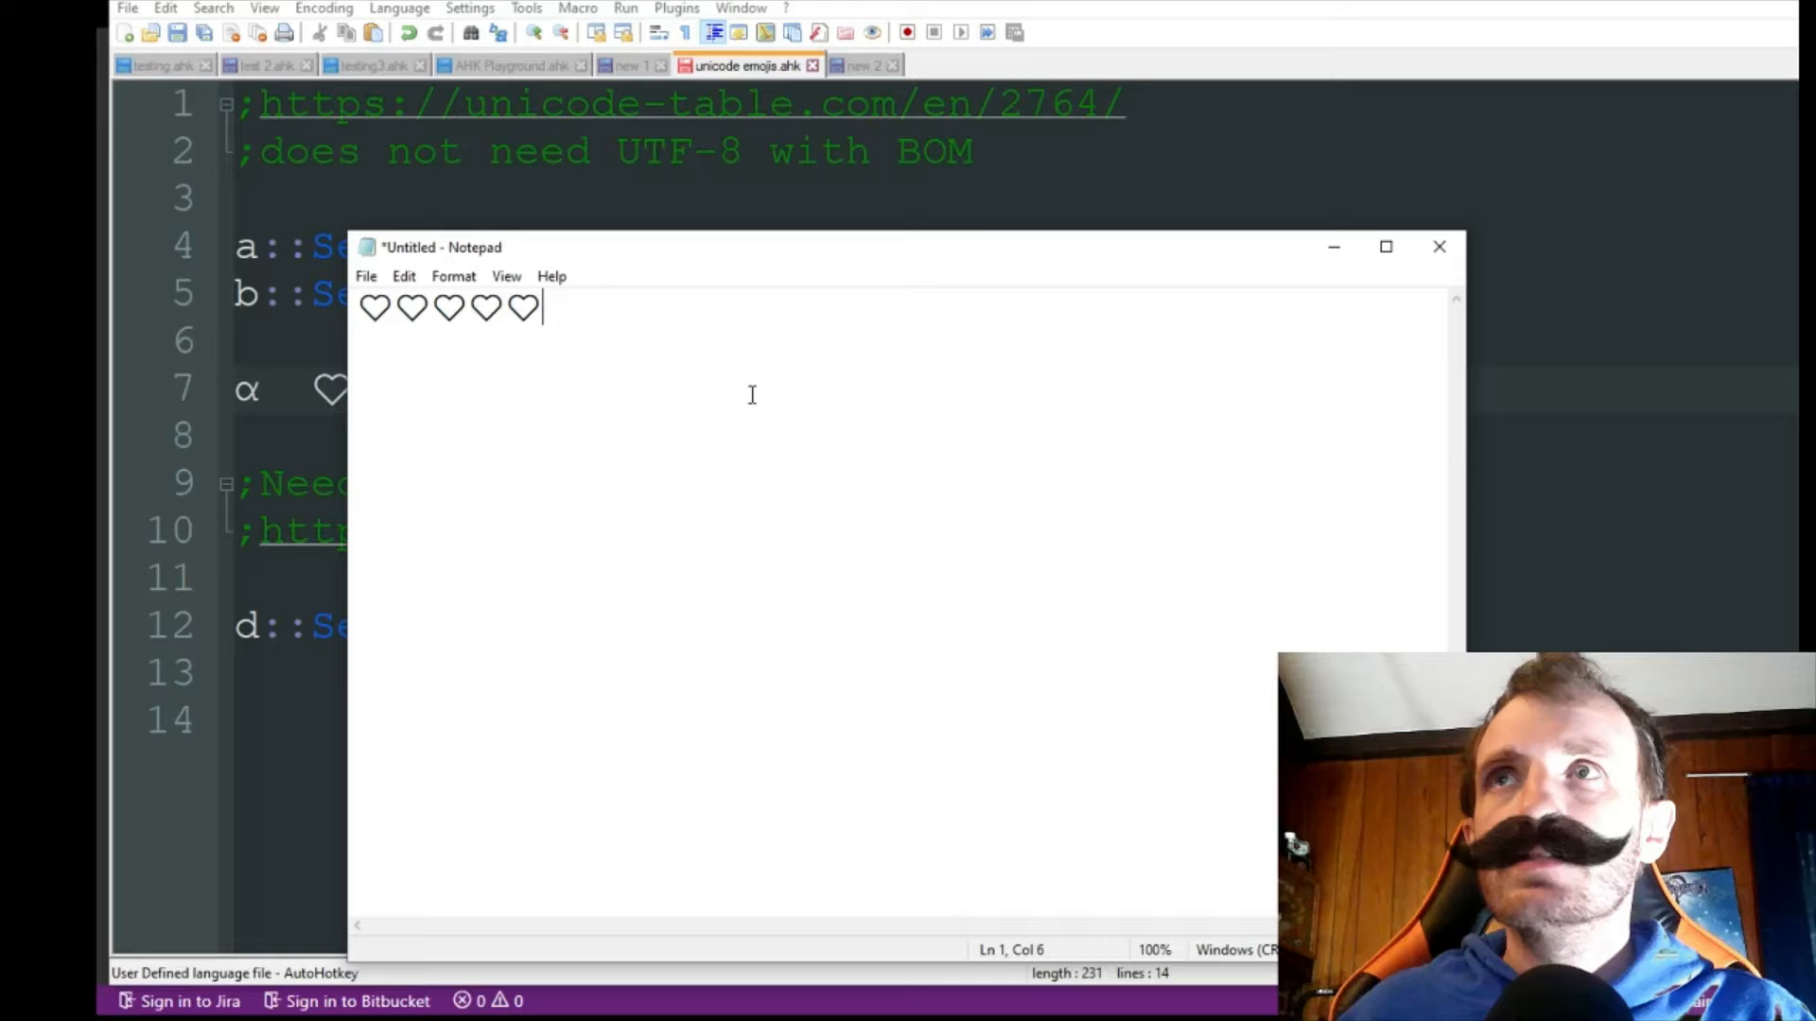
click(1439, 247)
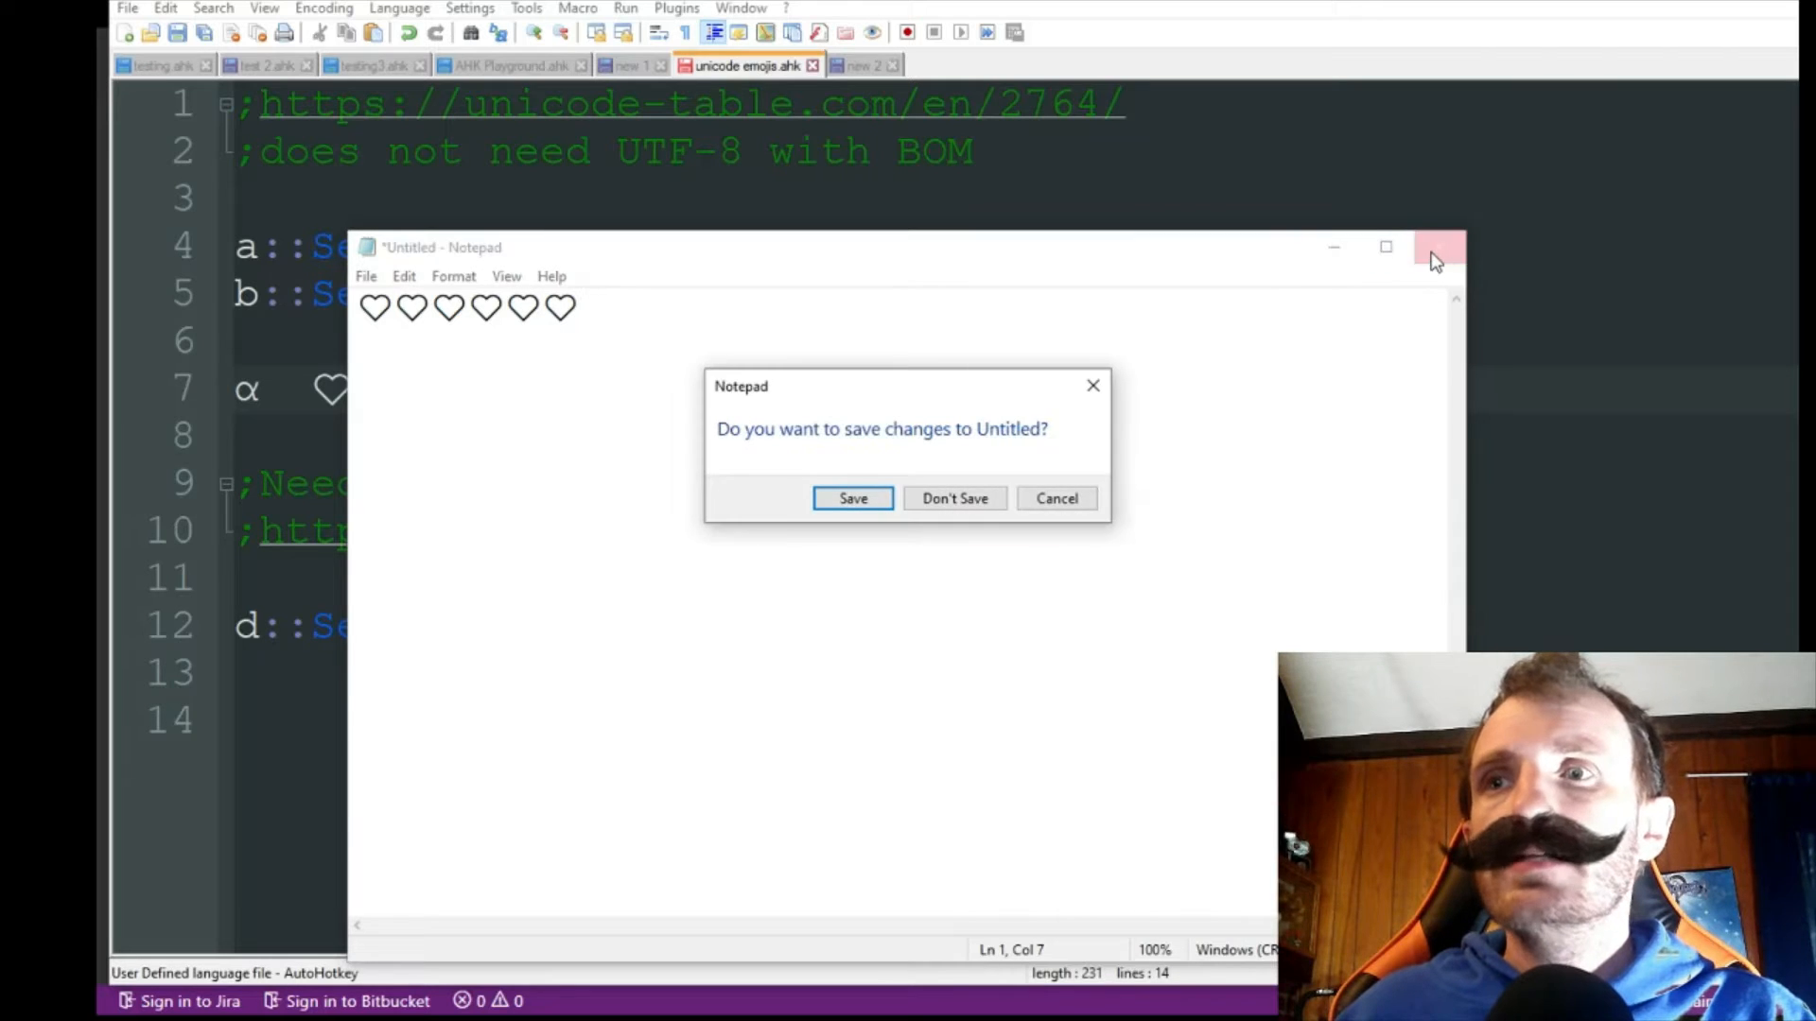
click(953, 498)
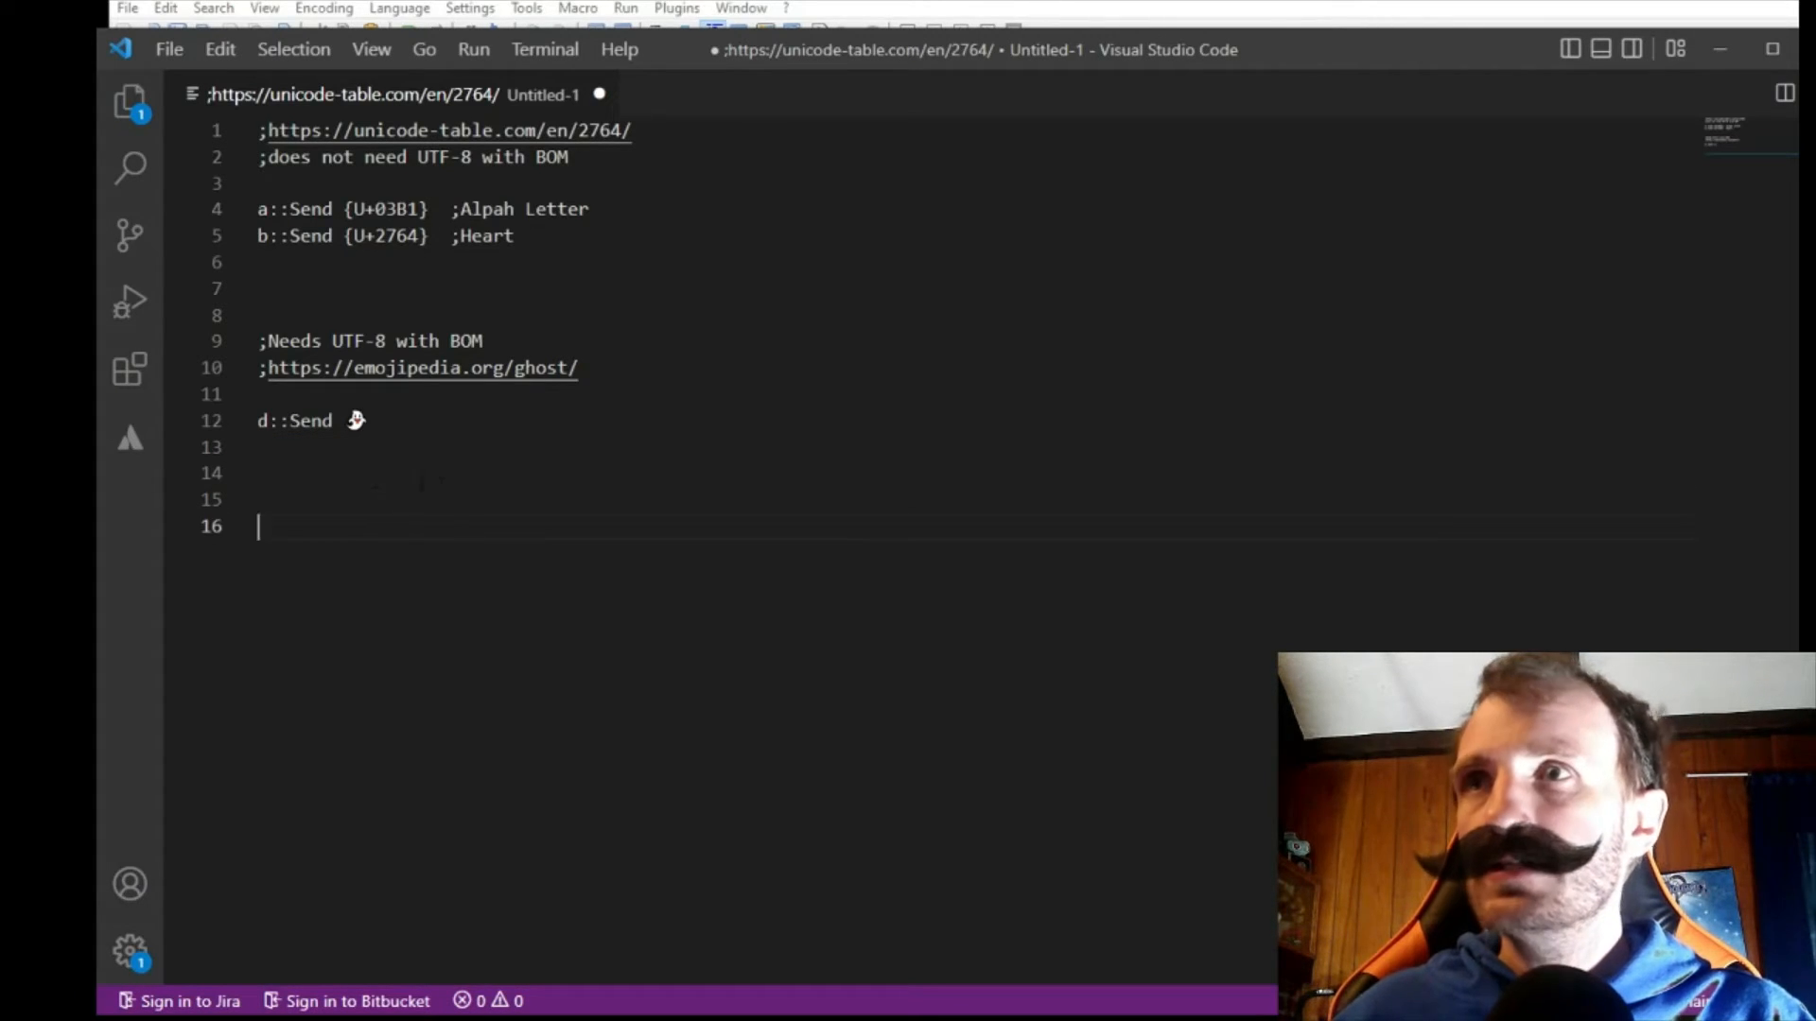
Type a row of eleven ❤ hearts below the Untitled-1 script in VS Code
text(❤❤❤❤❤❤❤❤❤❤❤)
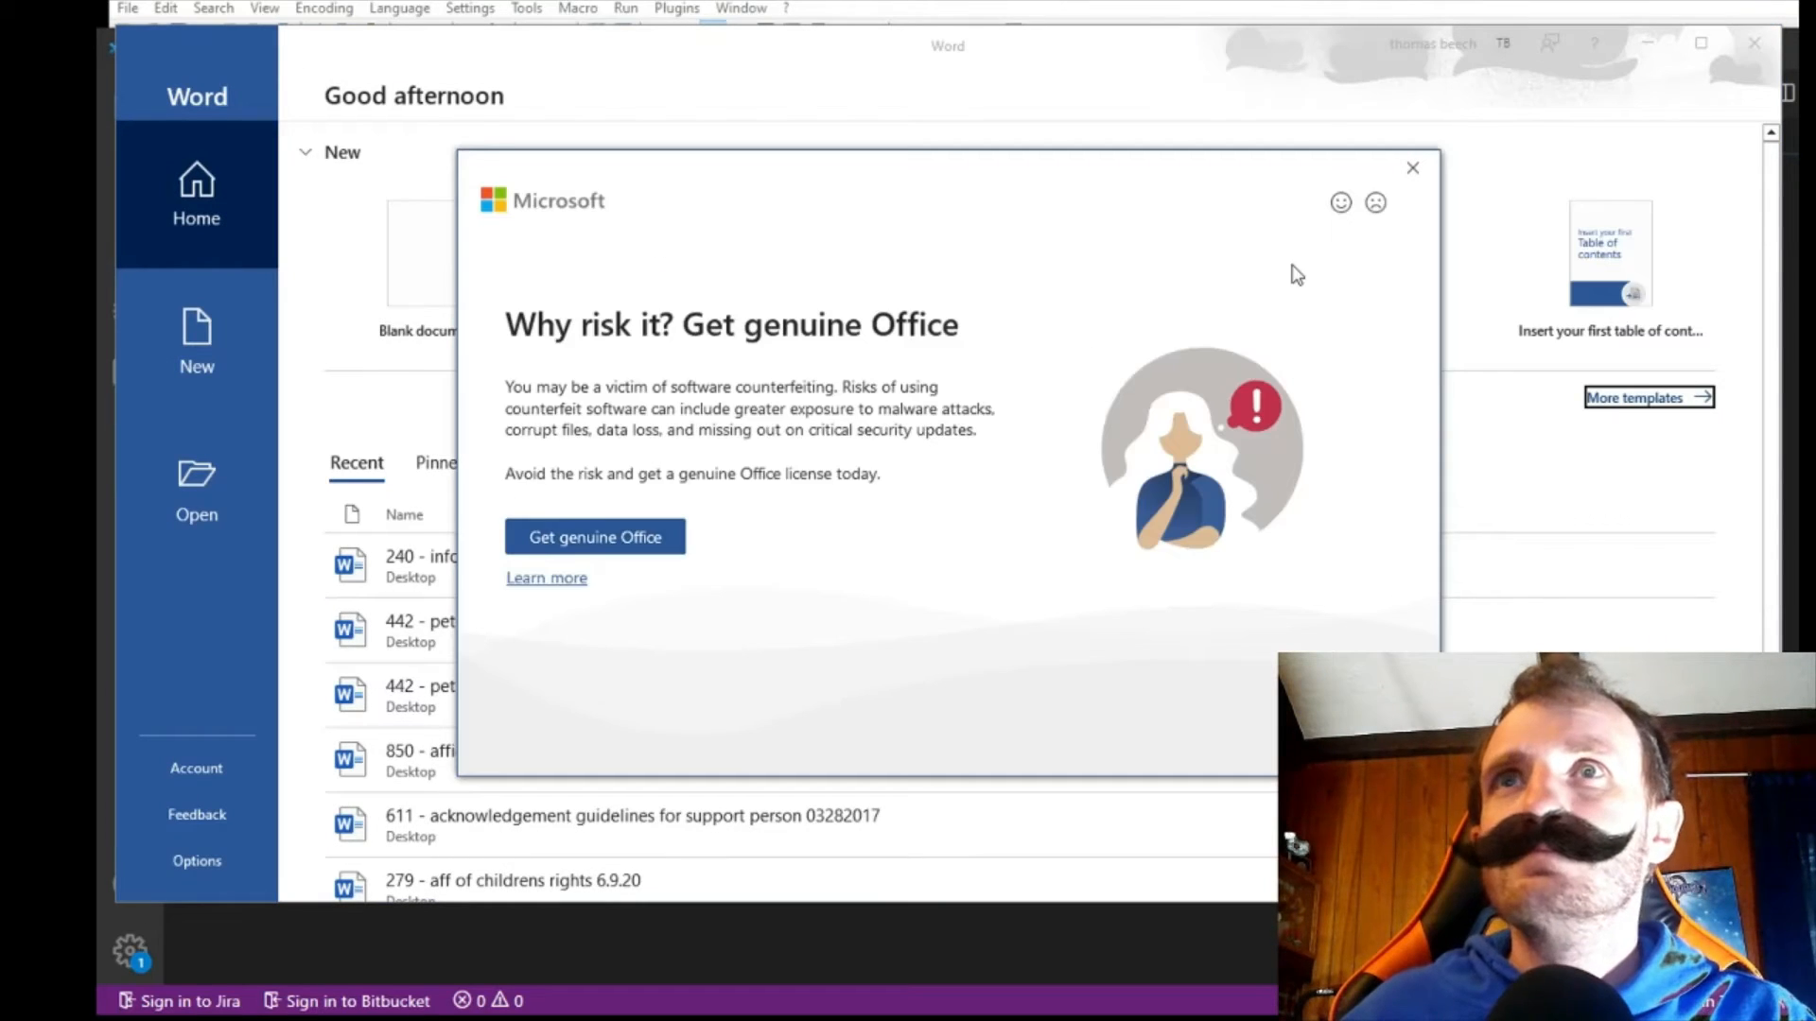
Dismiss the genuine Office notice and type ❤ hearts into a new blank Word document
click(1412, 169)
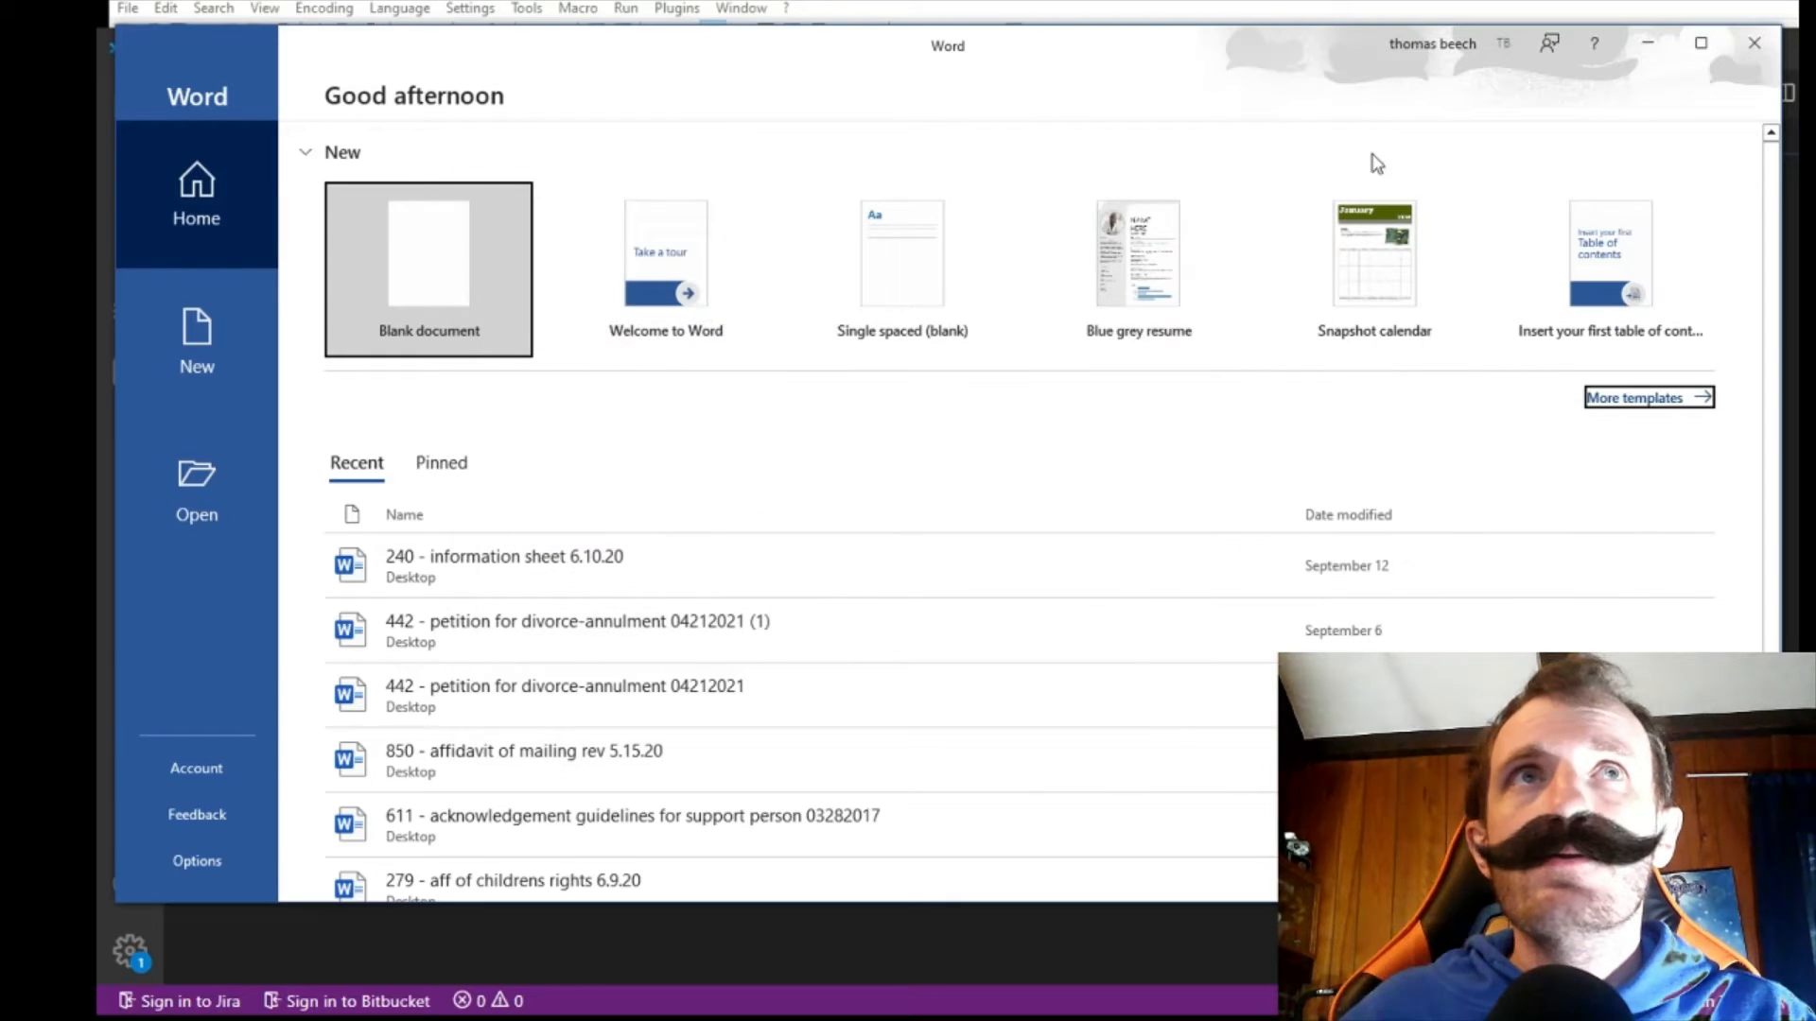
click(428, 252)
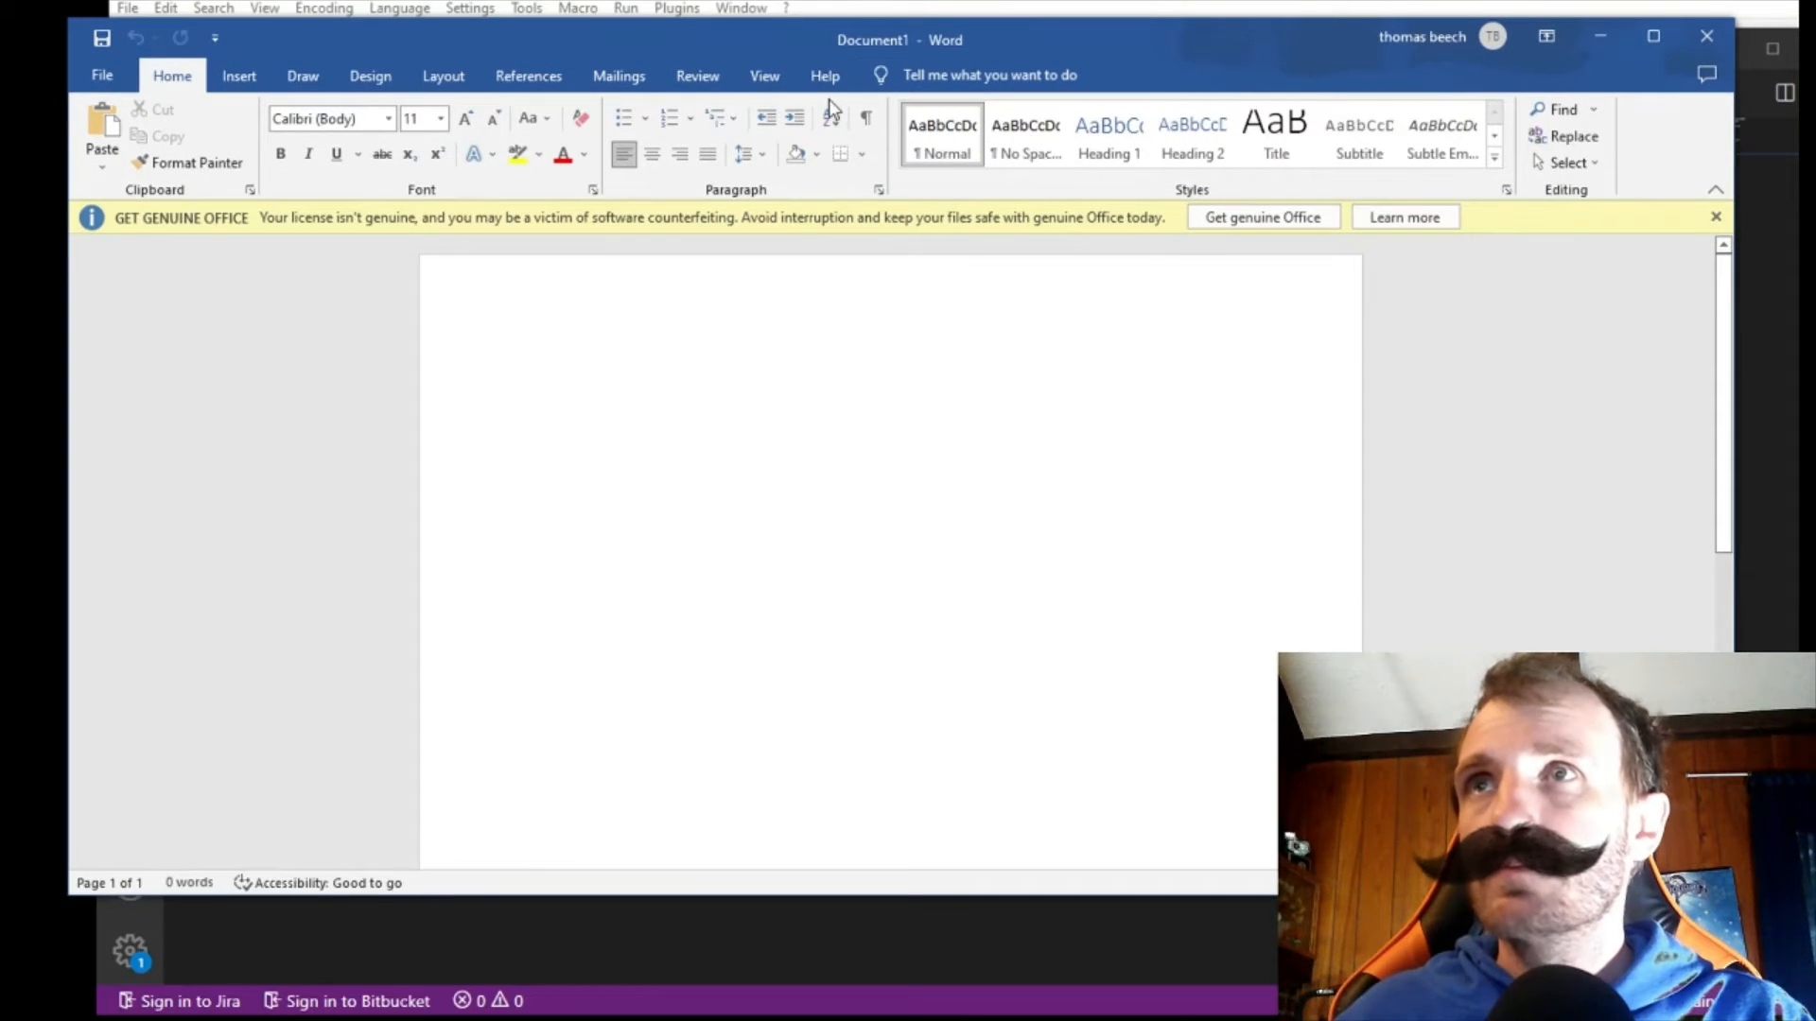
text(❤️)
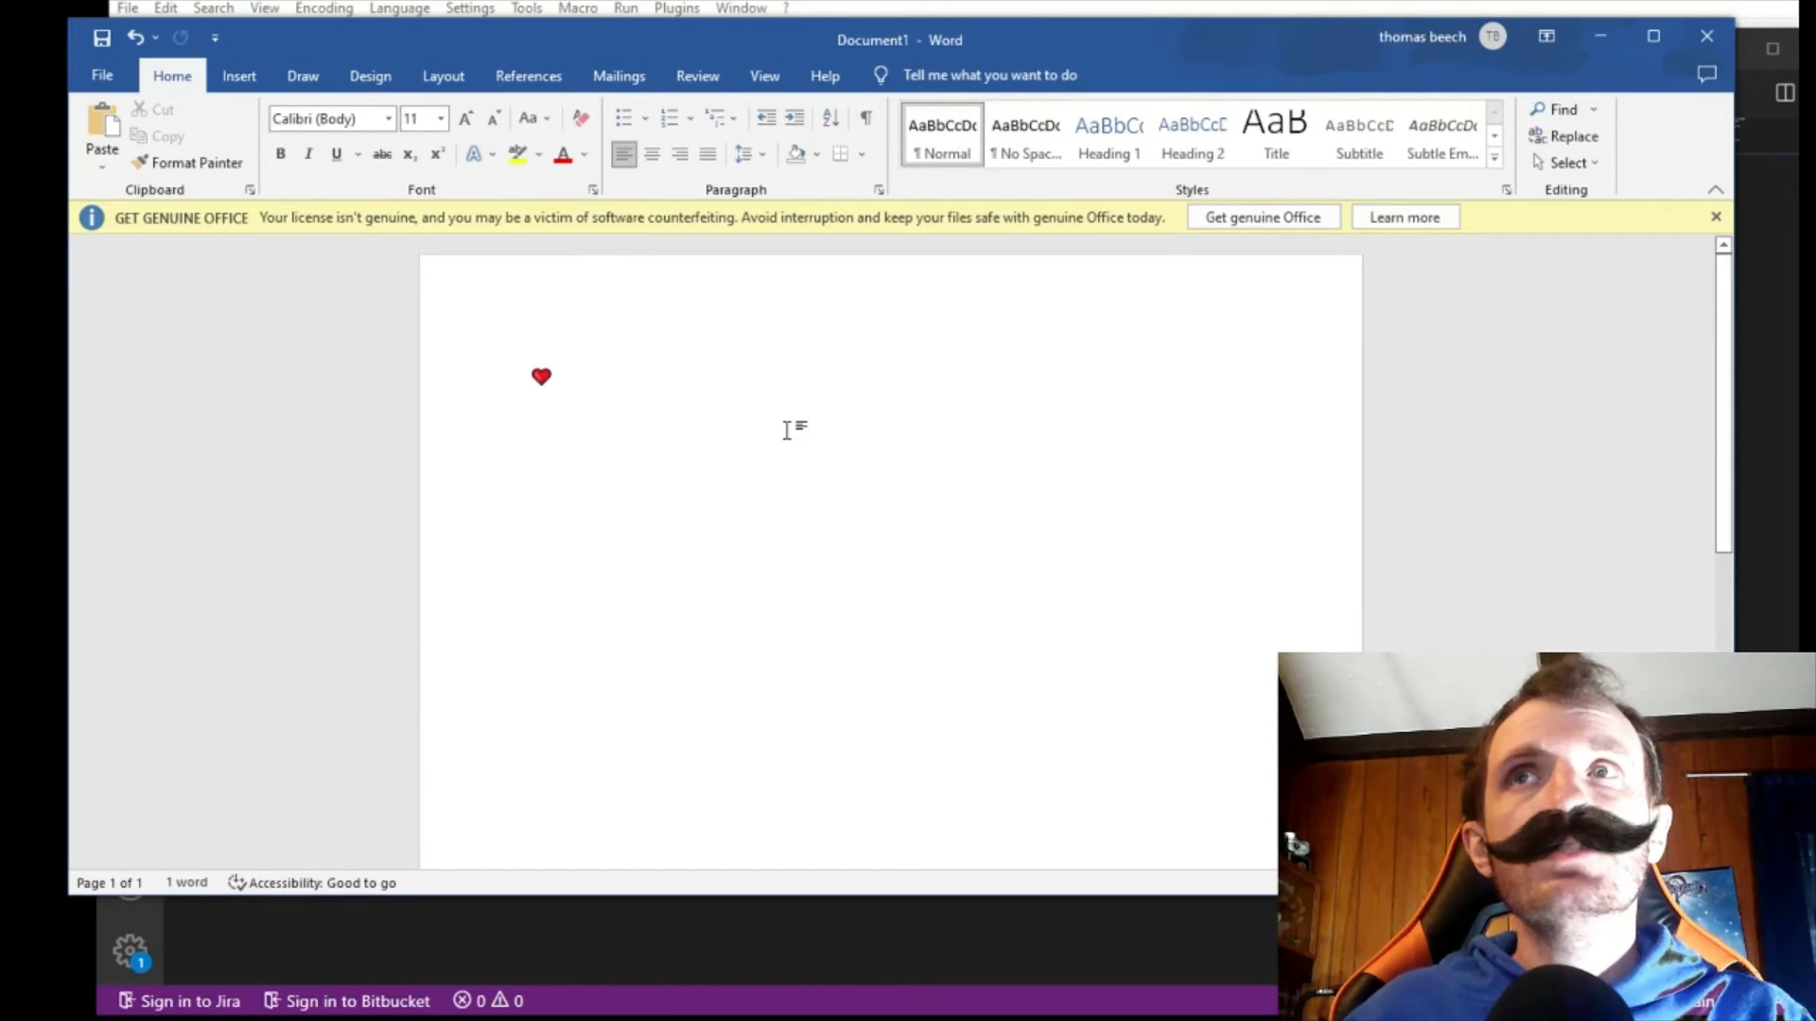
text(❤❤)
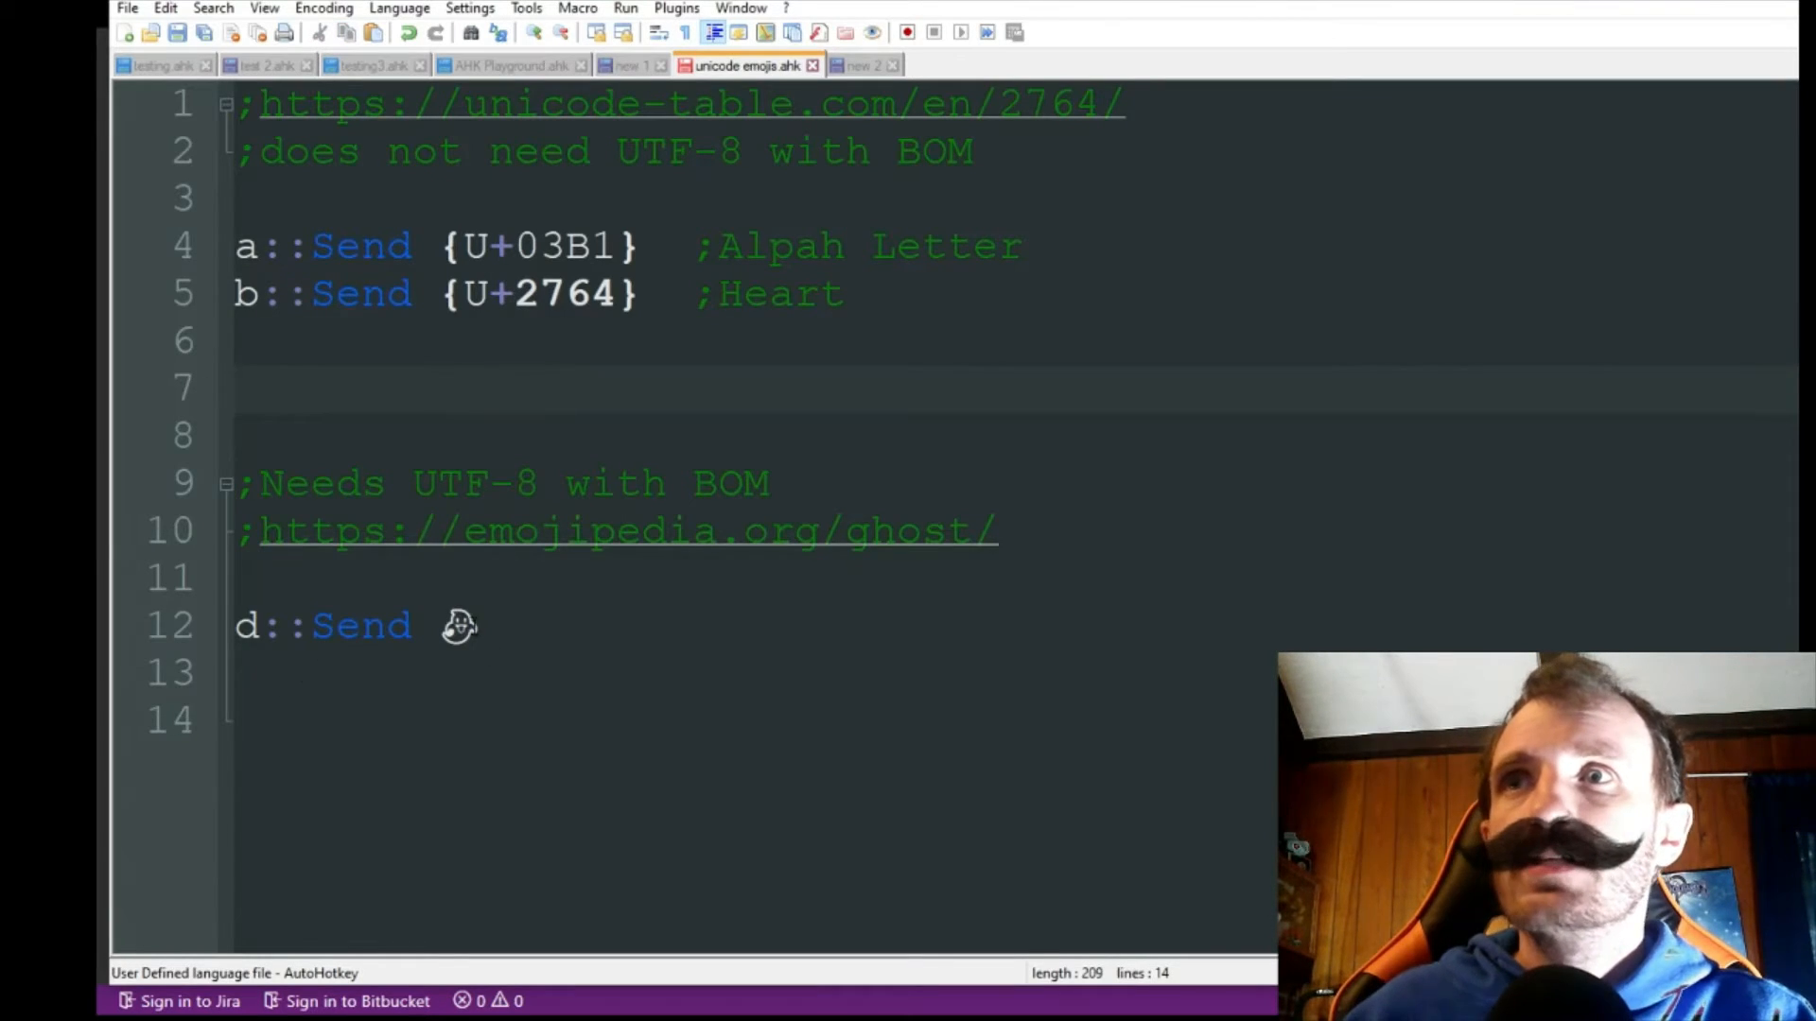
click(480, 625)
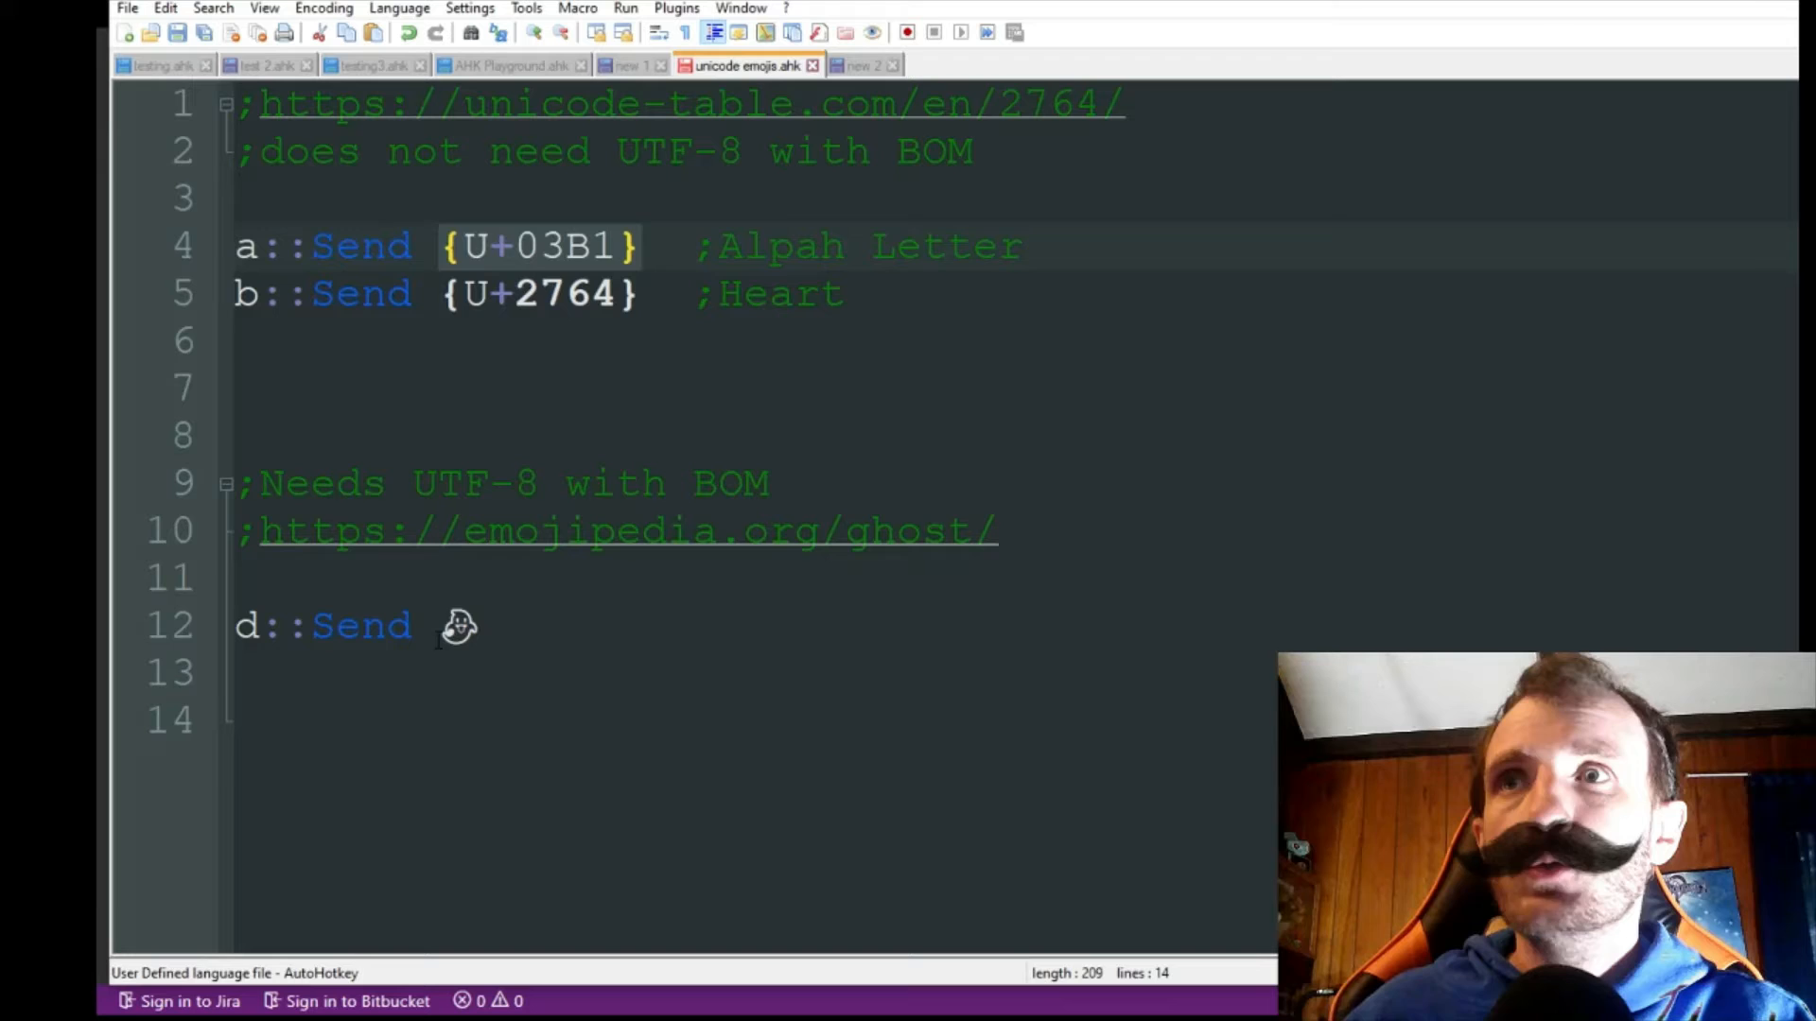
click(463, 625)
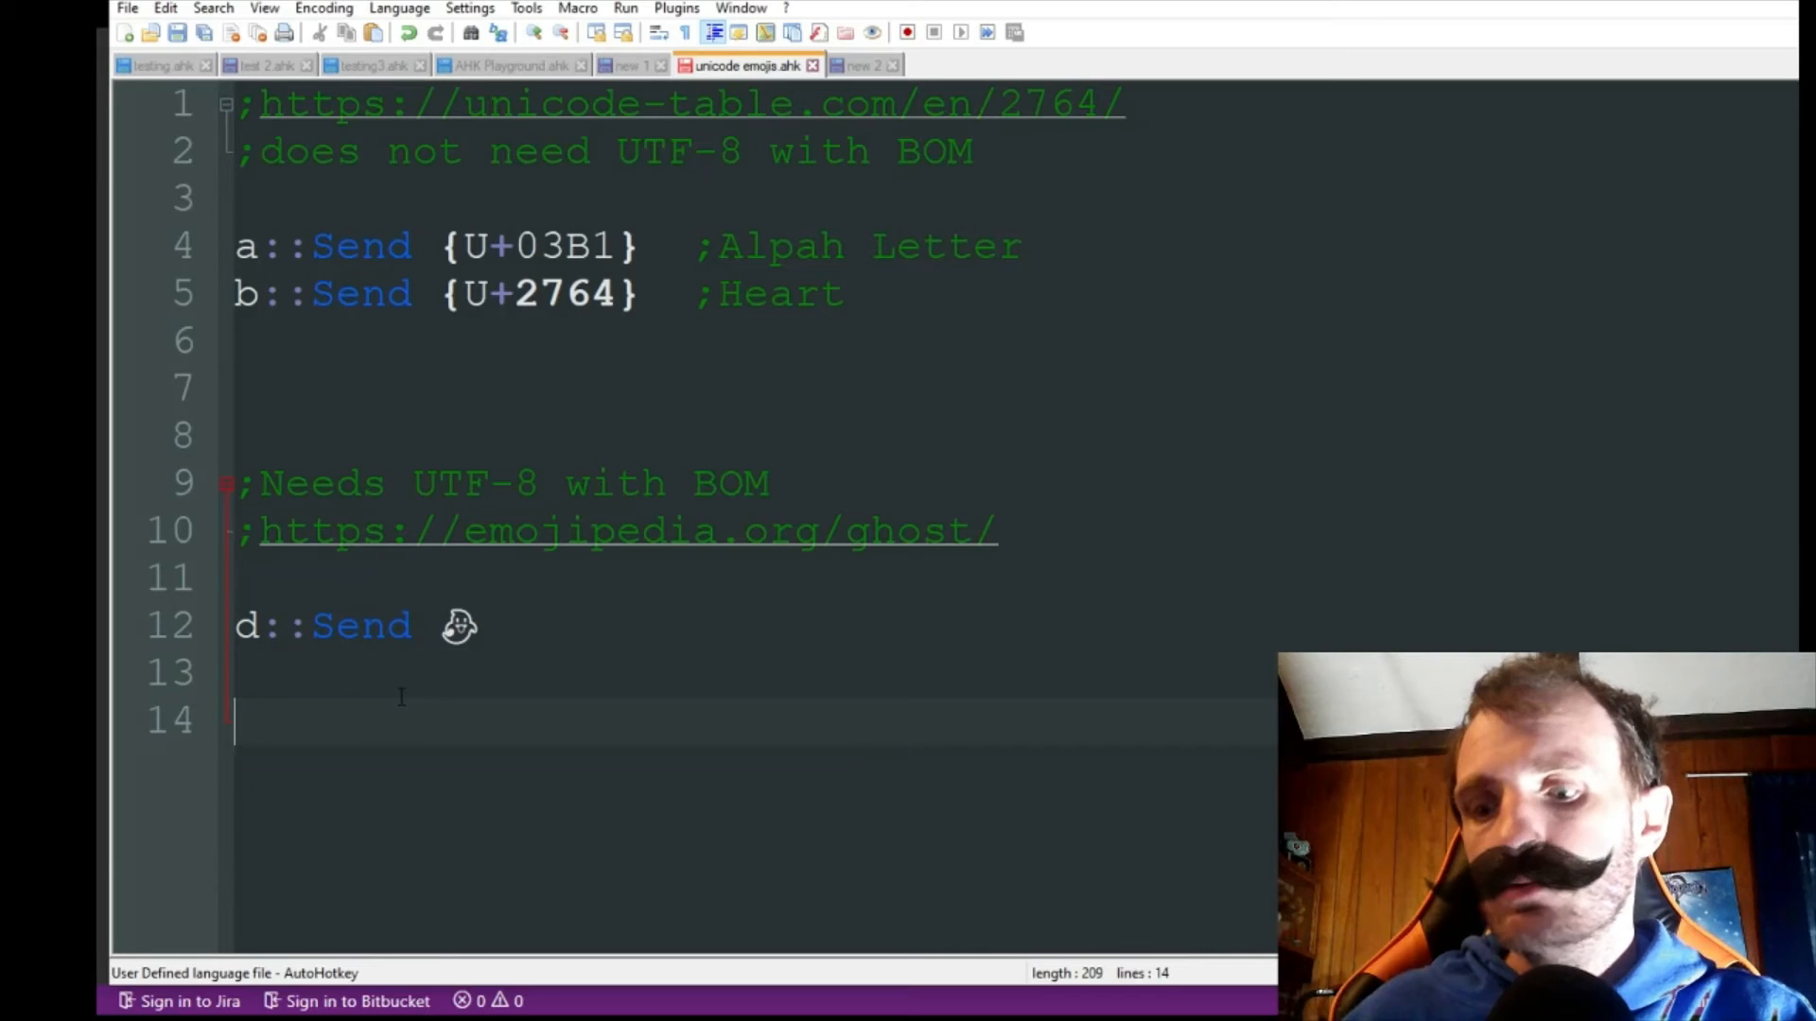
text(ðŸ'»)
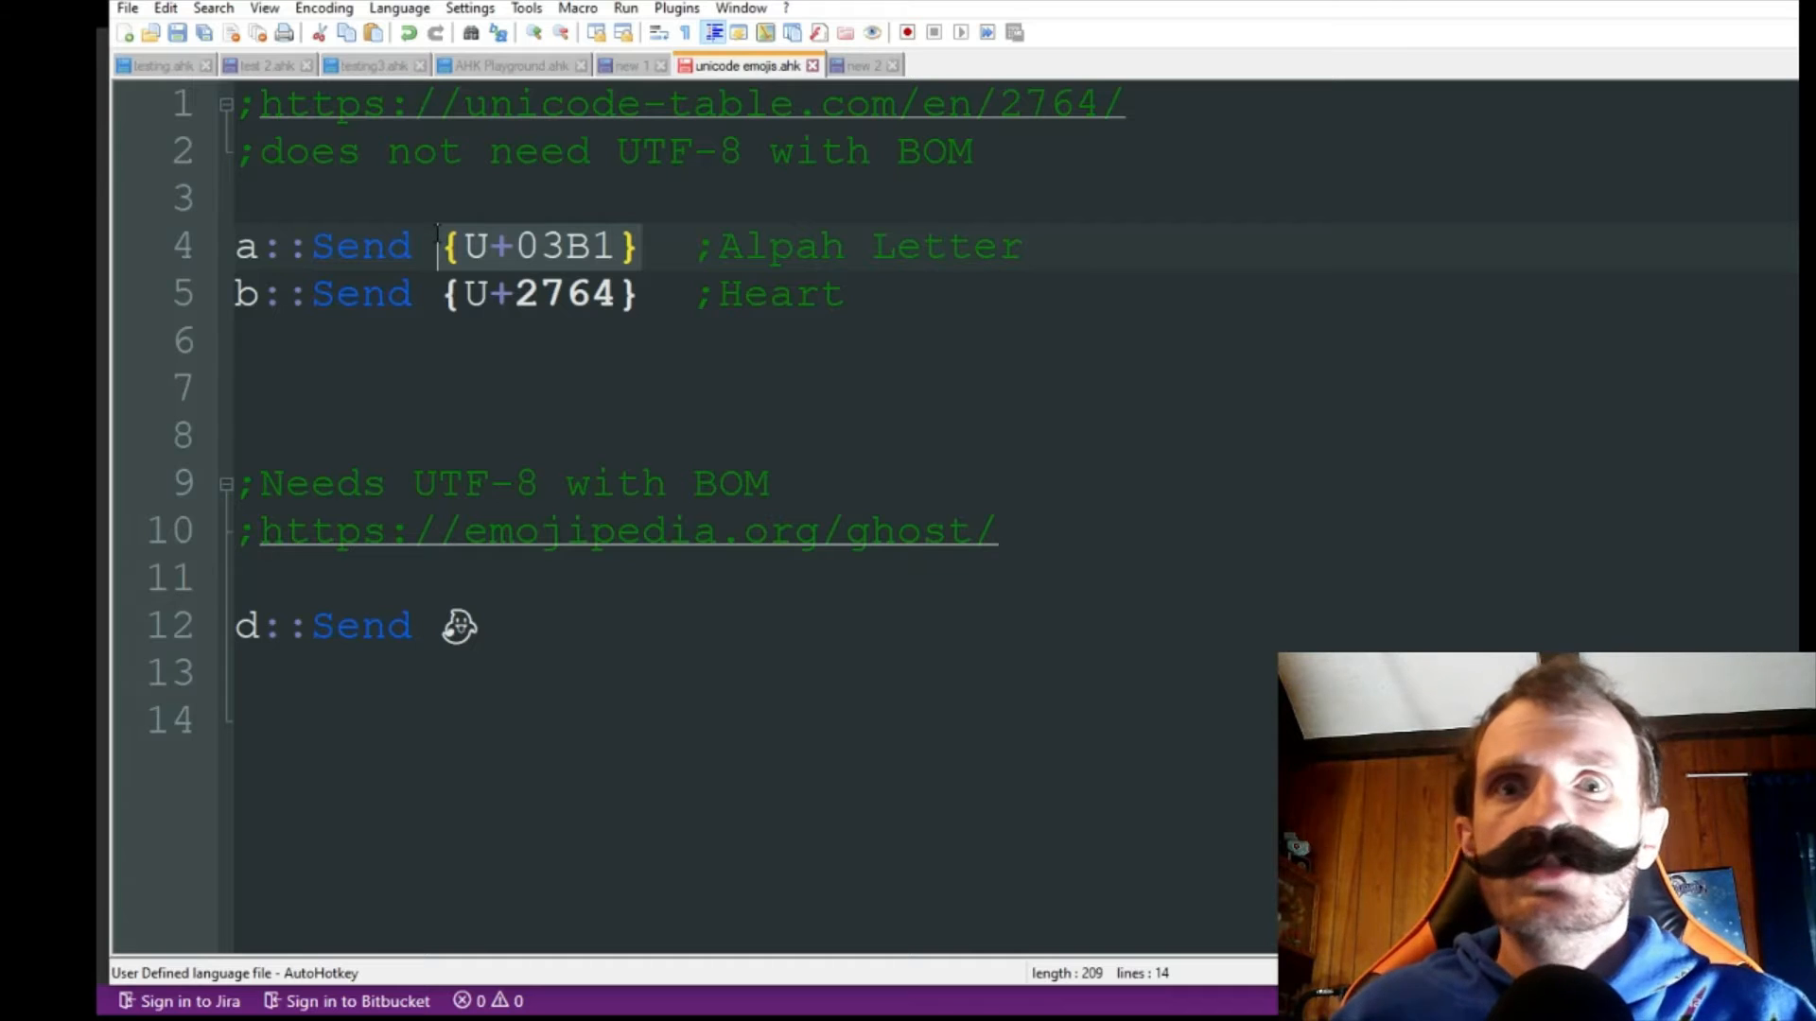
drag(695, 246, 1021, 246)
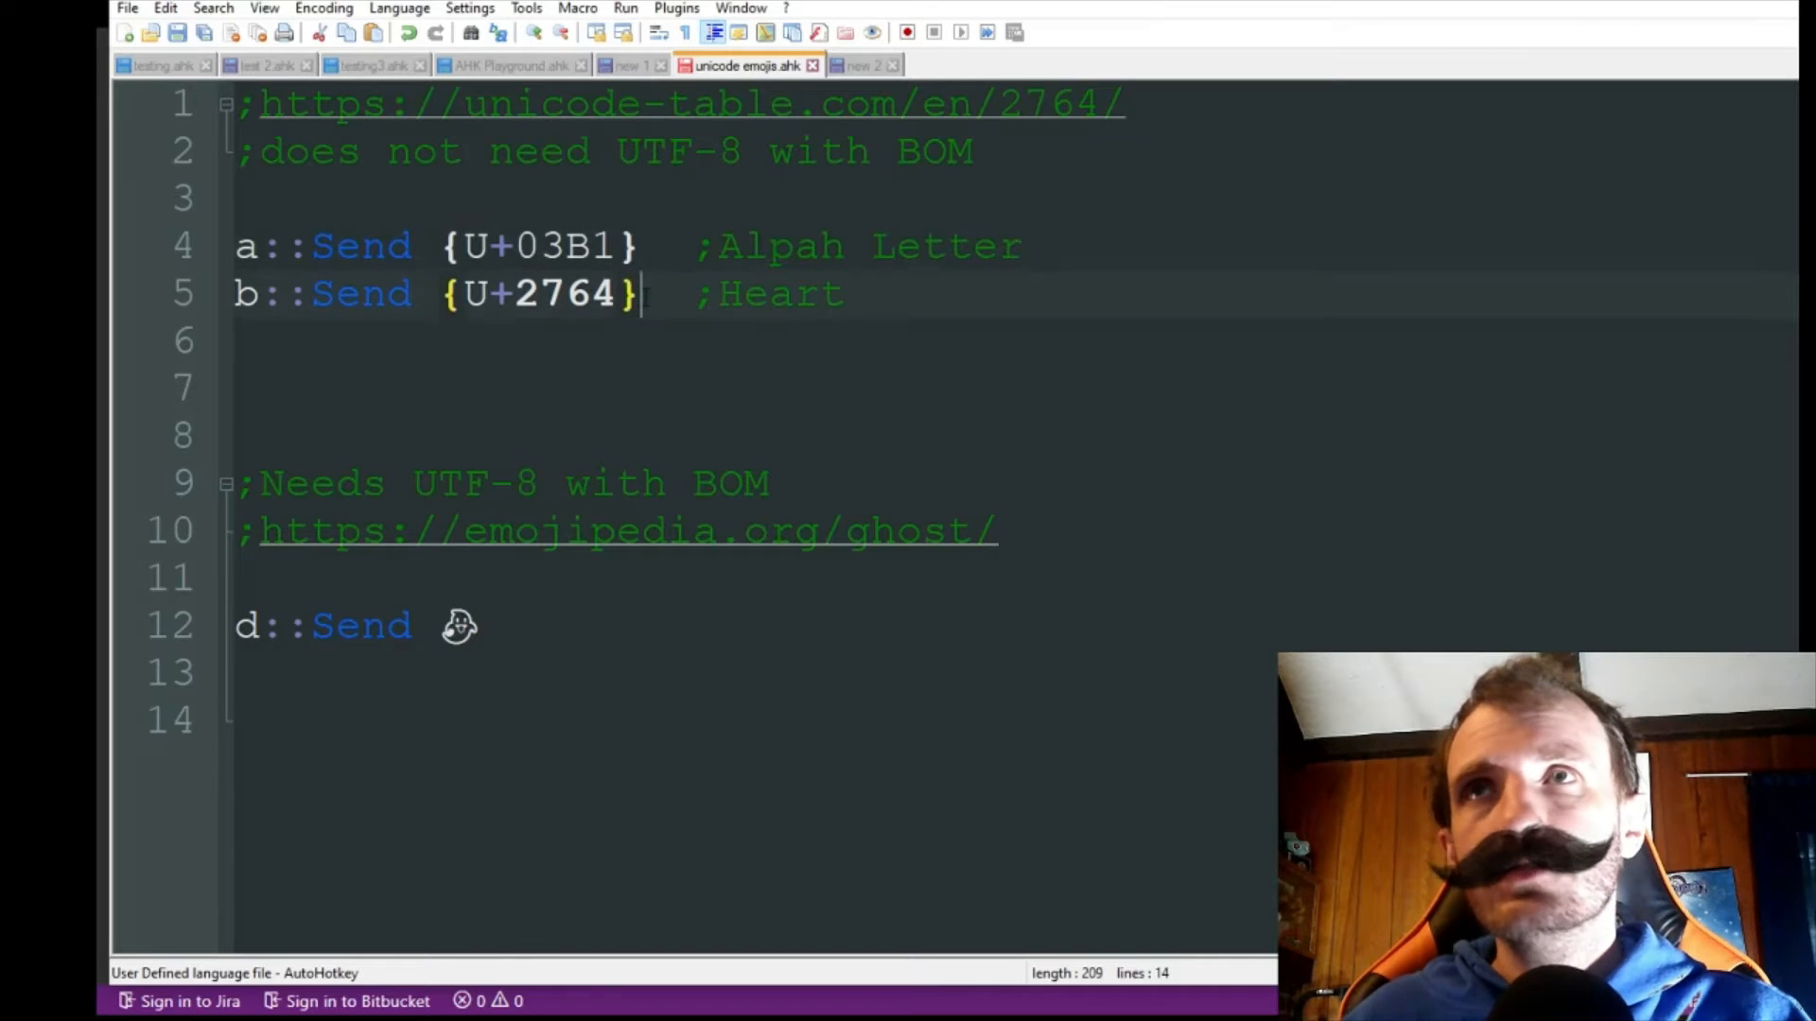
double_click(536, 293)
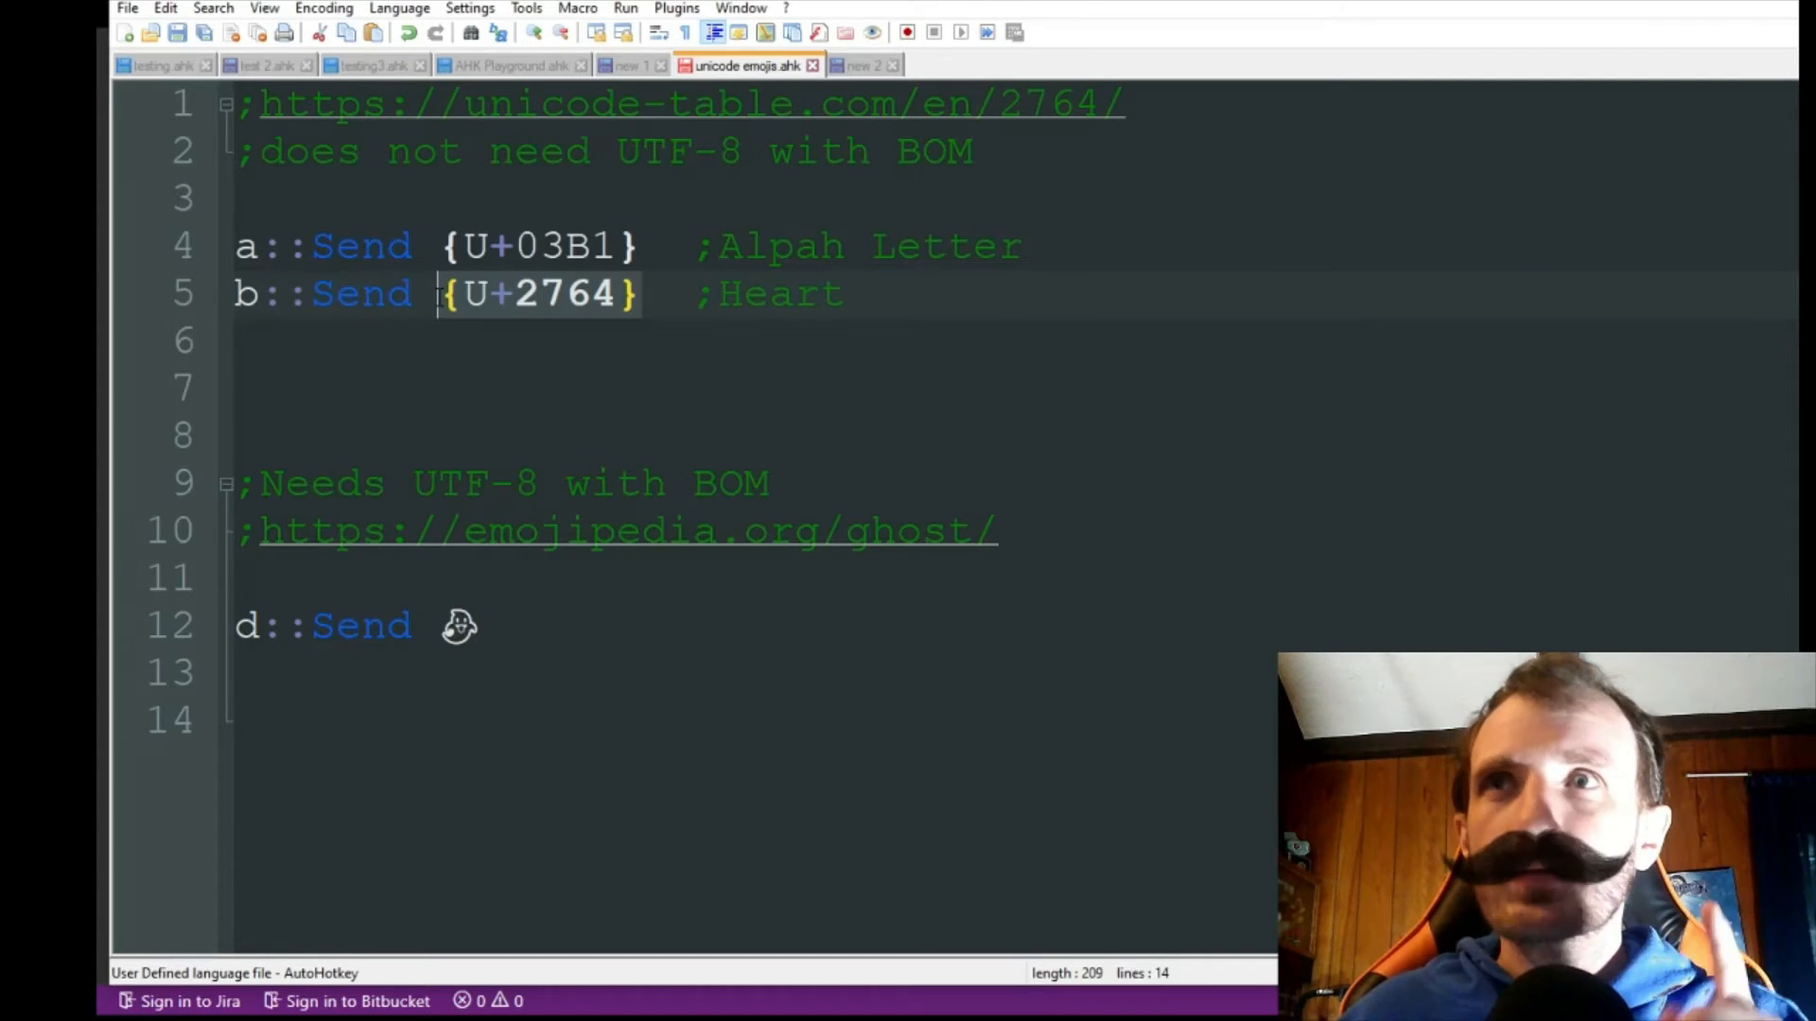
click(515, 625)
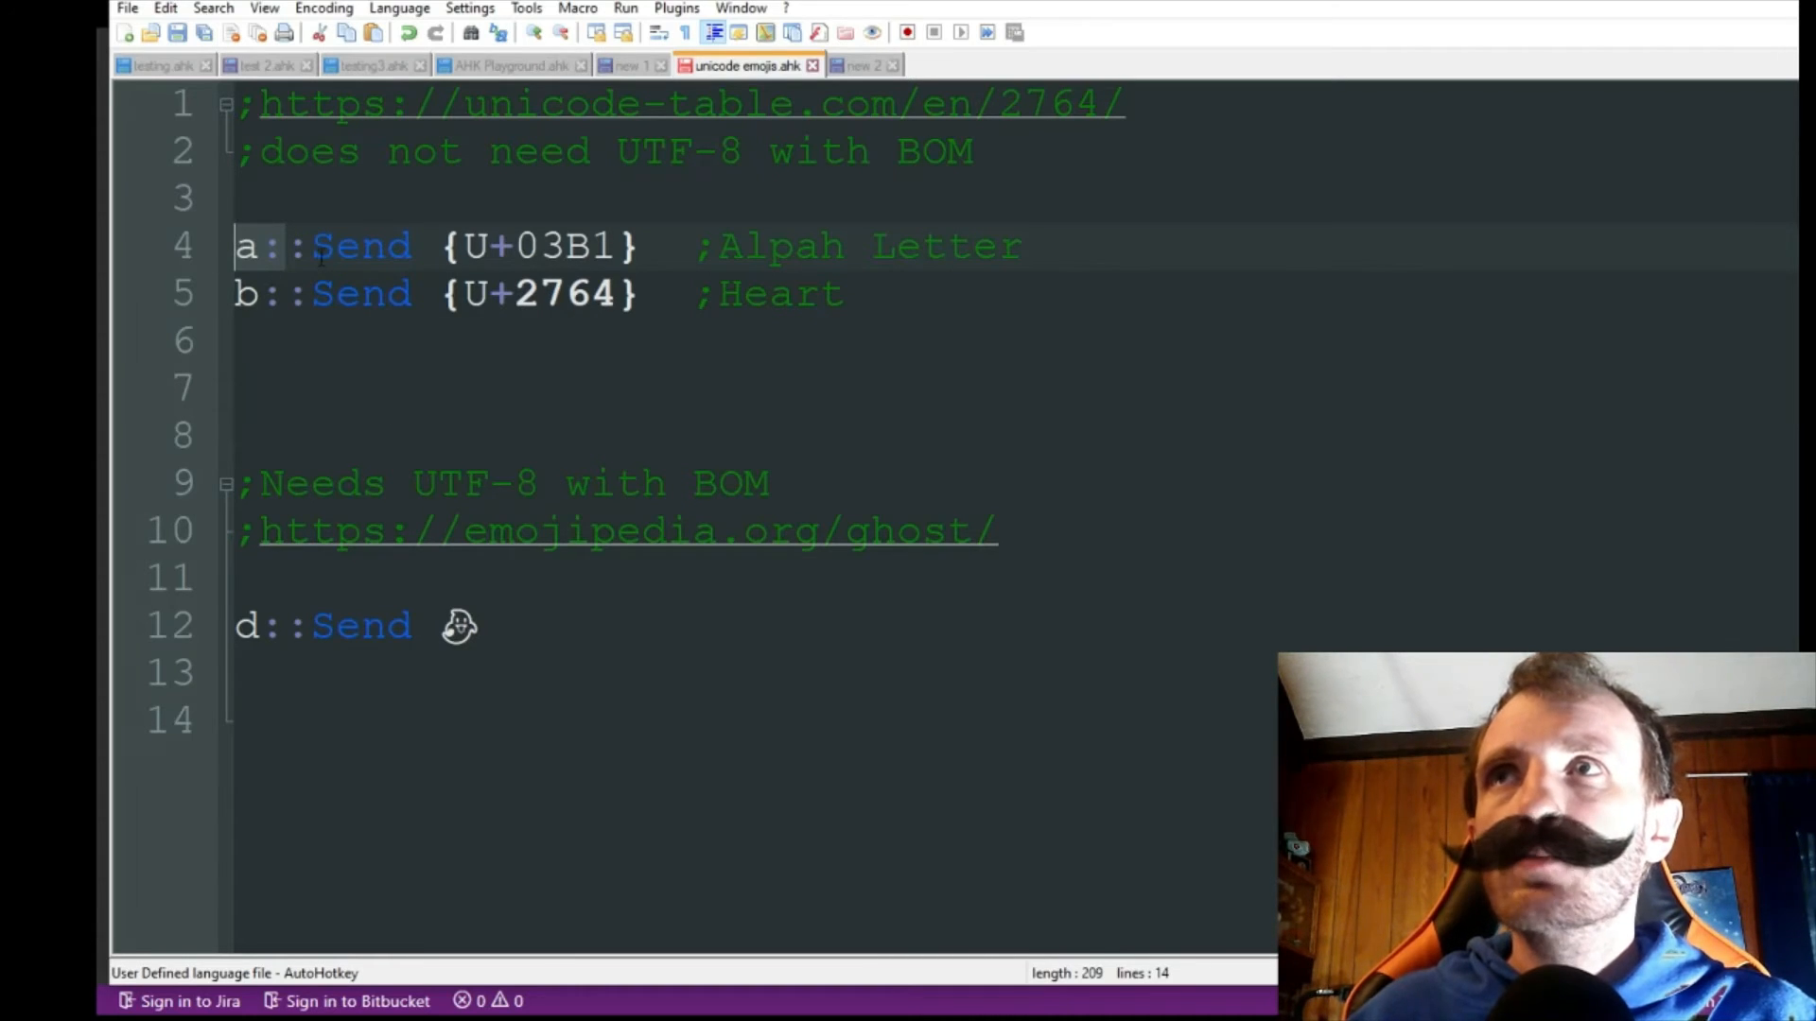
drag(313, 246, 643, 247)
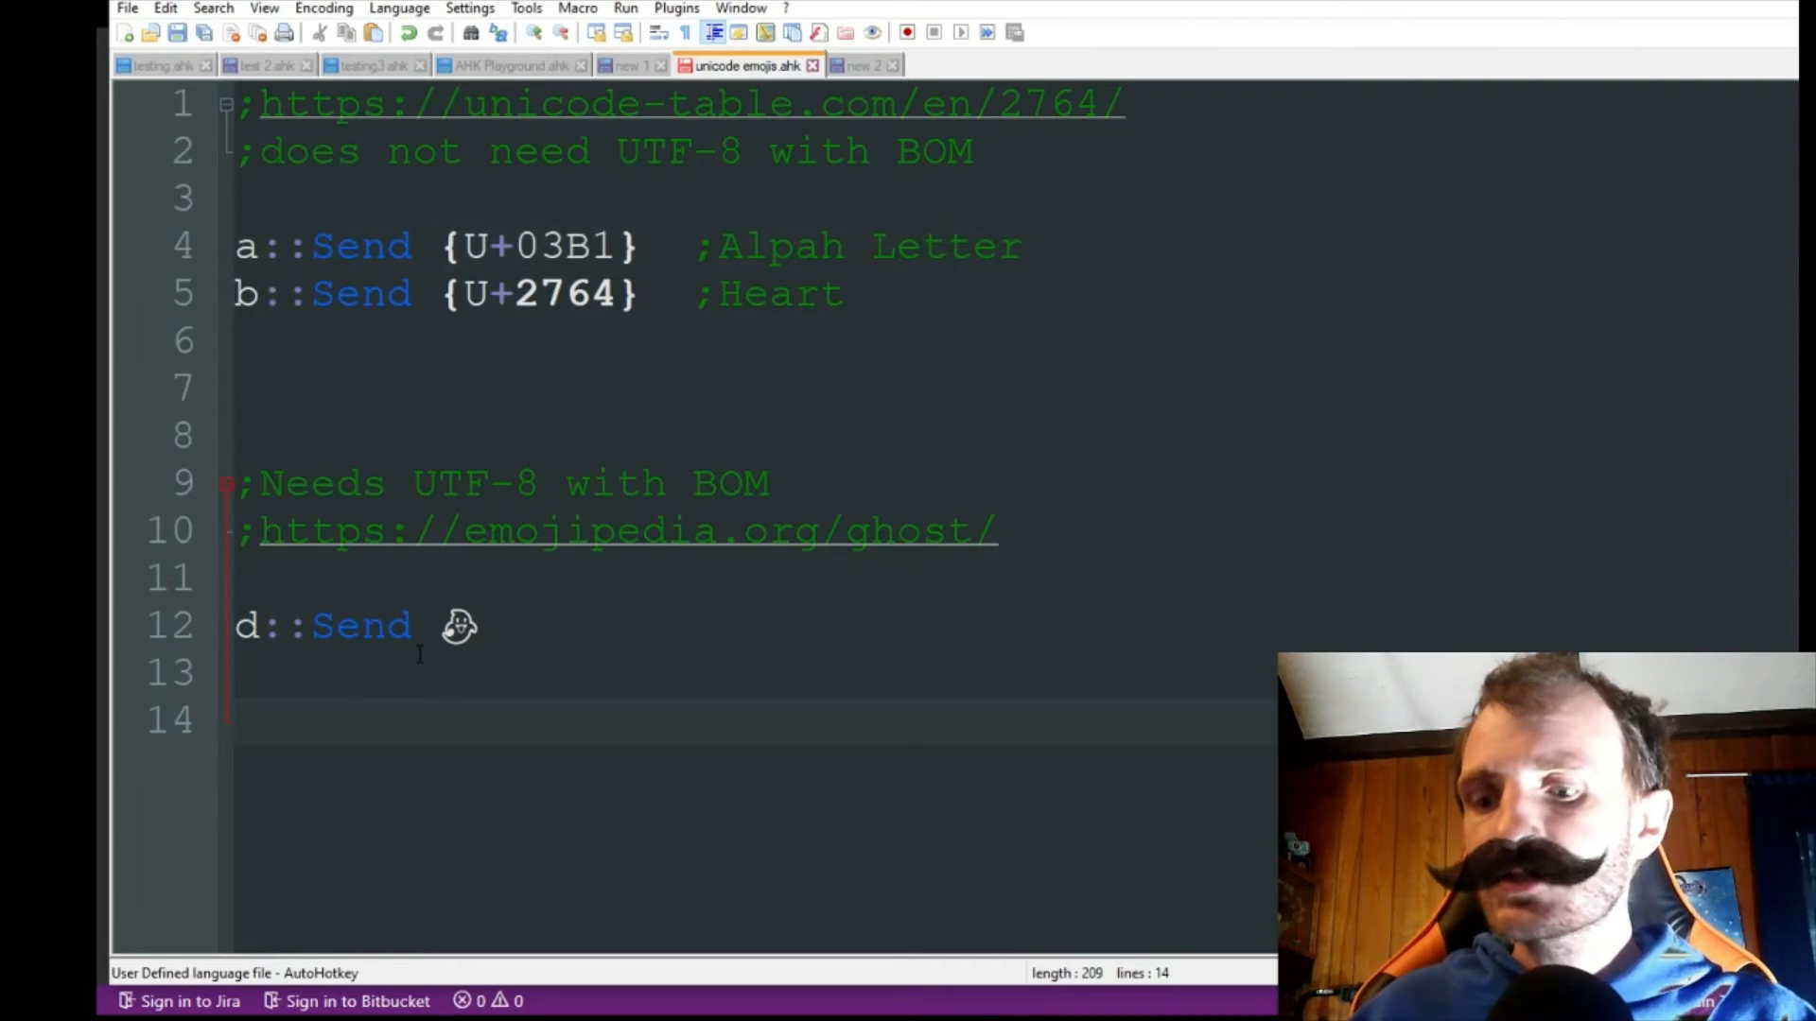
text(ðŸ‘»ðŸ‘»ðŸ‘»ðŸ‘»)
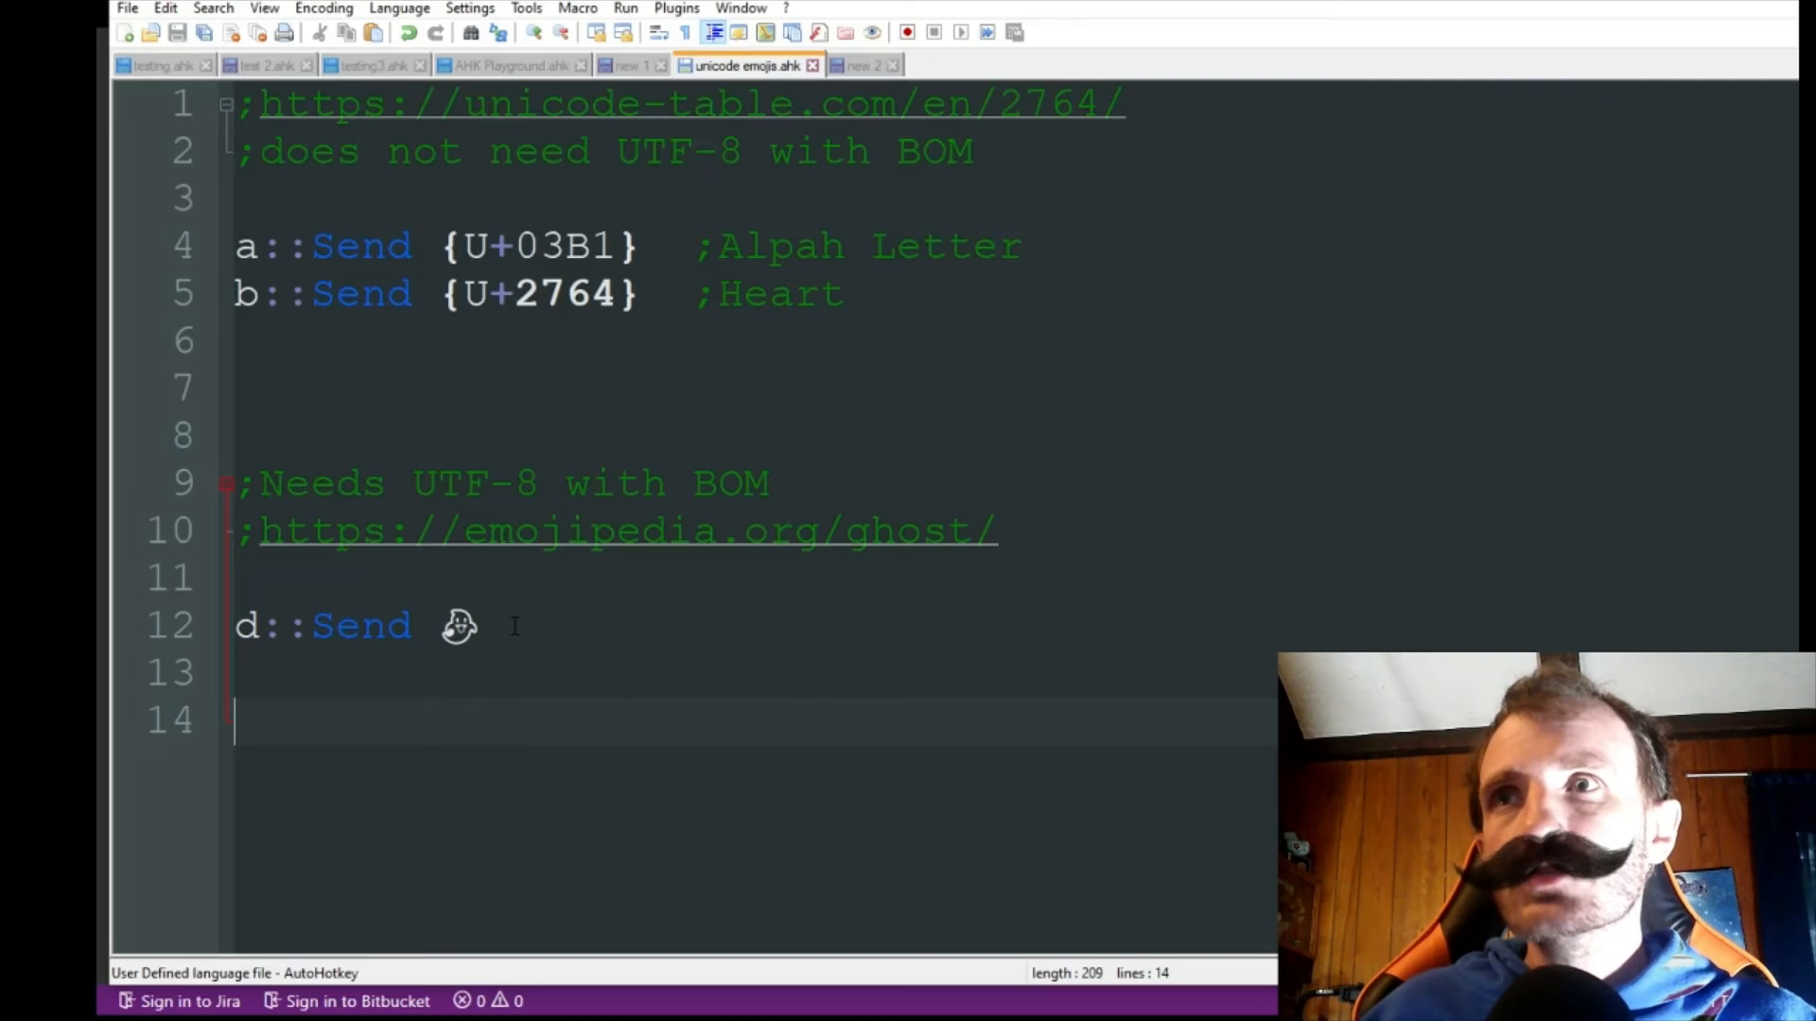
Browse the Save as type list in Notepad++'s Save As dialog, then cancel without saving
click(126, 9)
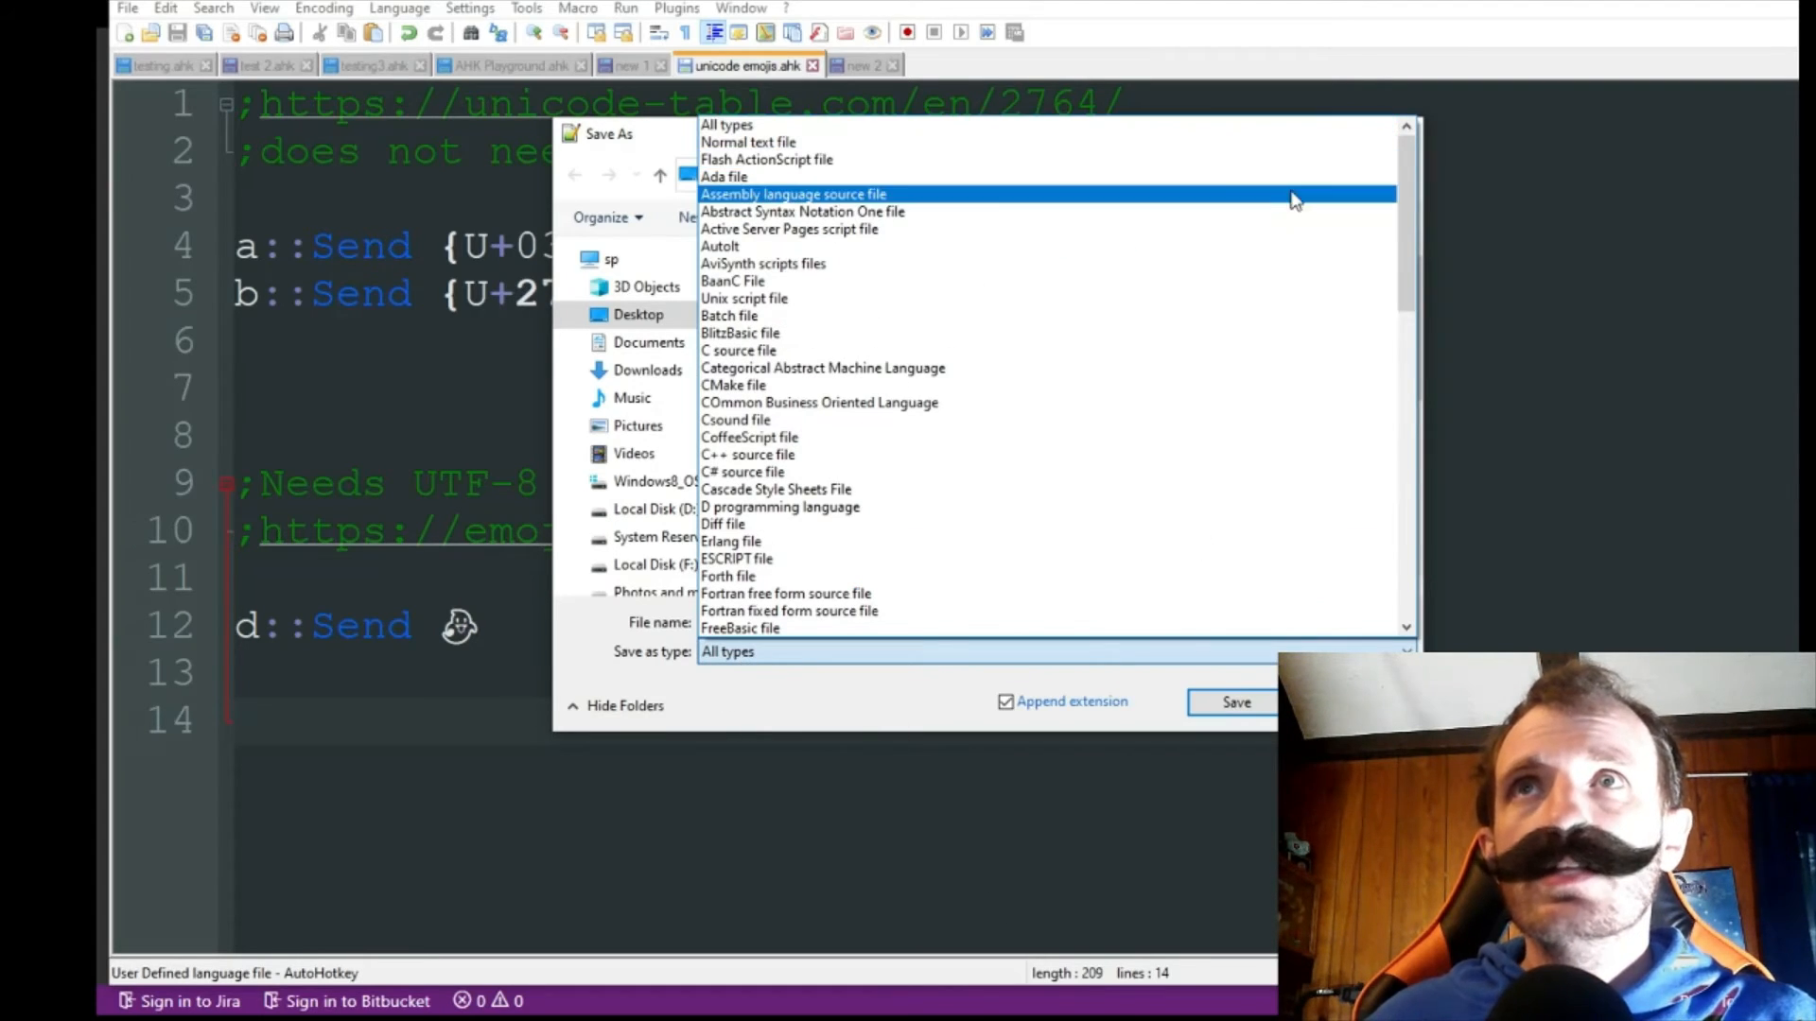
mouse_move(1077, 402)
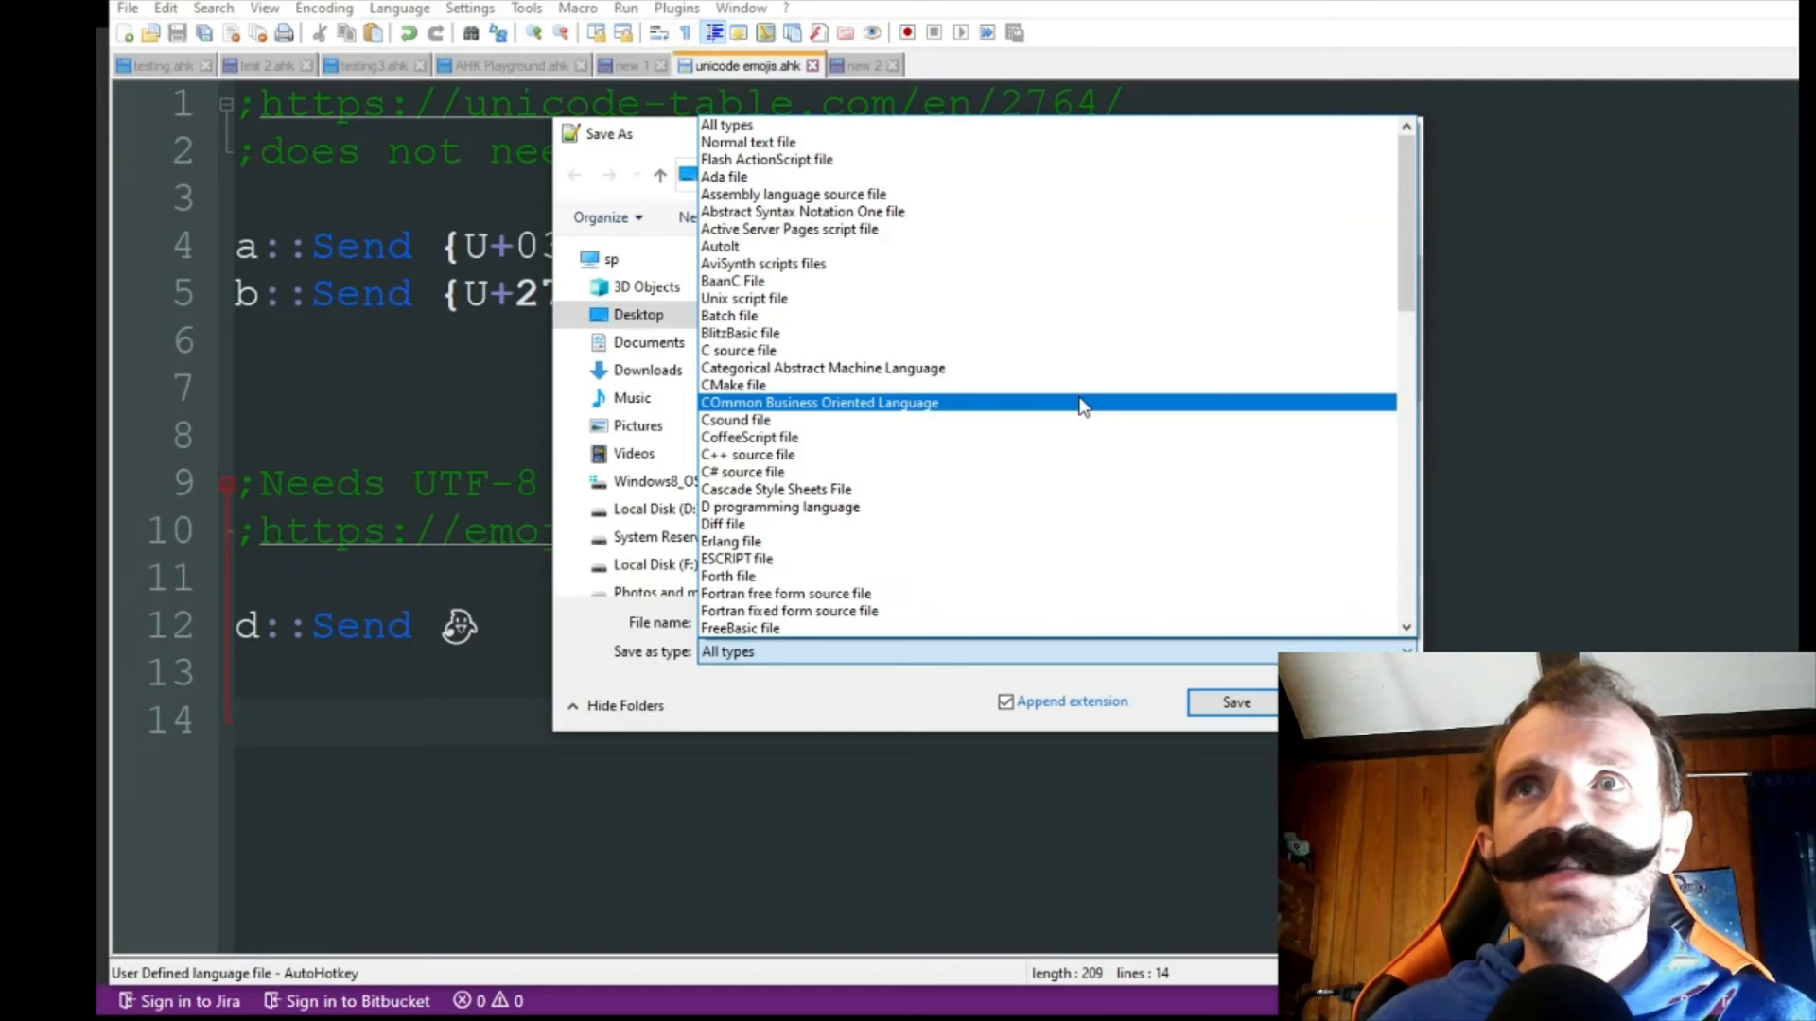
scroll(down, 3)
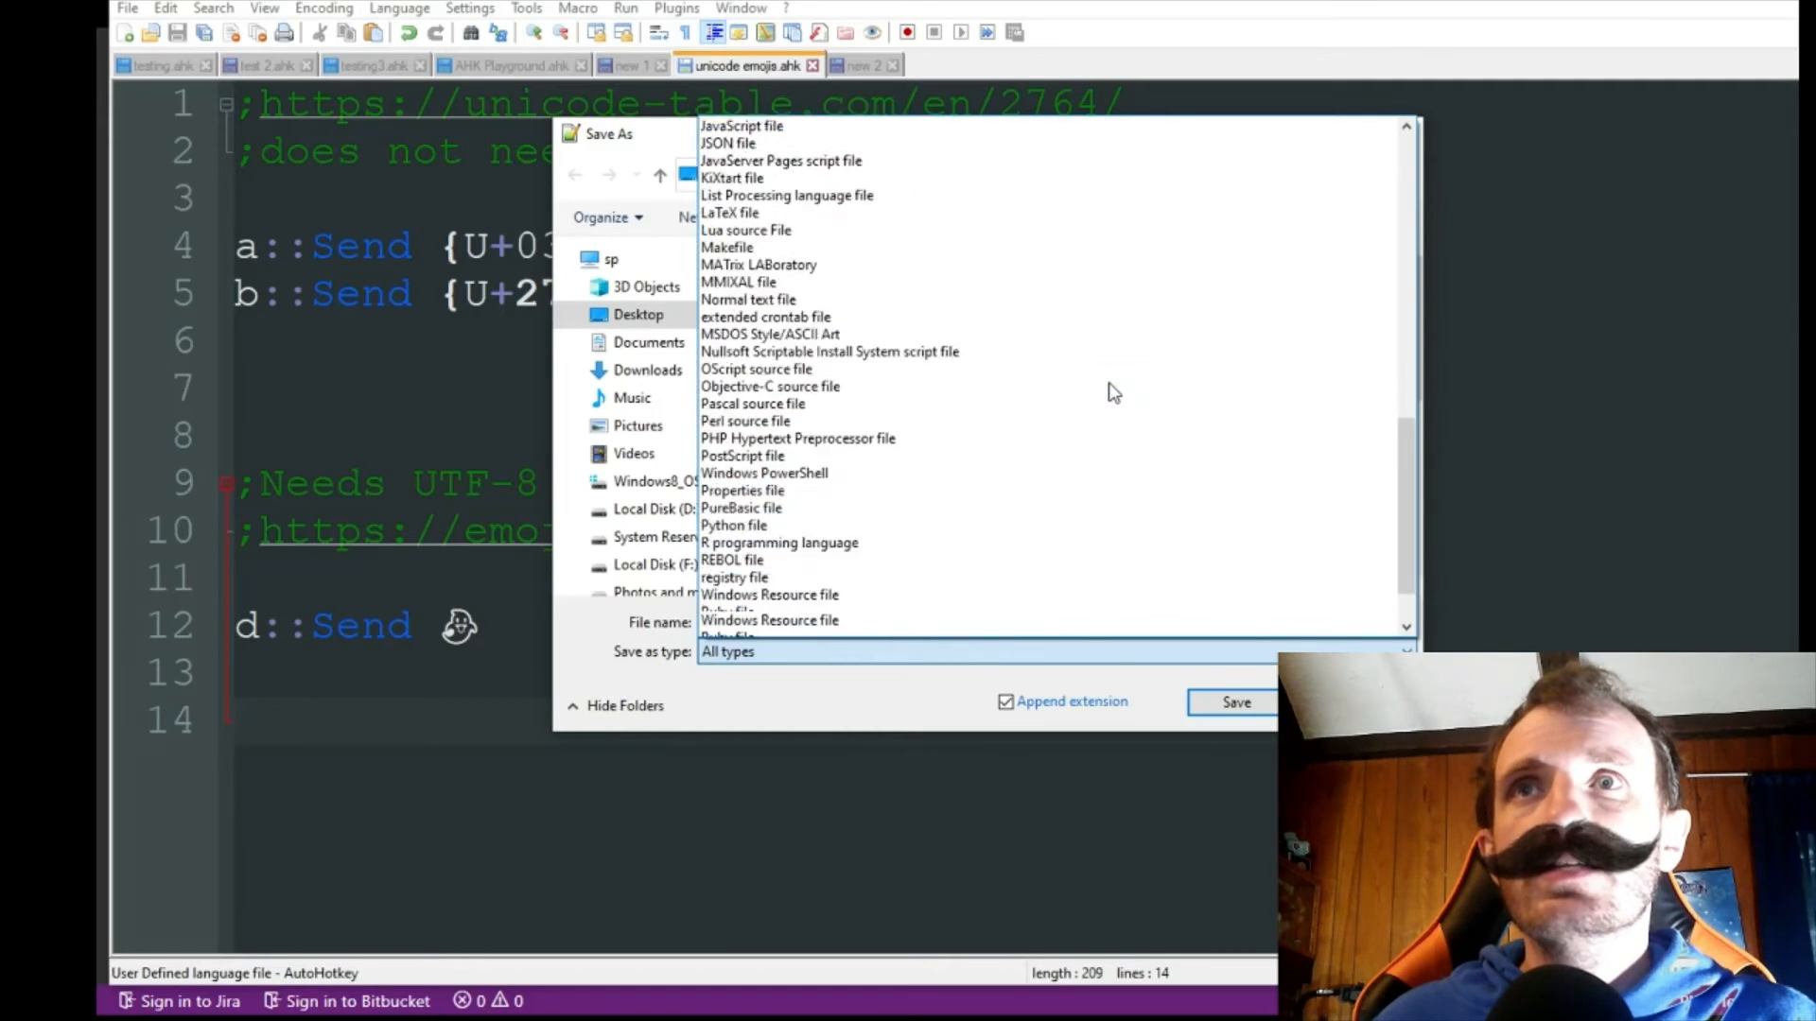
scroll(down, 3)
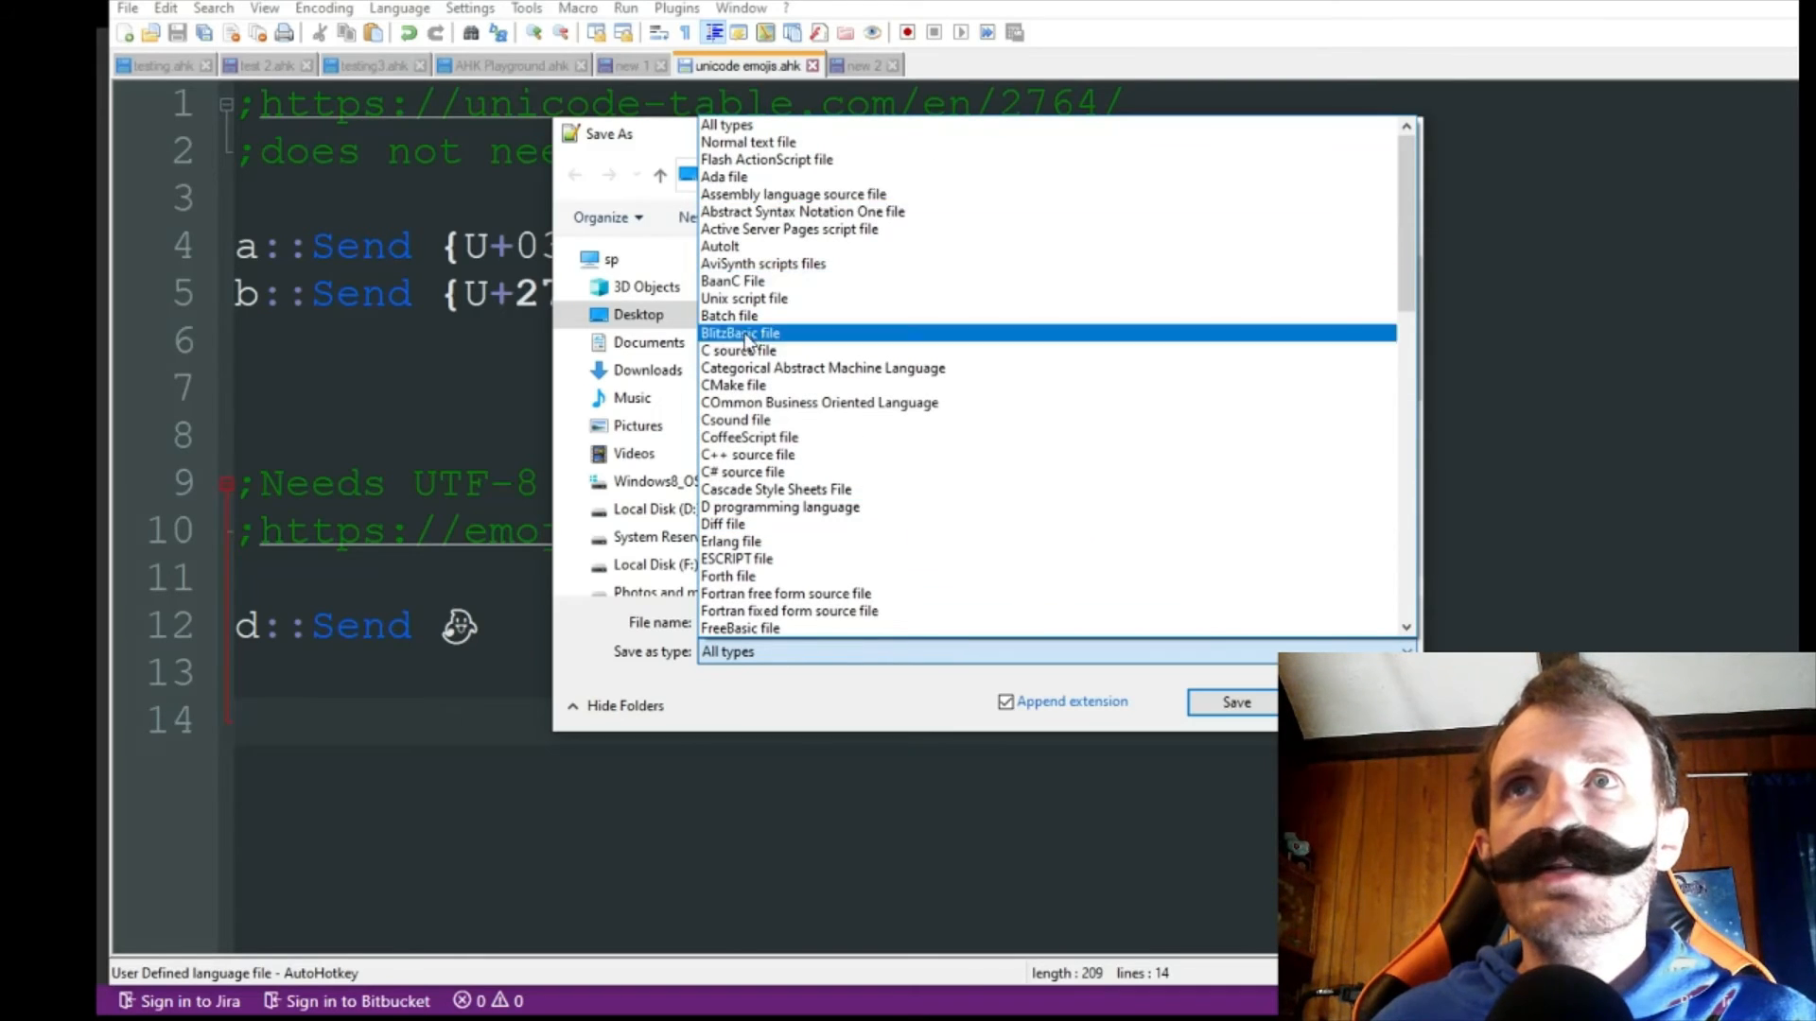
scroll(down, 3)
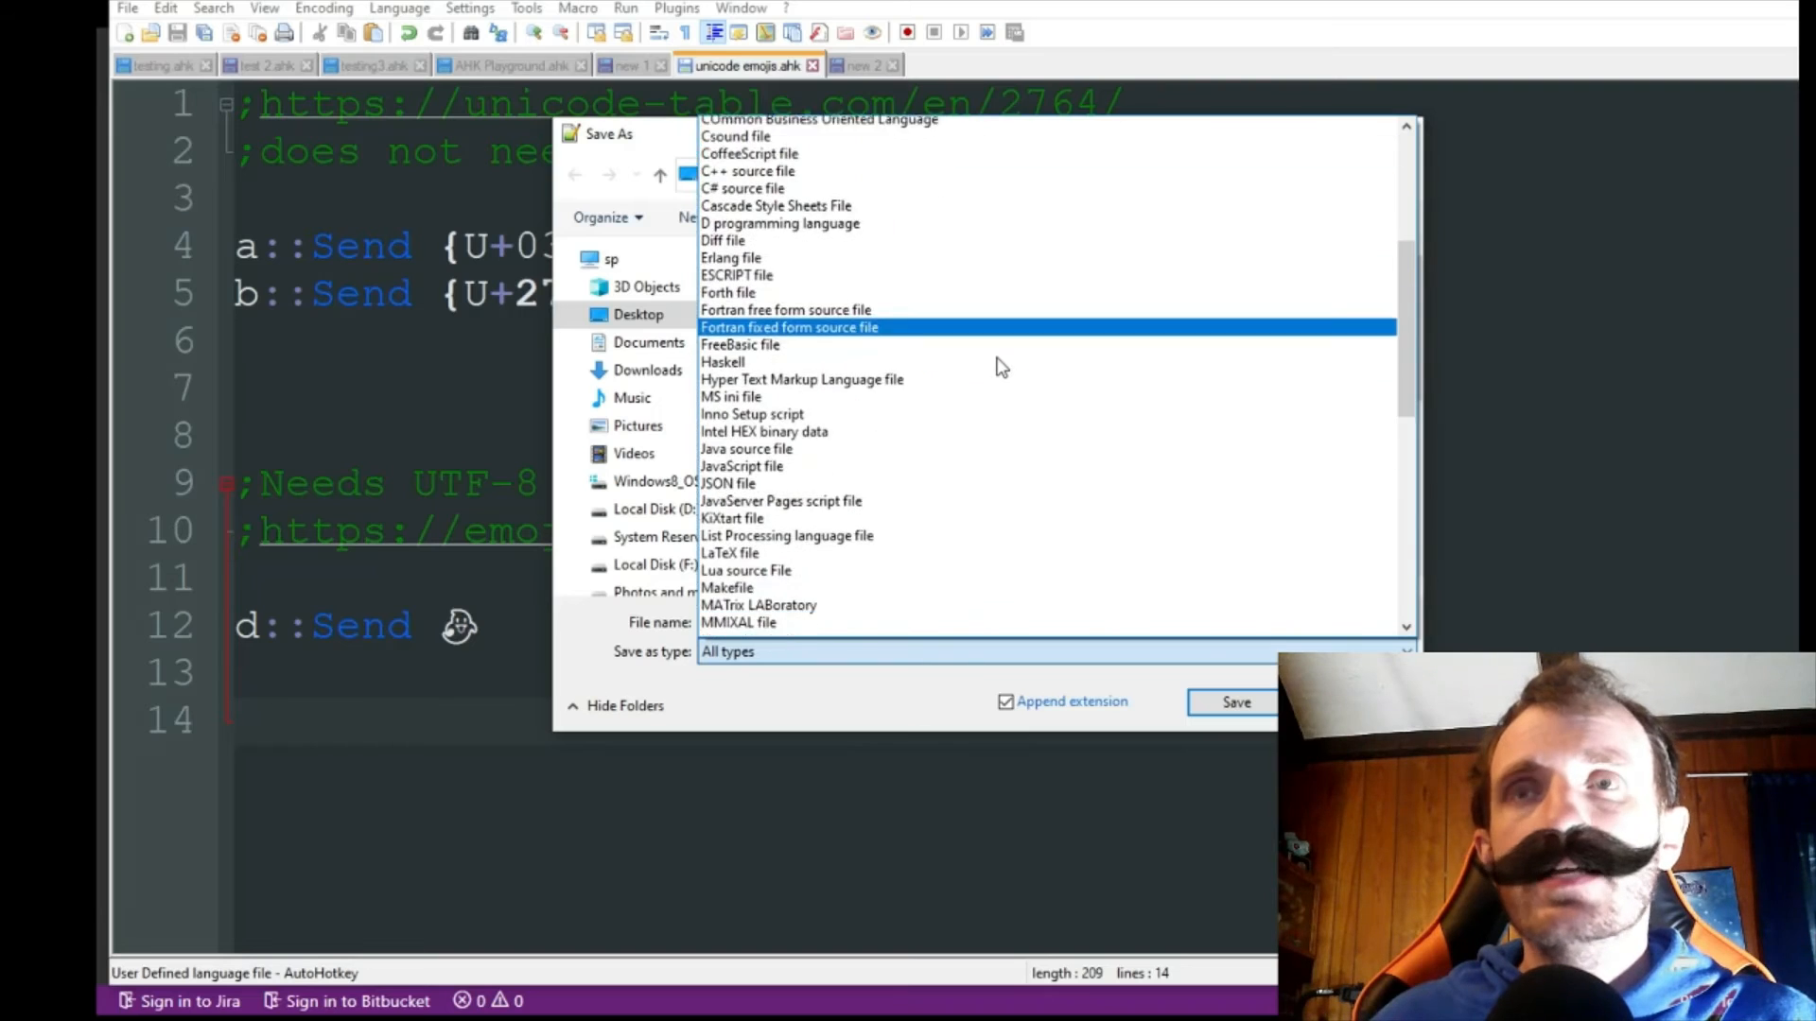
scroll(down, 3)
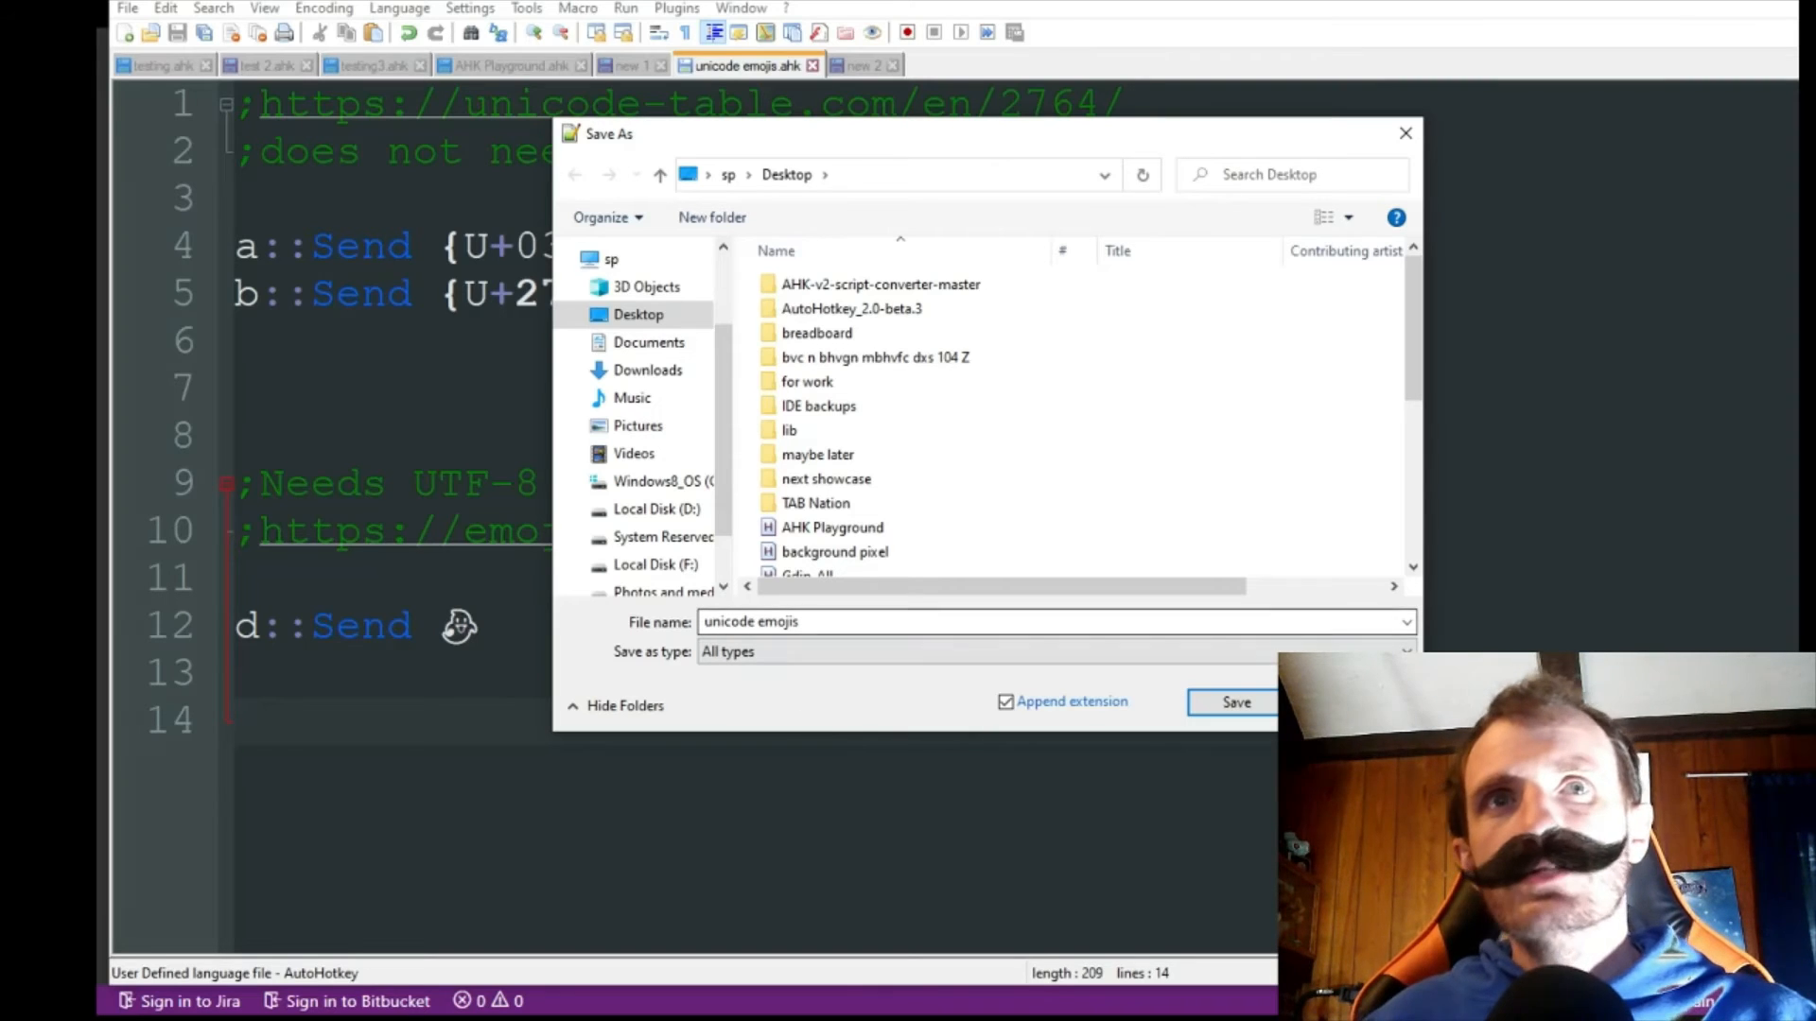
click(1236, 701)
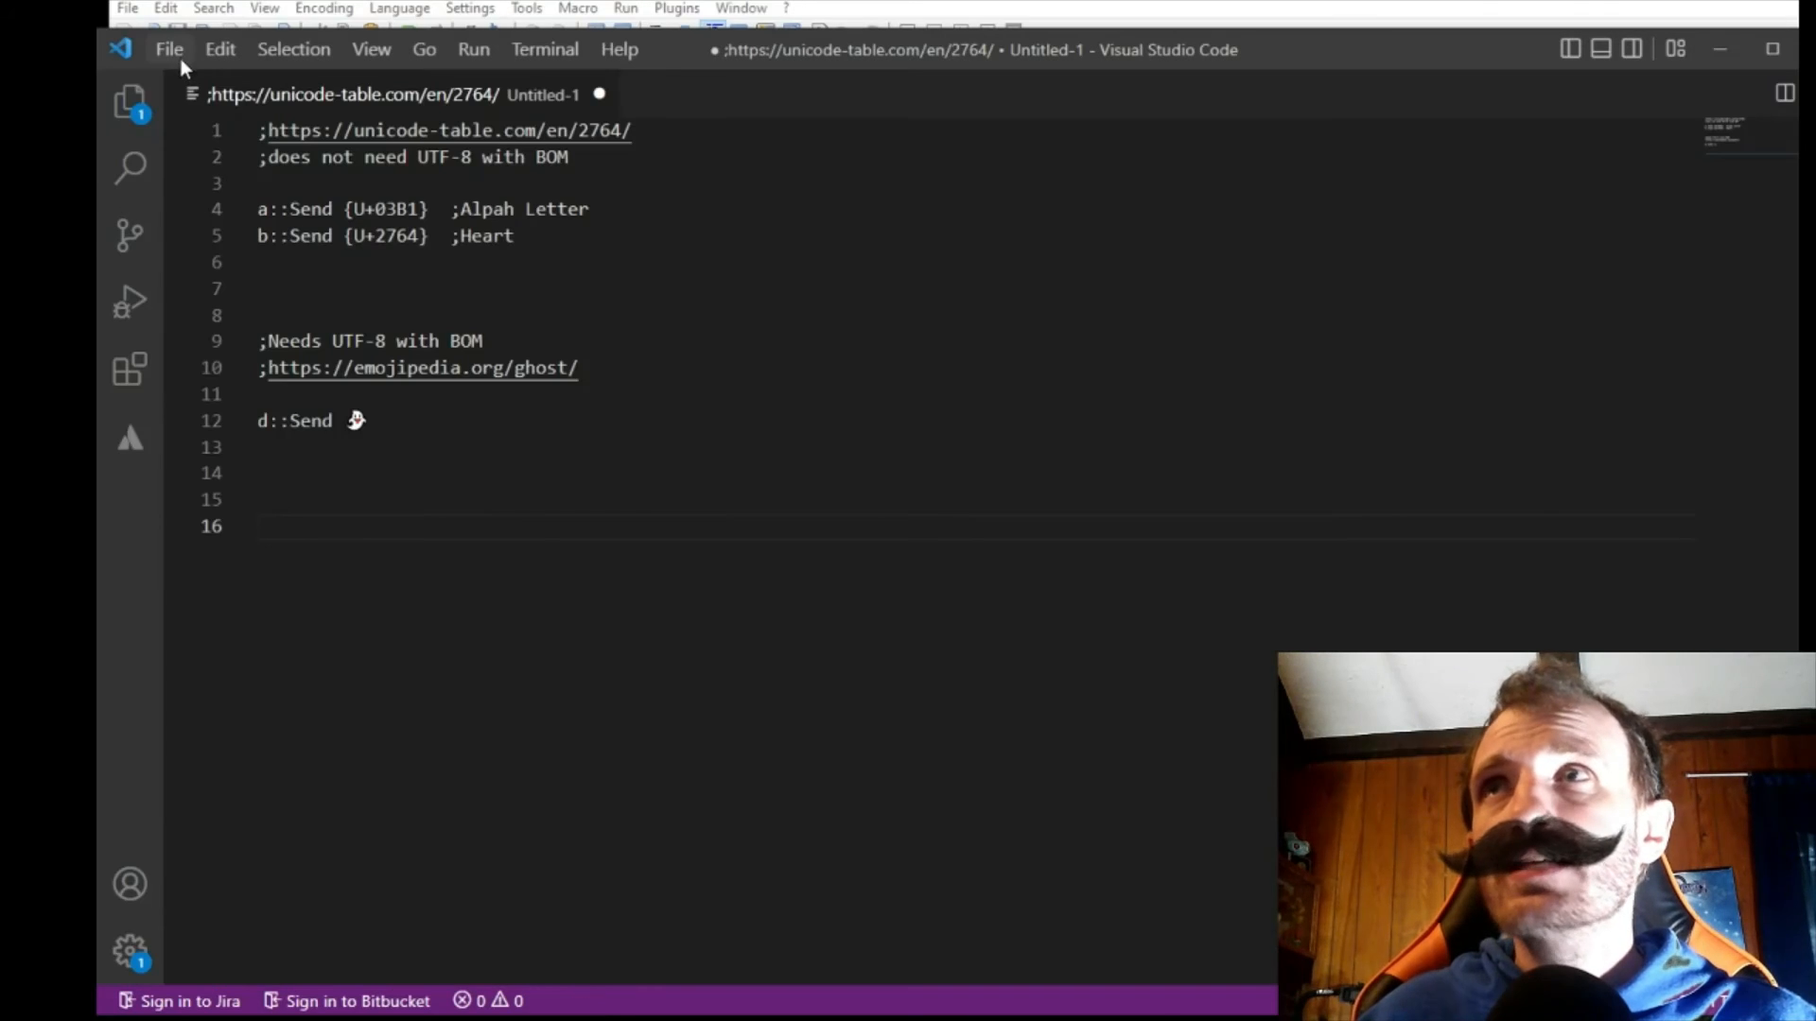
Inspect the Plain Text type and file name in VS Code's Save As, then cancel
click(170, 48)
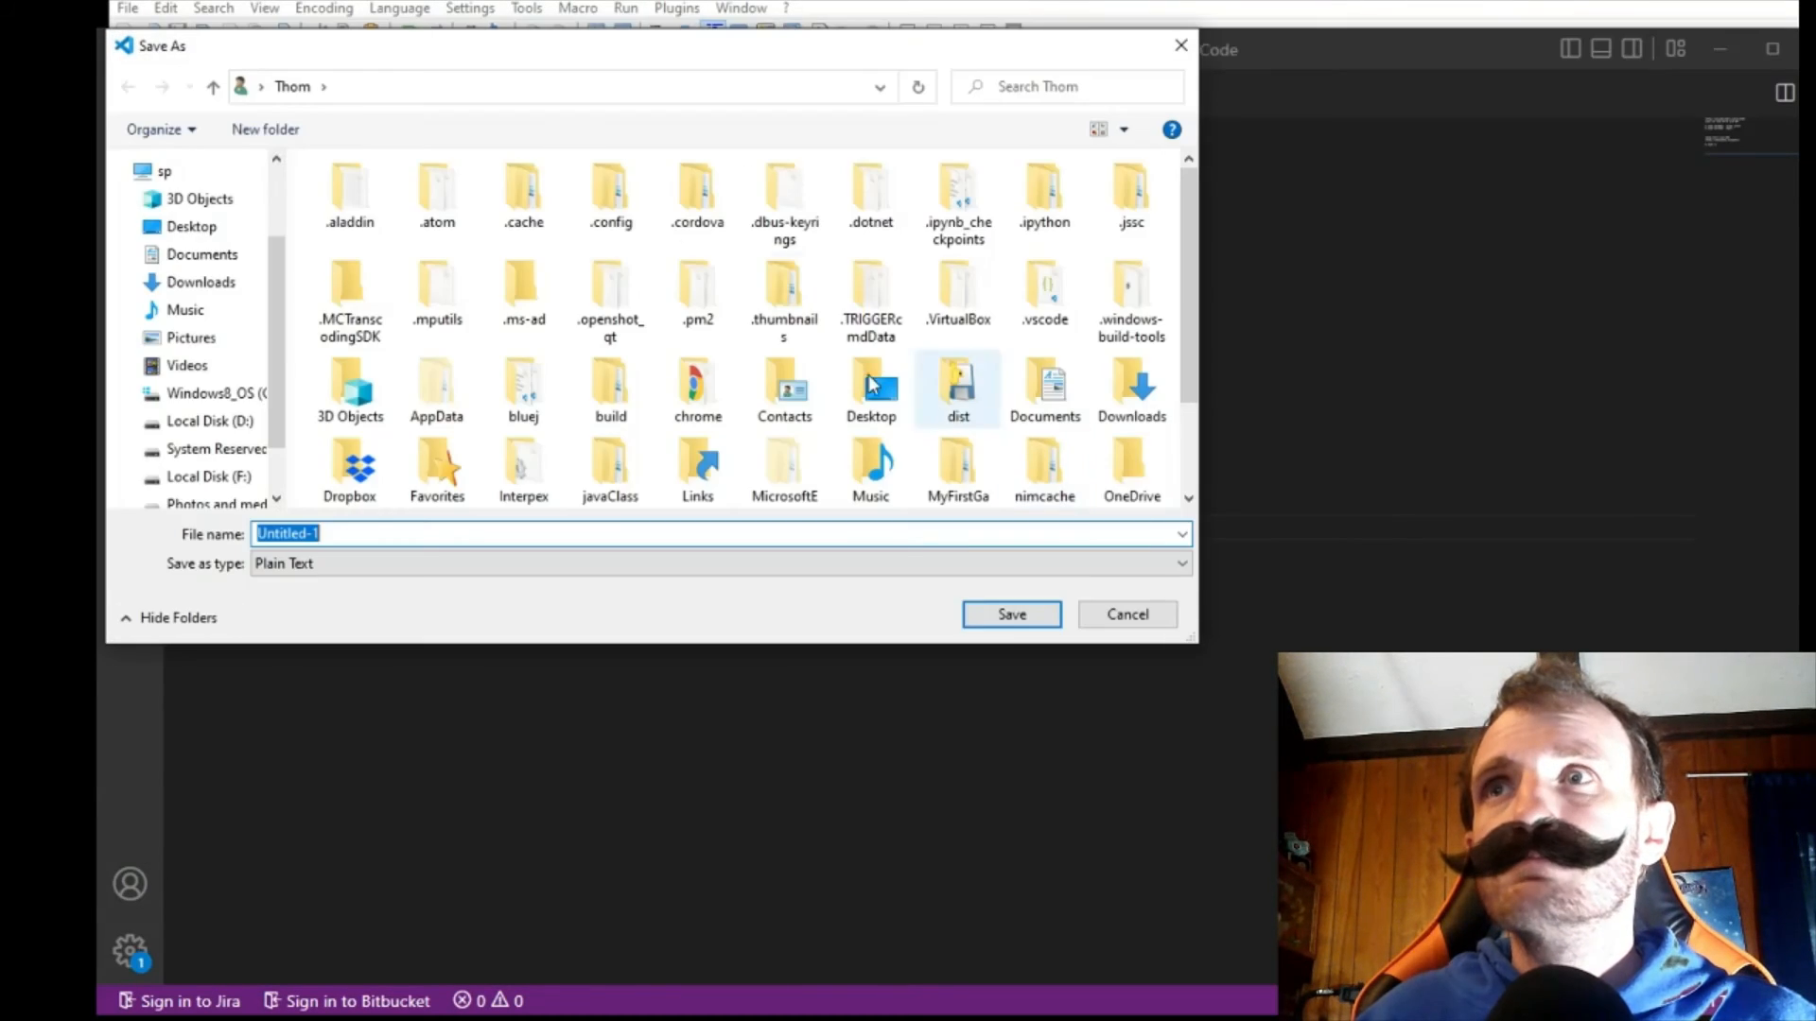
click(1181, 563)
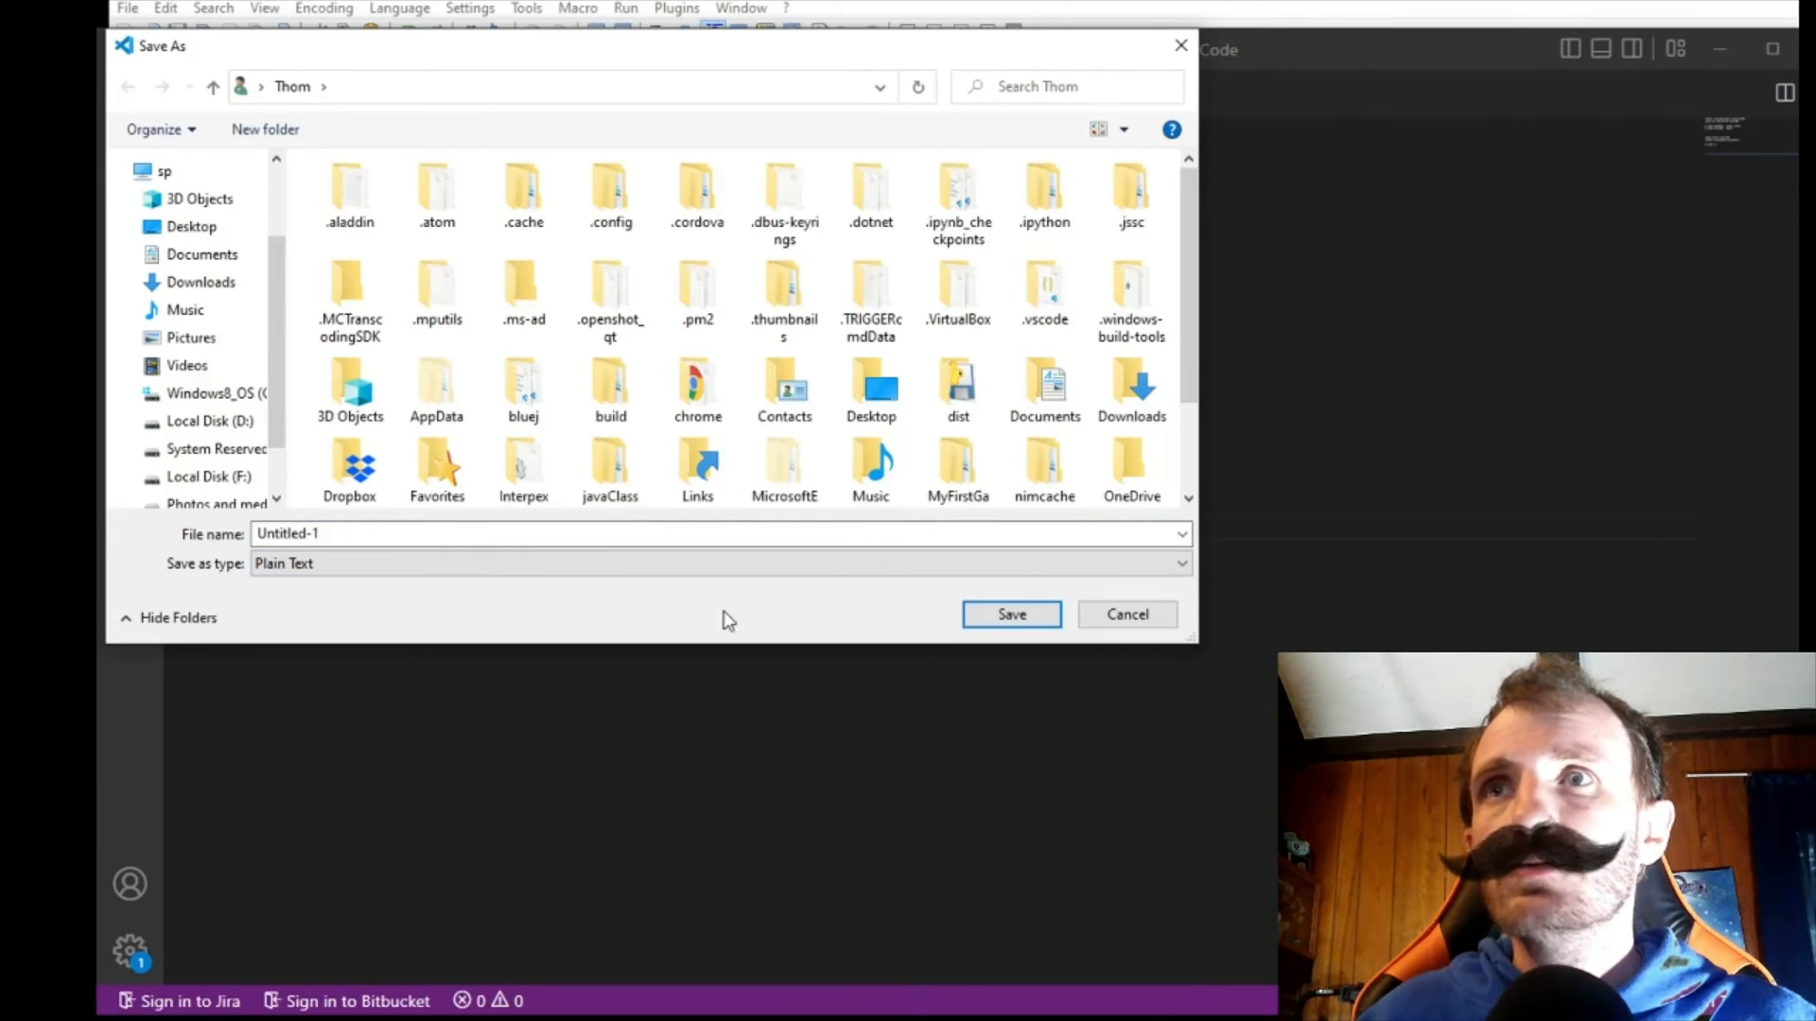
click(1125, 614)
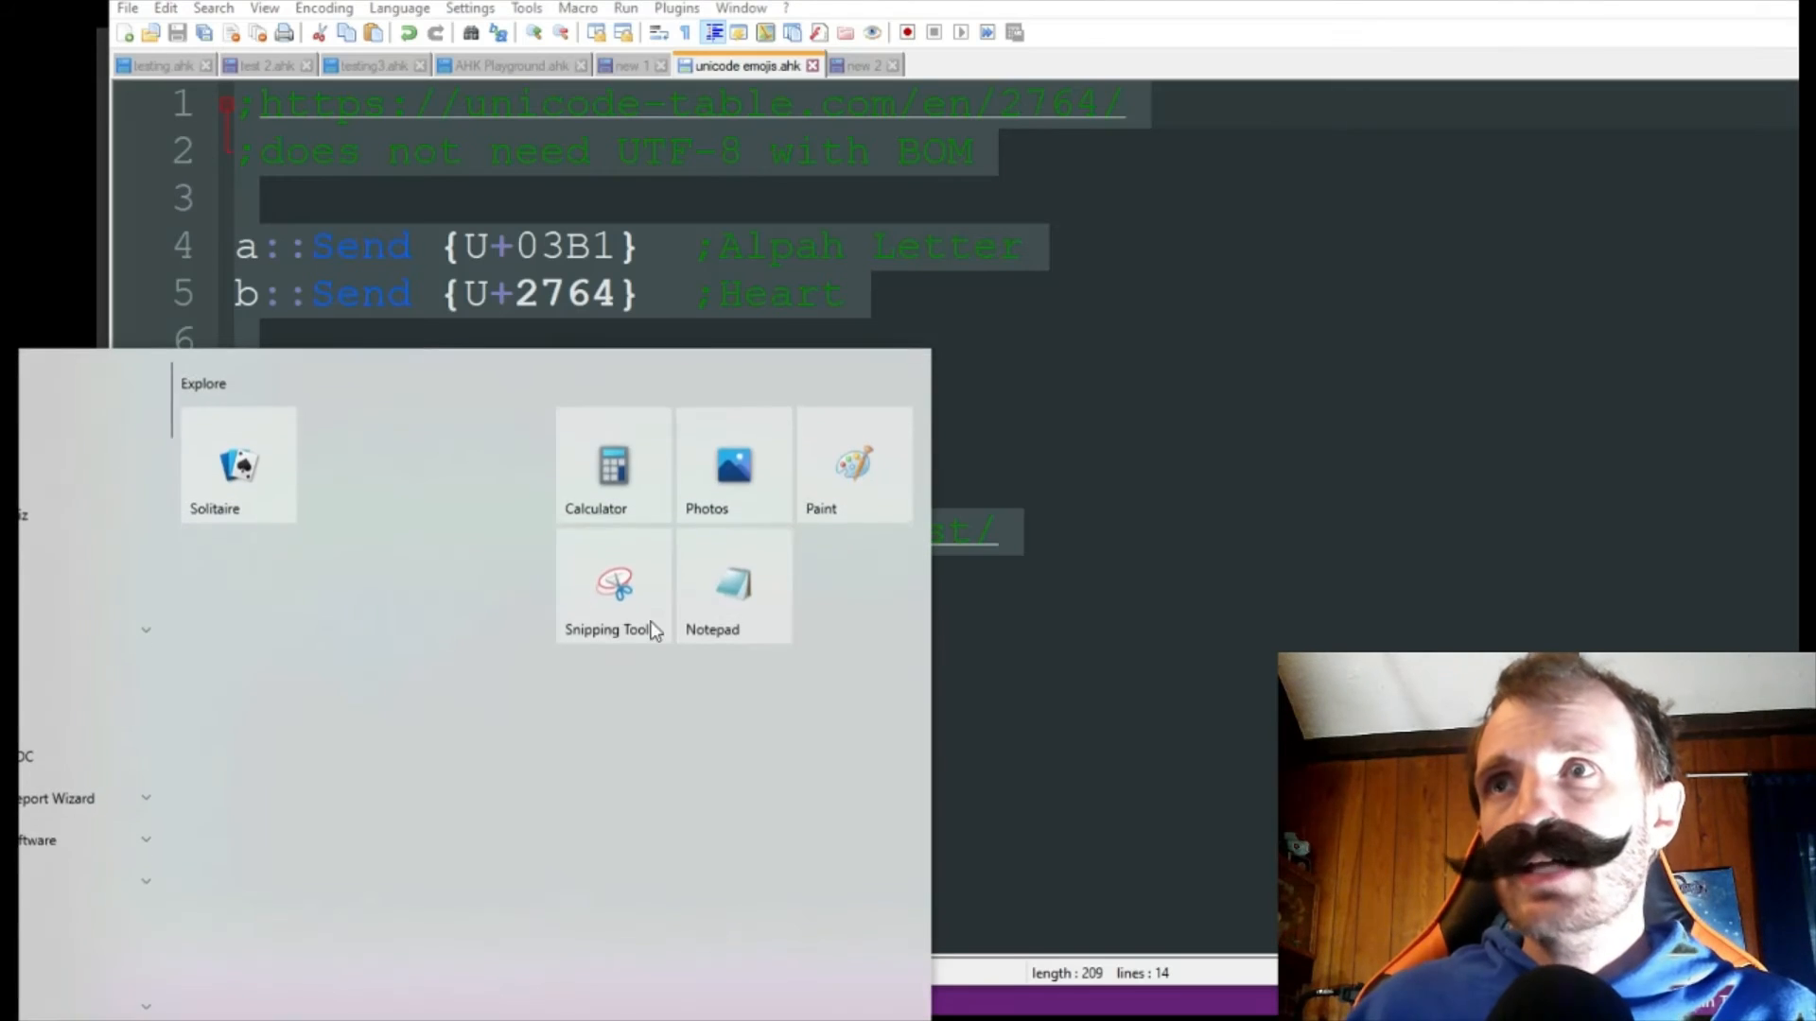
Paste the hotkey script into a new Notepad note and start File > Save As
click(733, 585)
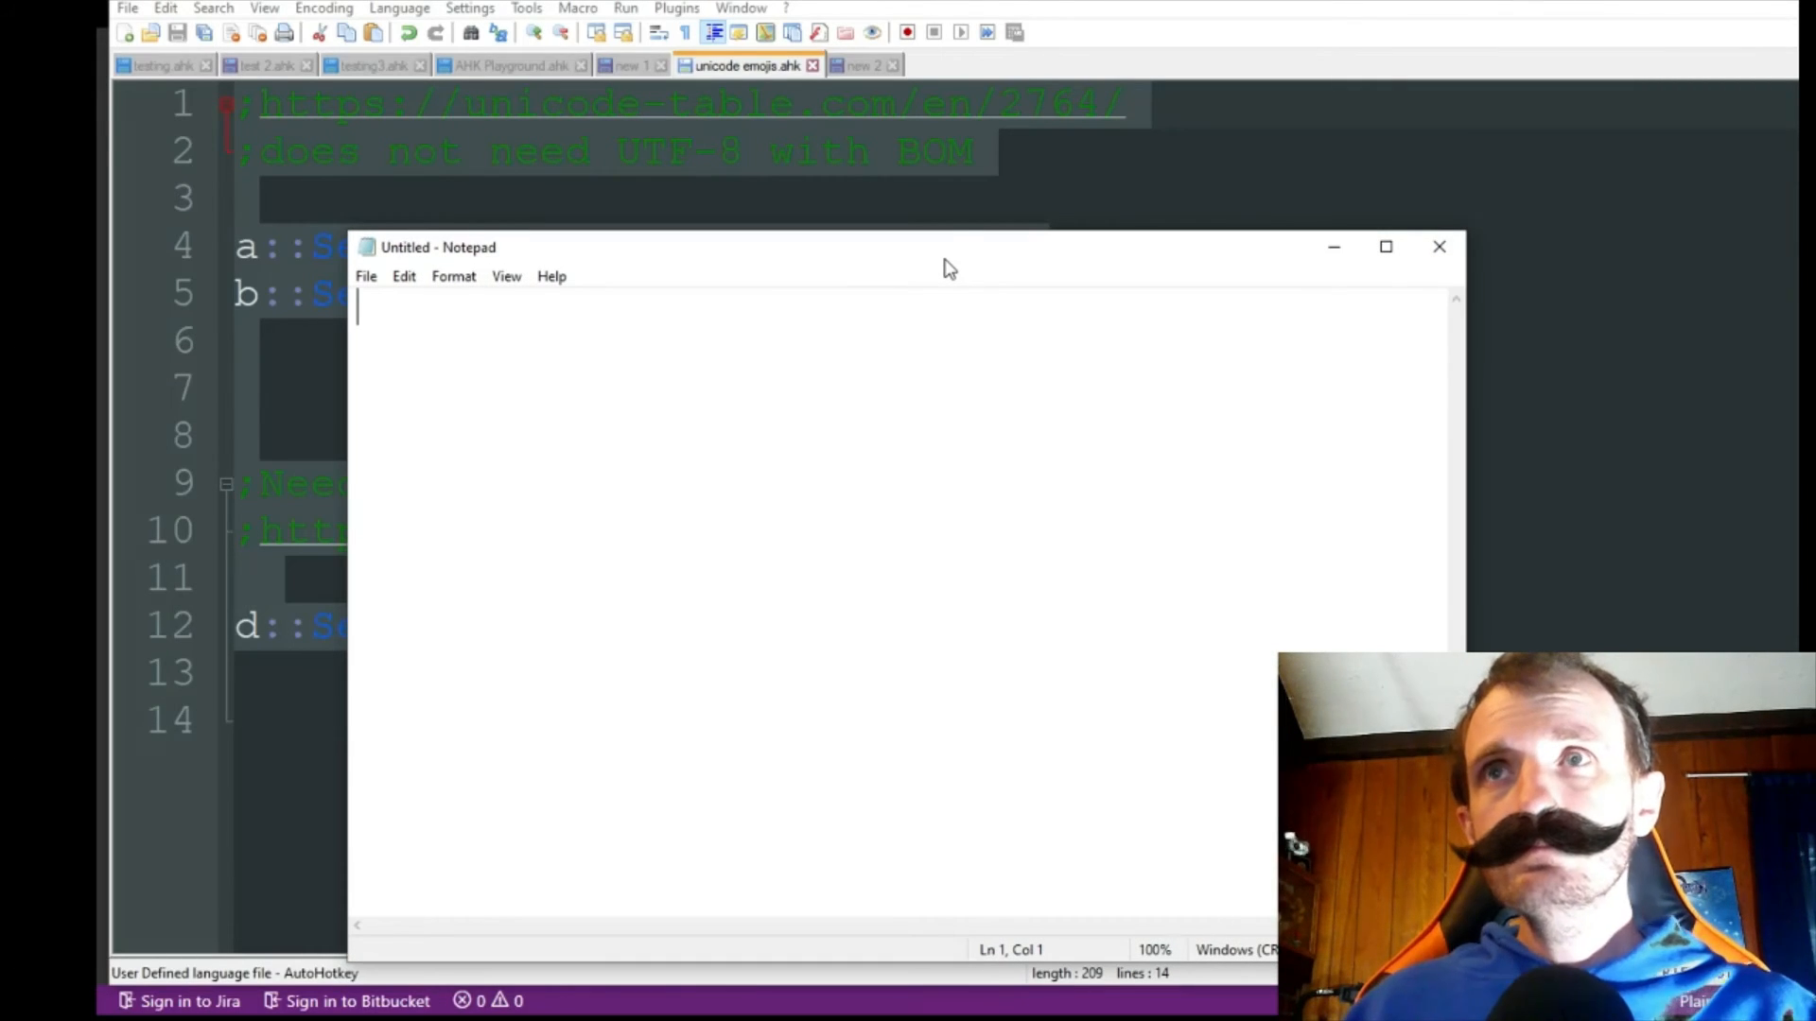
mouse_move(881, 382)
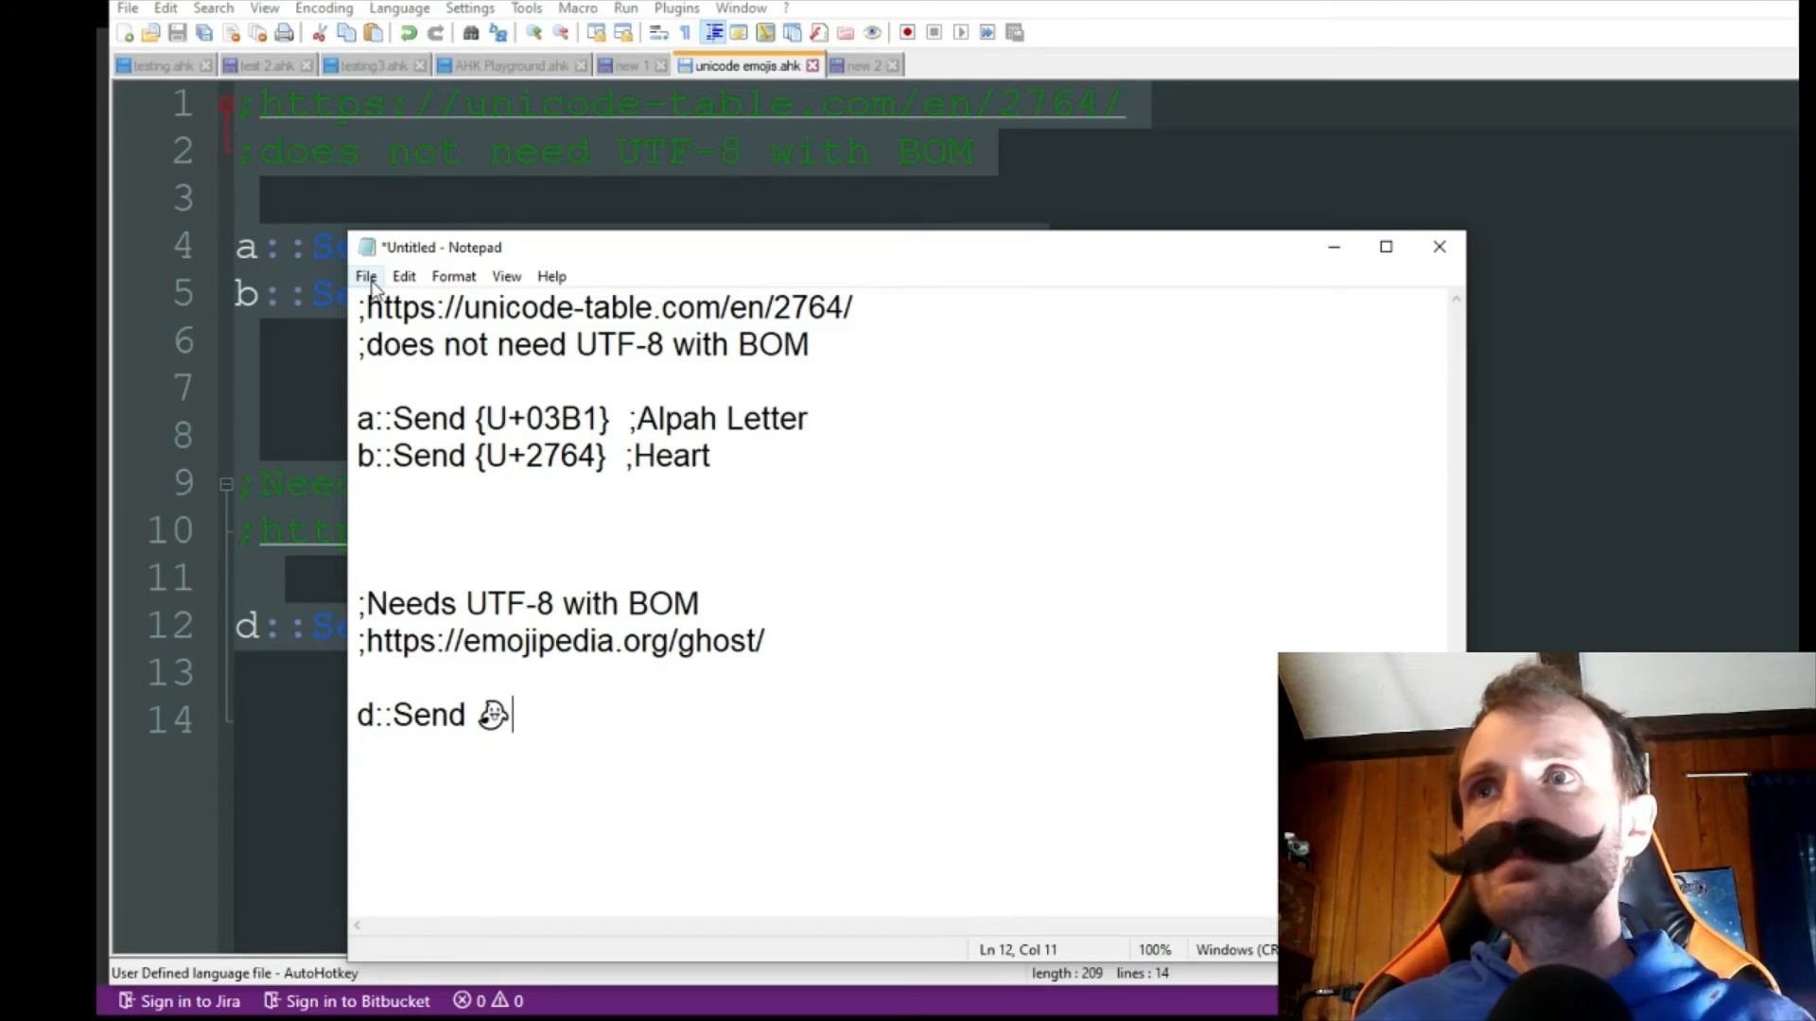
click(366, 275)
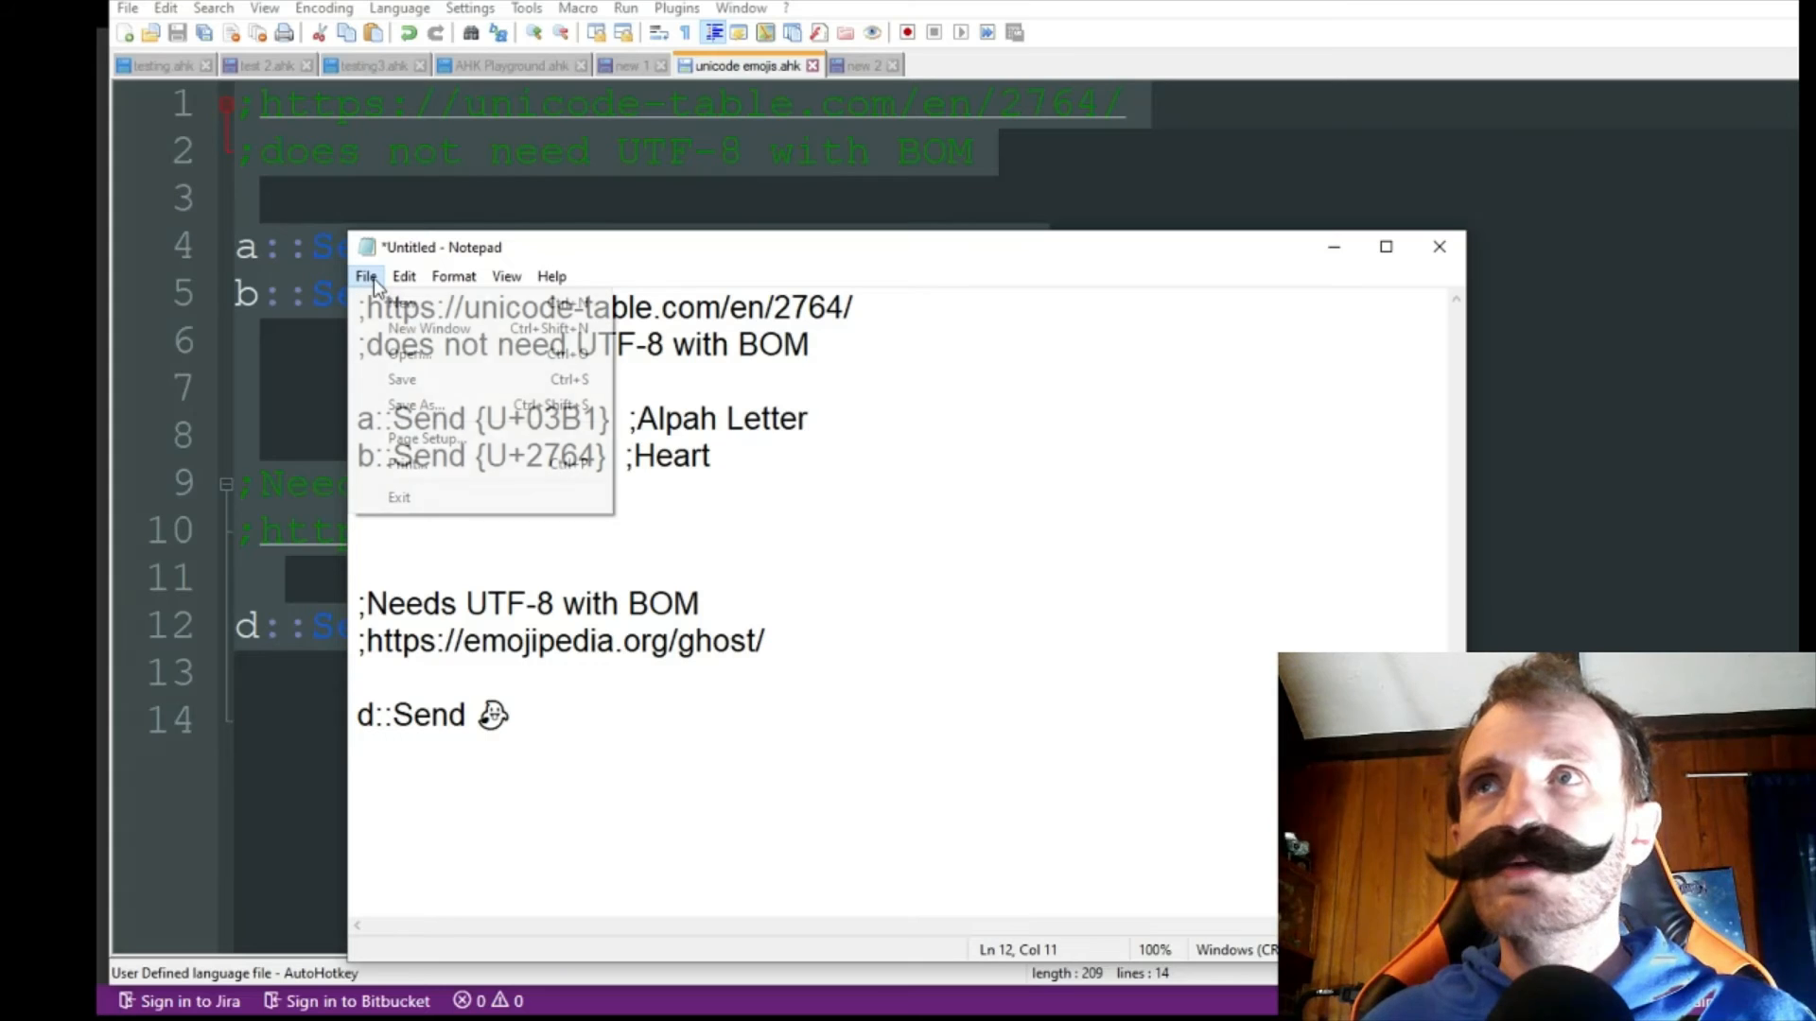
mouse_move(414, 404)
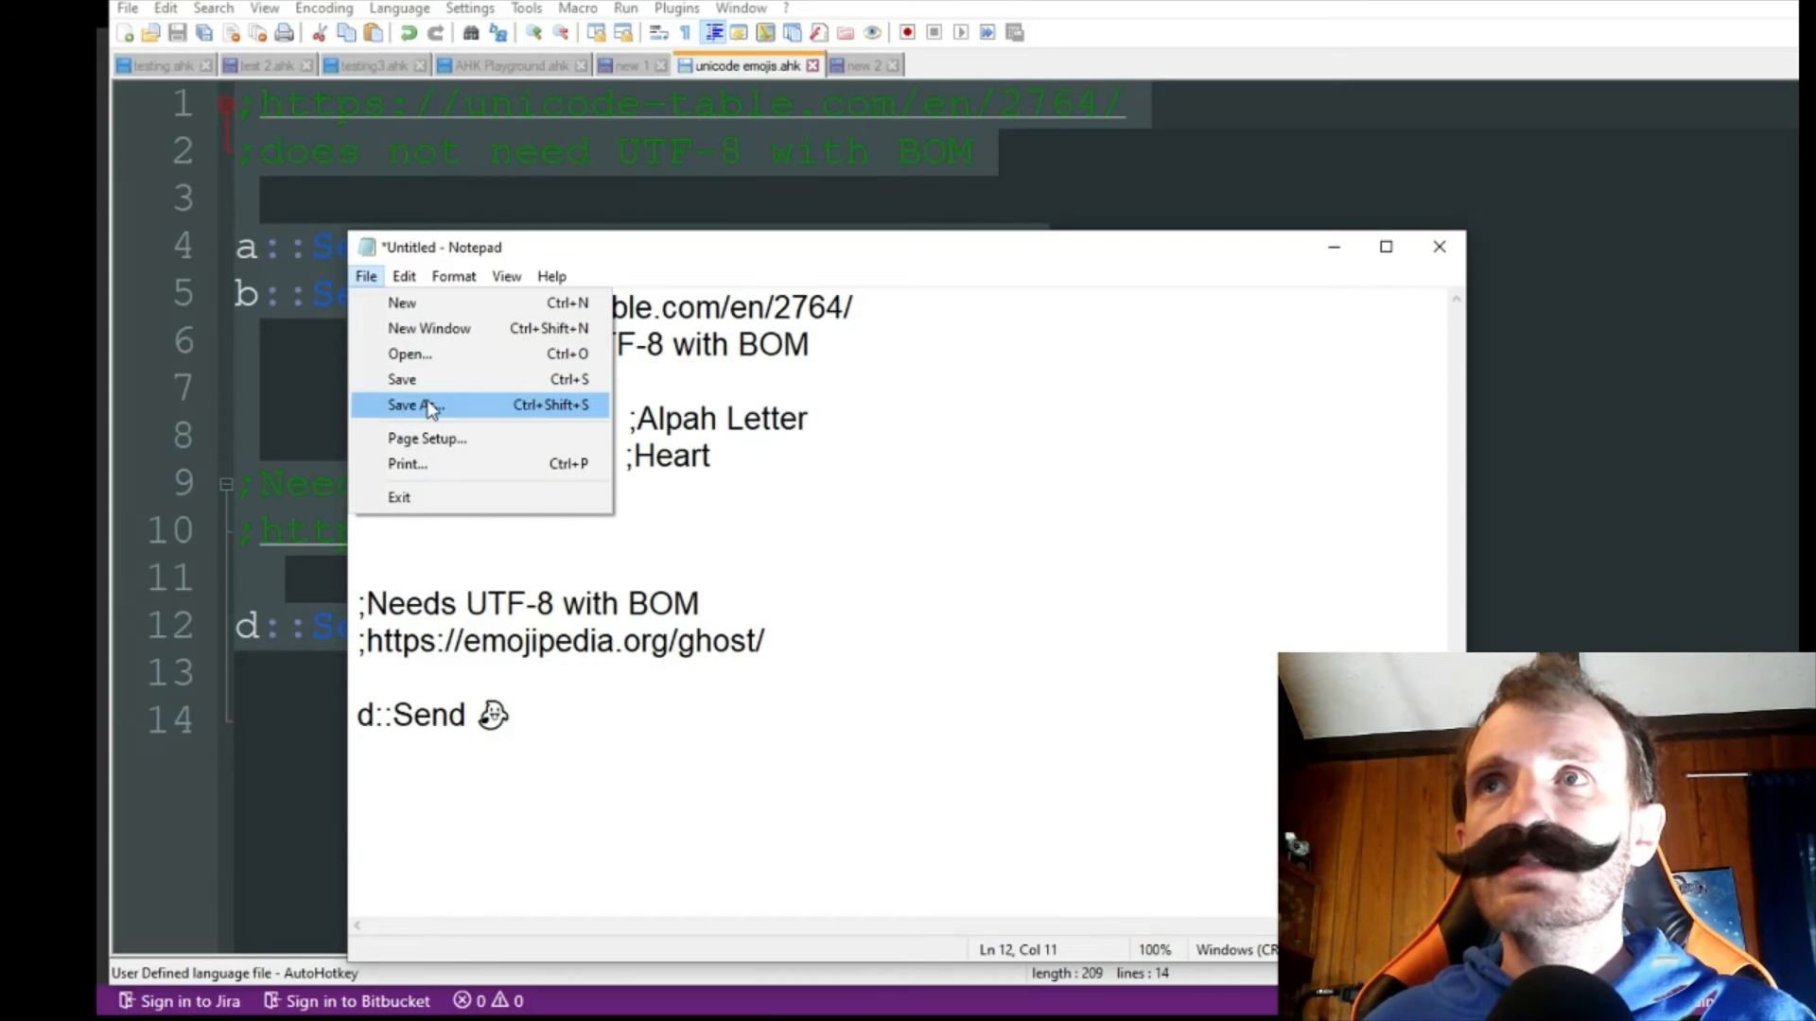
click(413, 403)
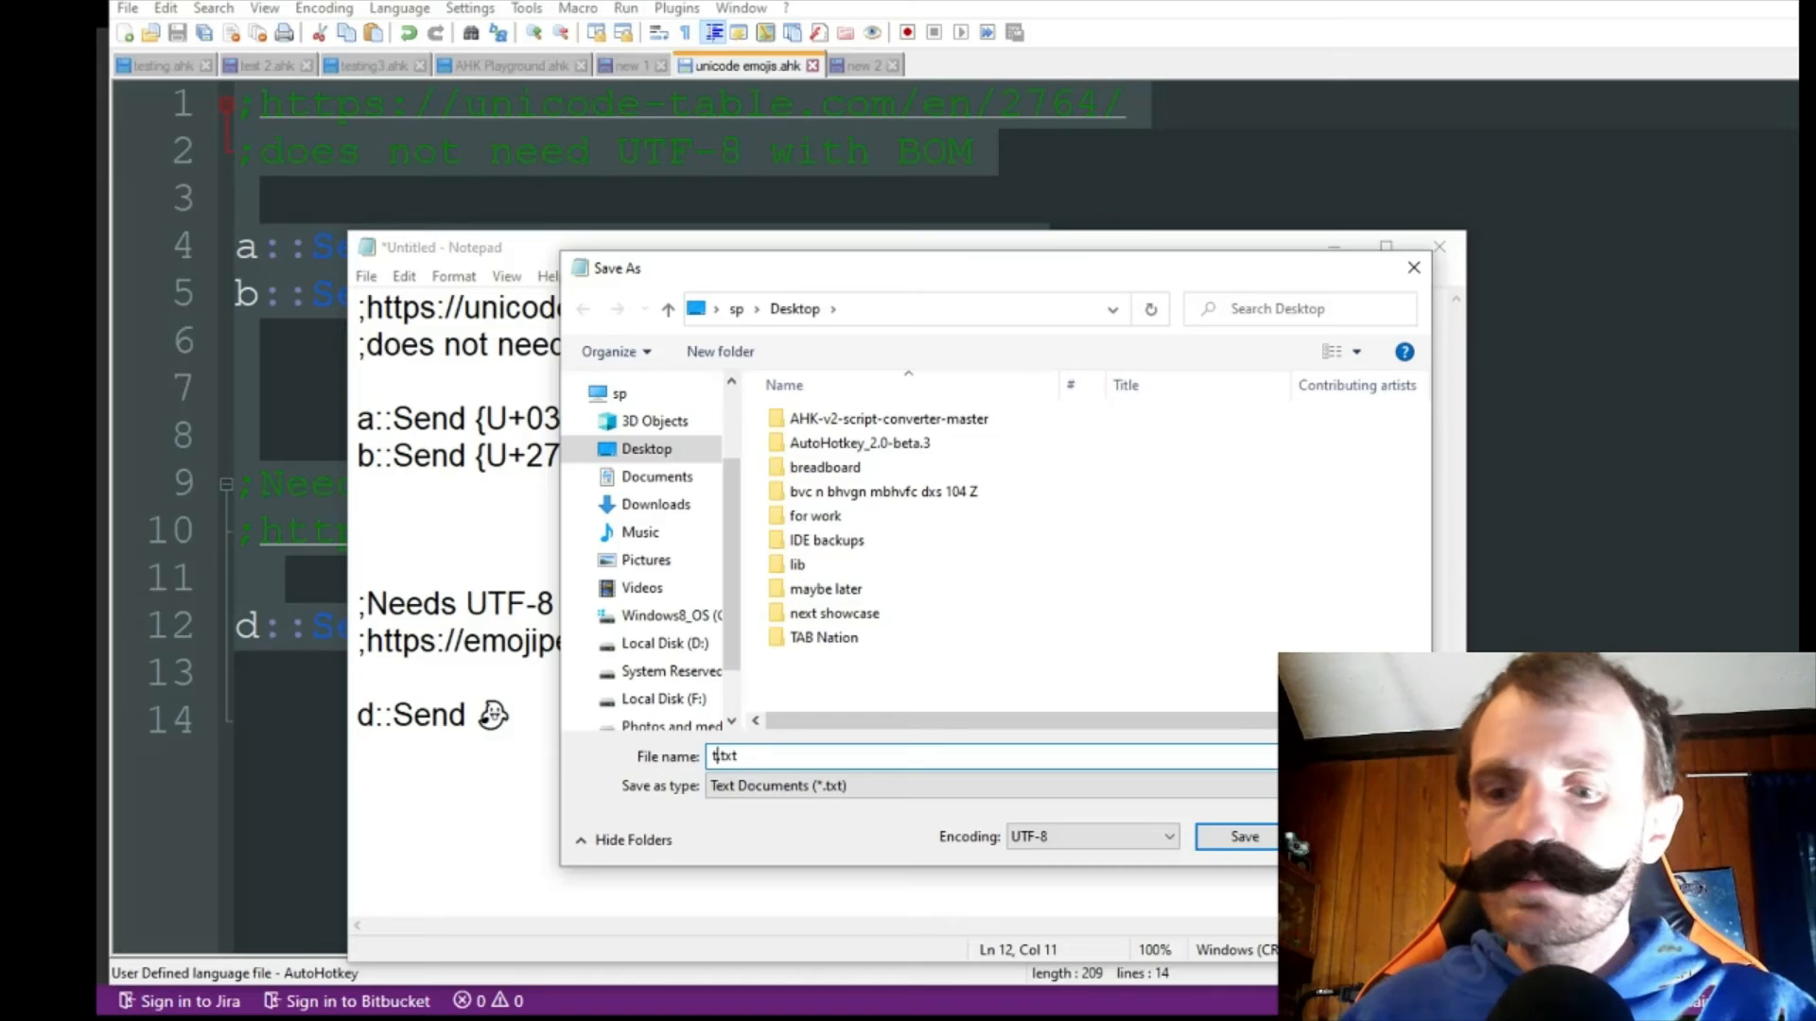
Name the file test.ahk, keep the Text Documents type, choose UTF-8 with BOM, and save
text(est)
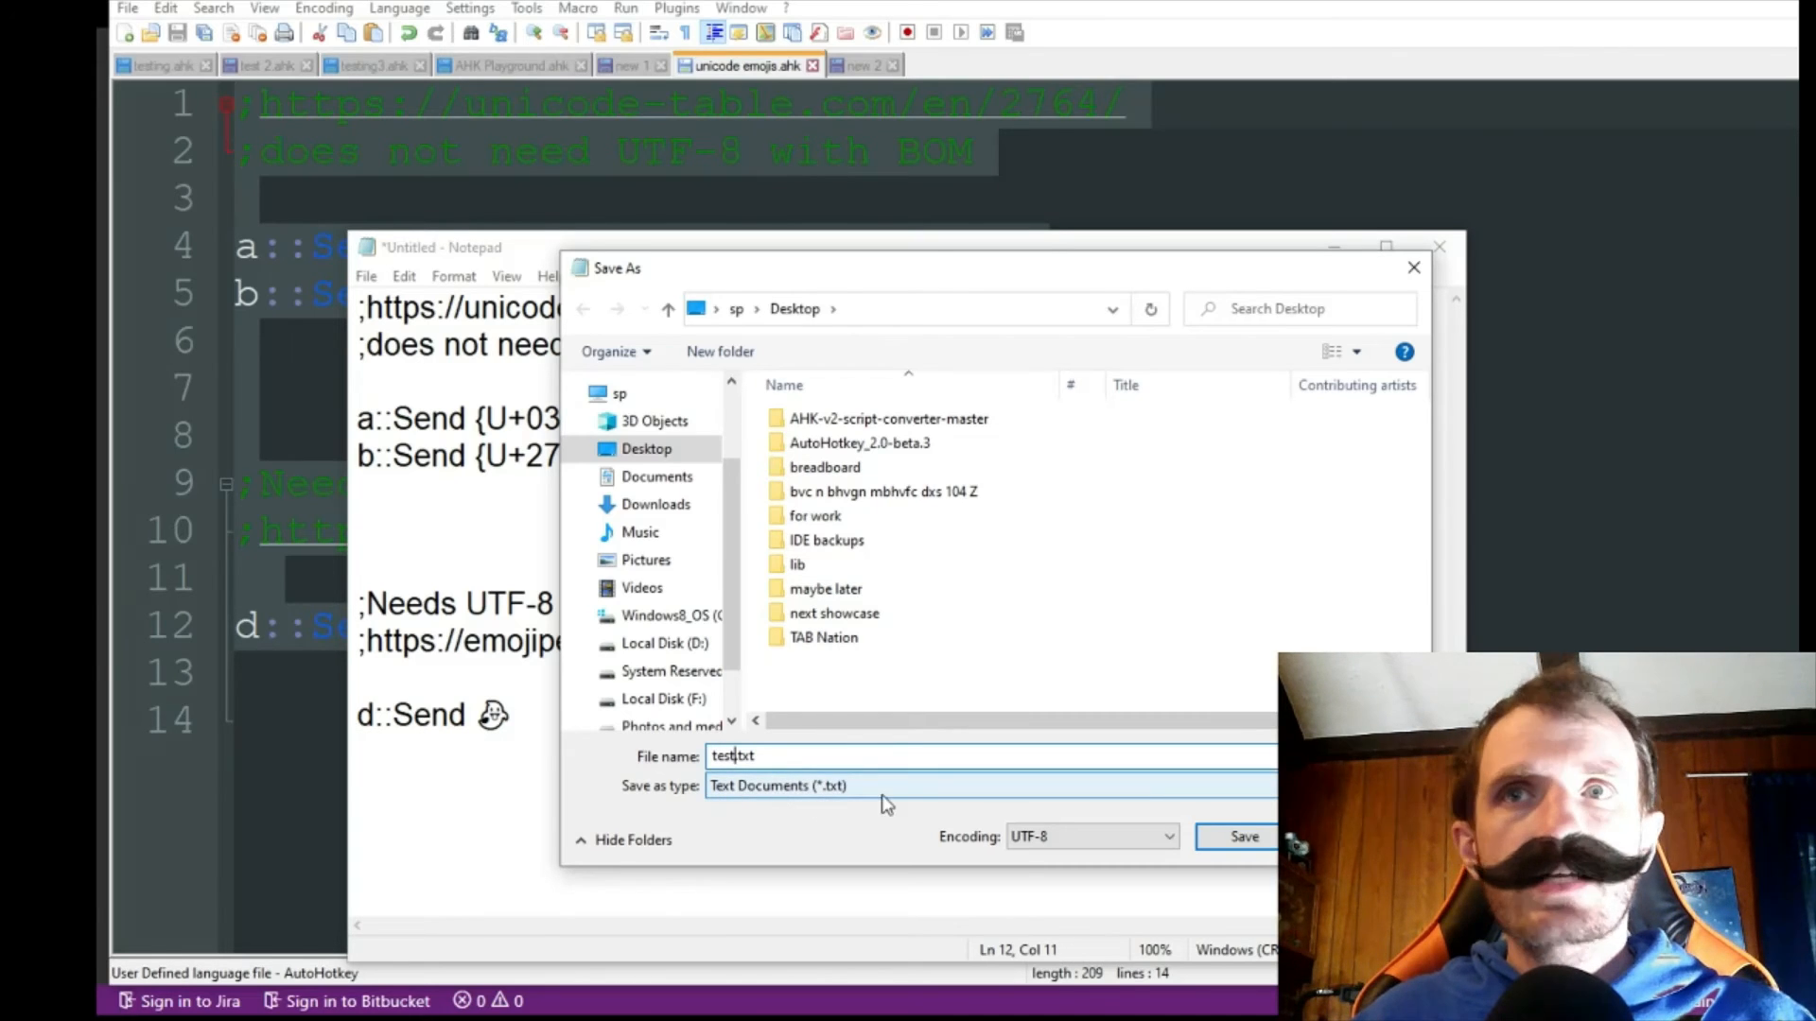
click(990, 785)
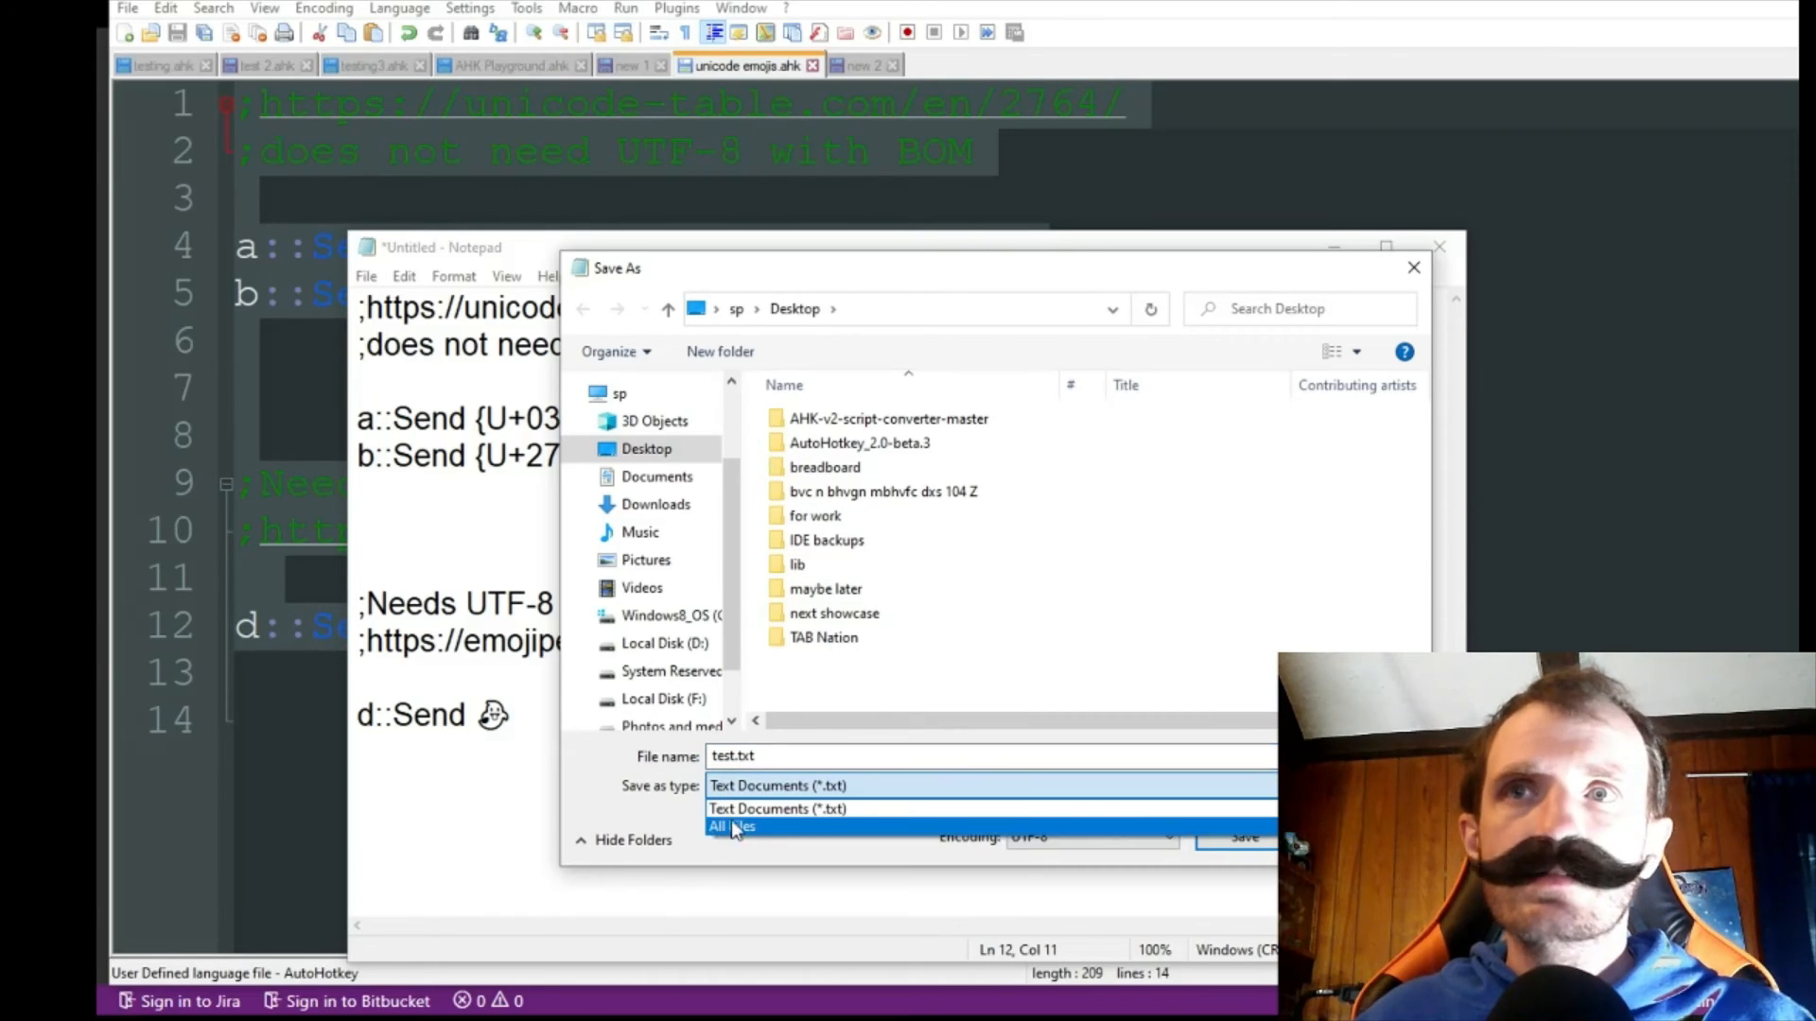
click(777, 809)
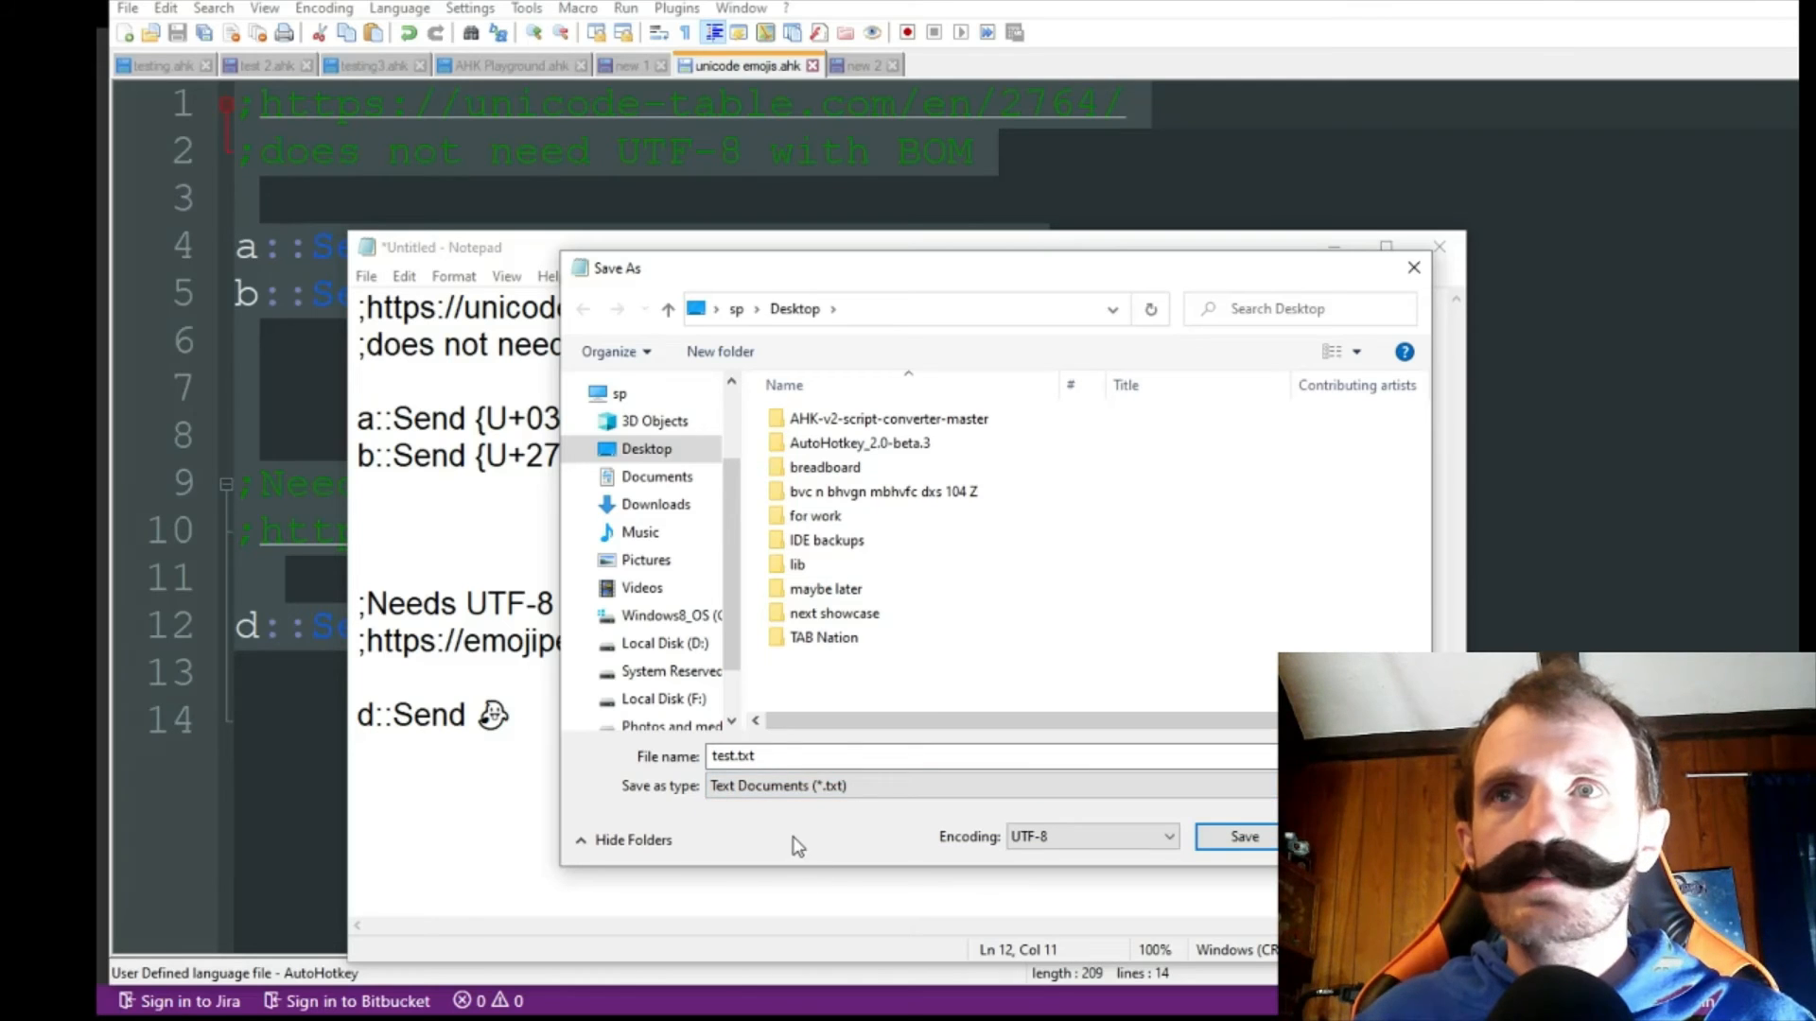
click(738, 757)
text(ahk)
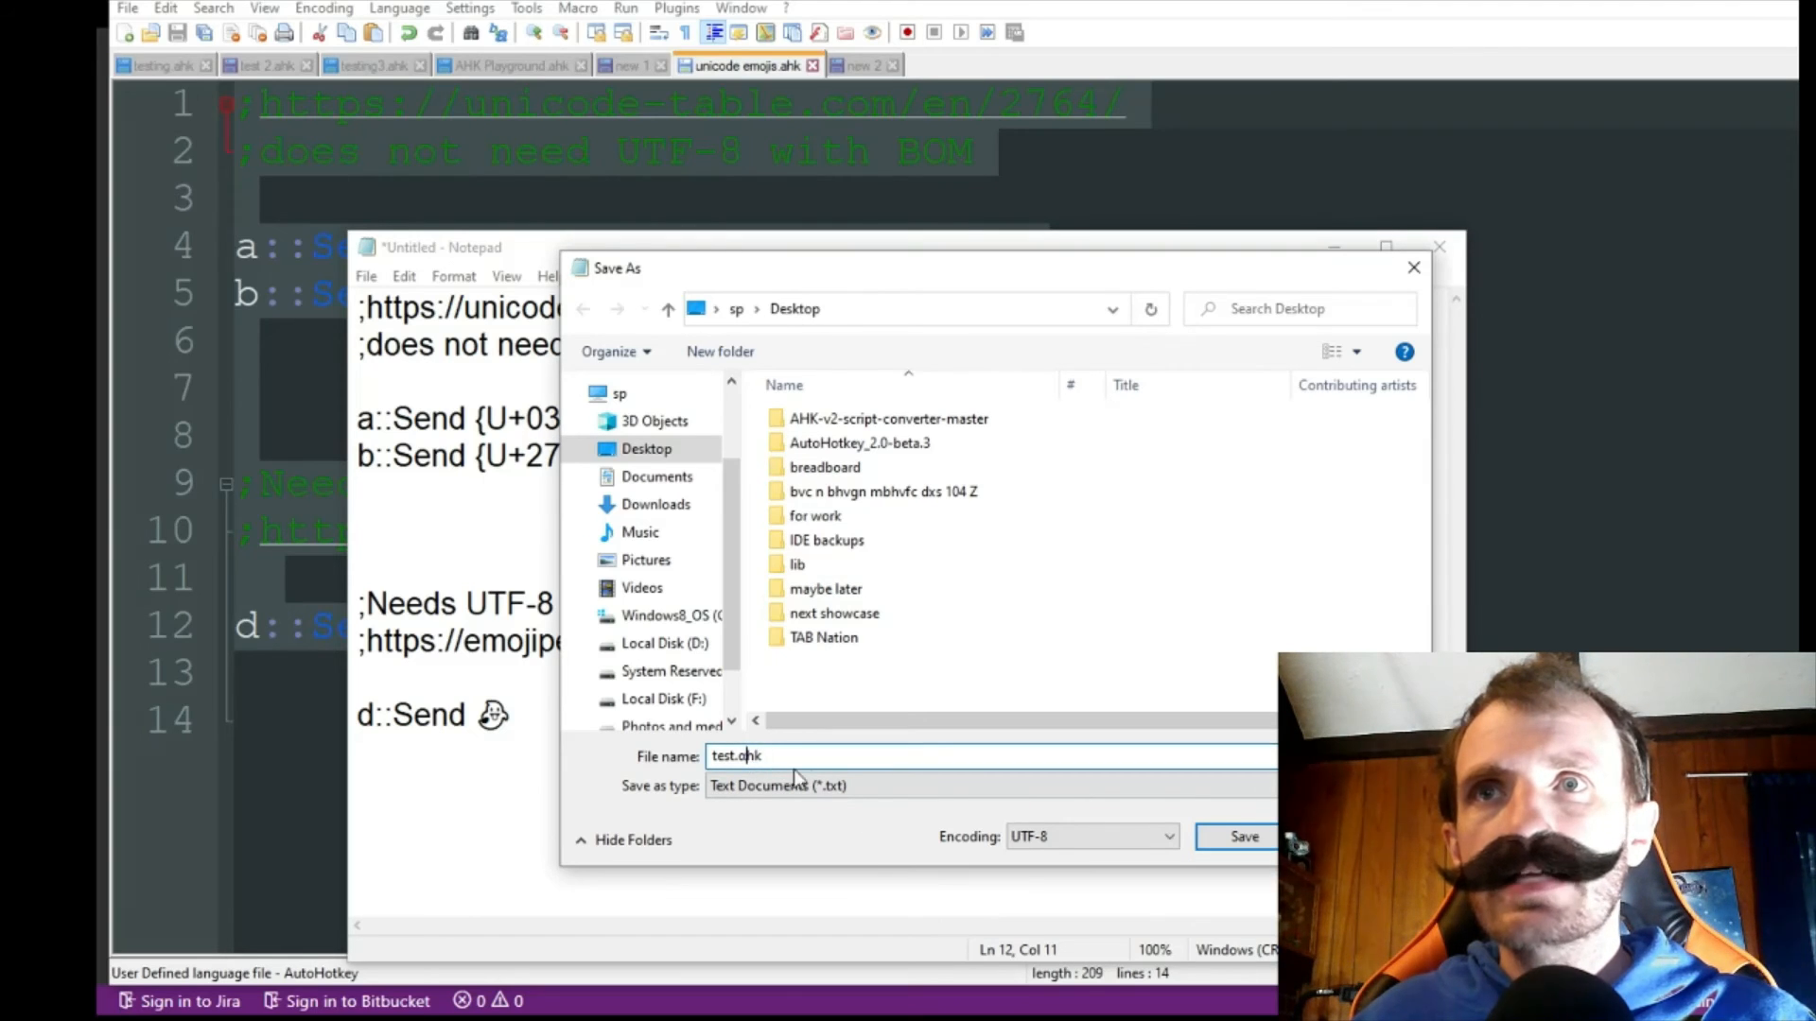
mouse_move(826, 837)
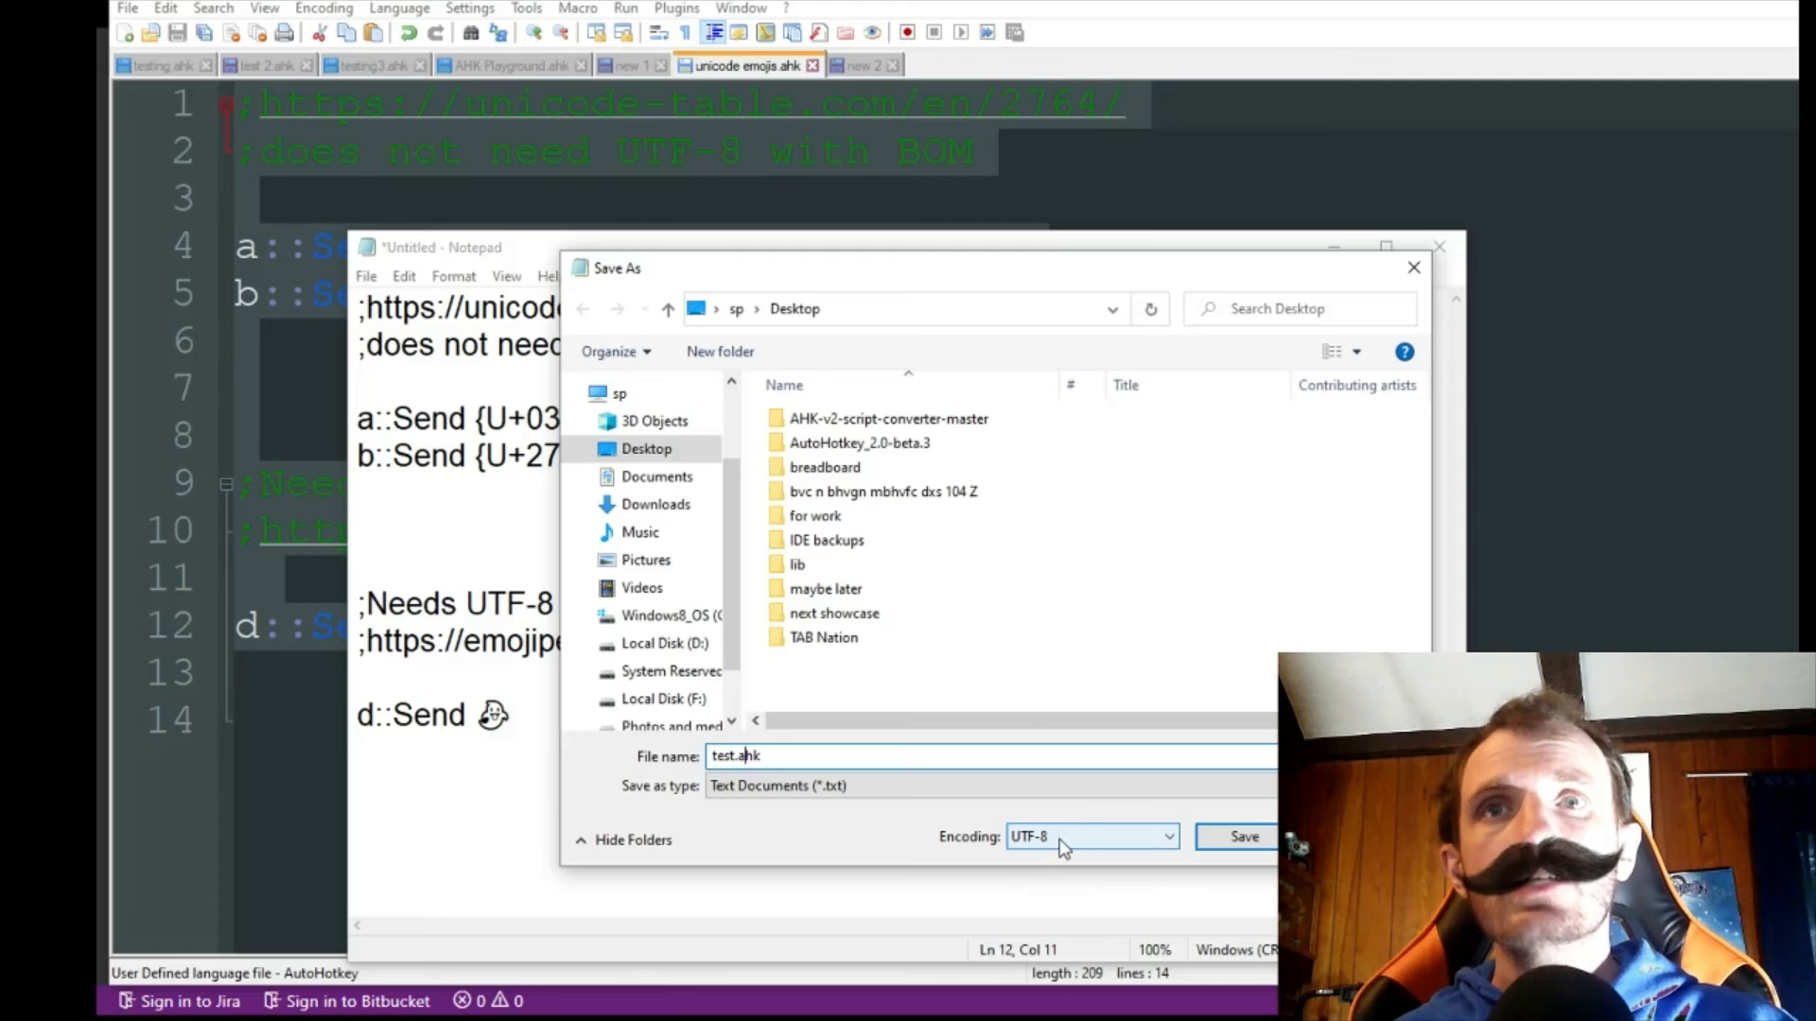
click(1087, 836)
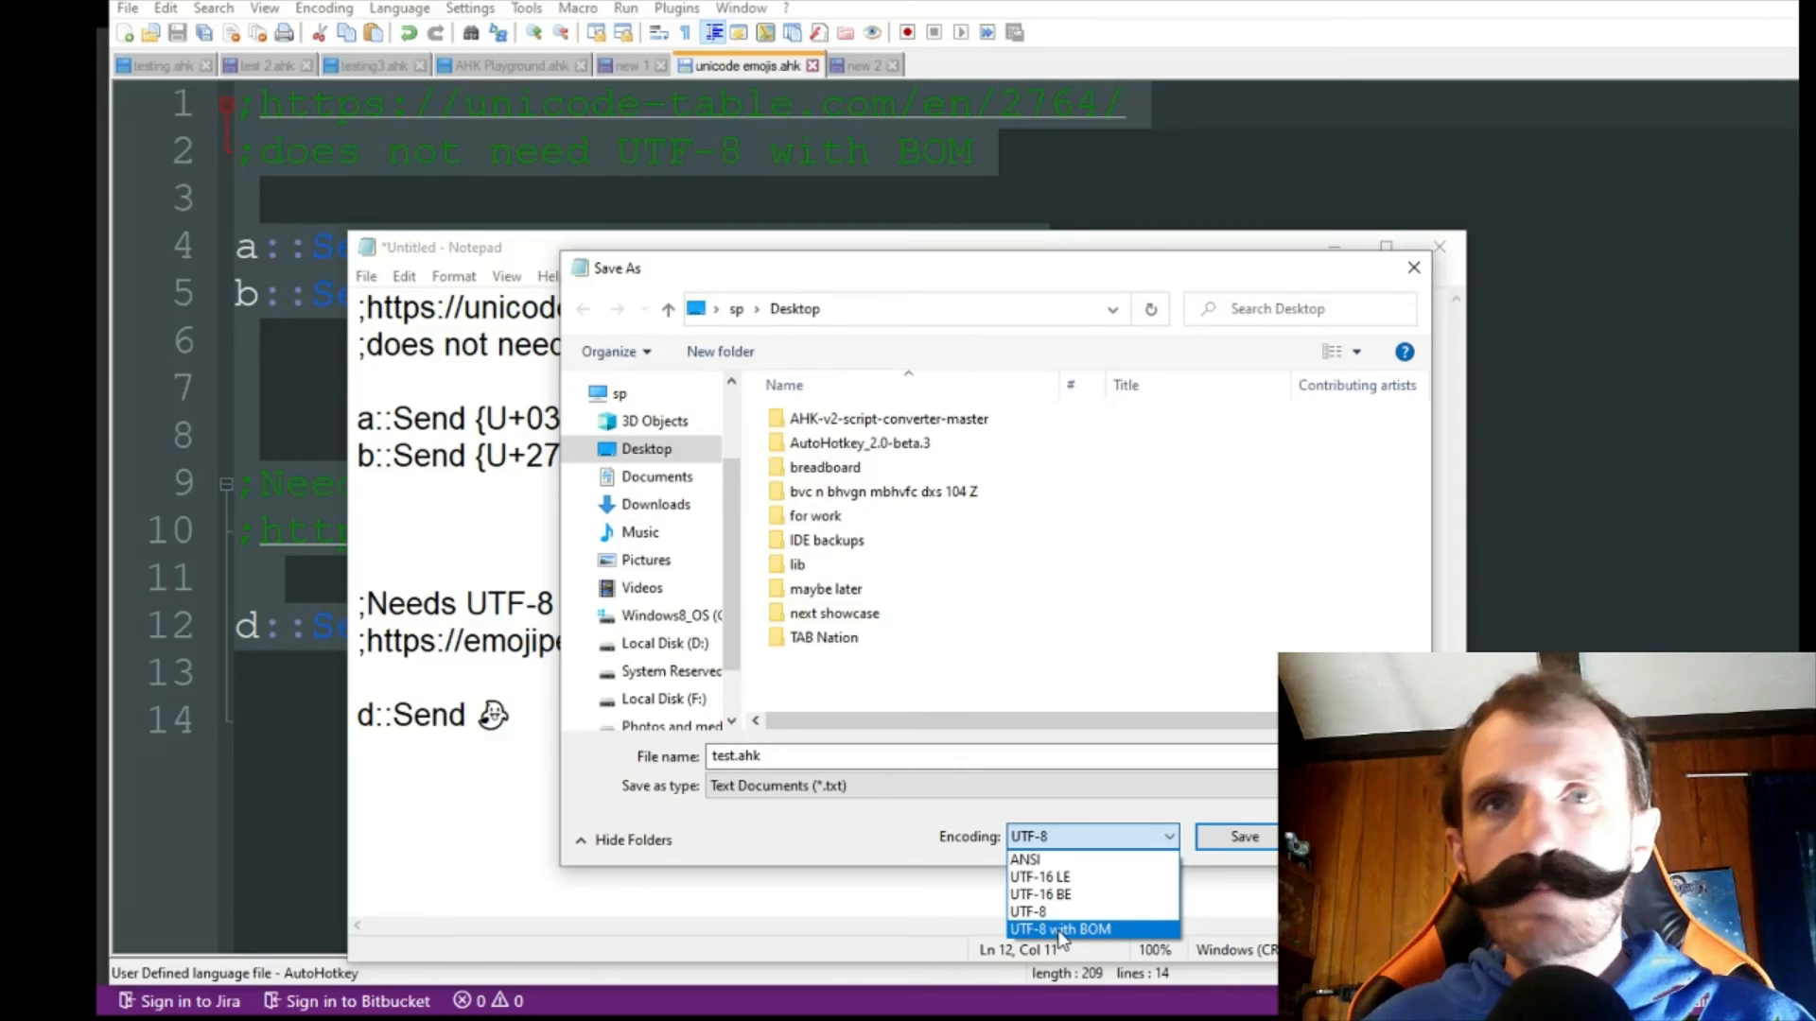
click(1059, 929)
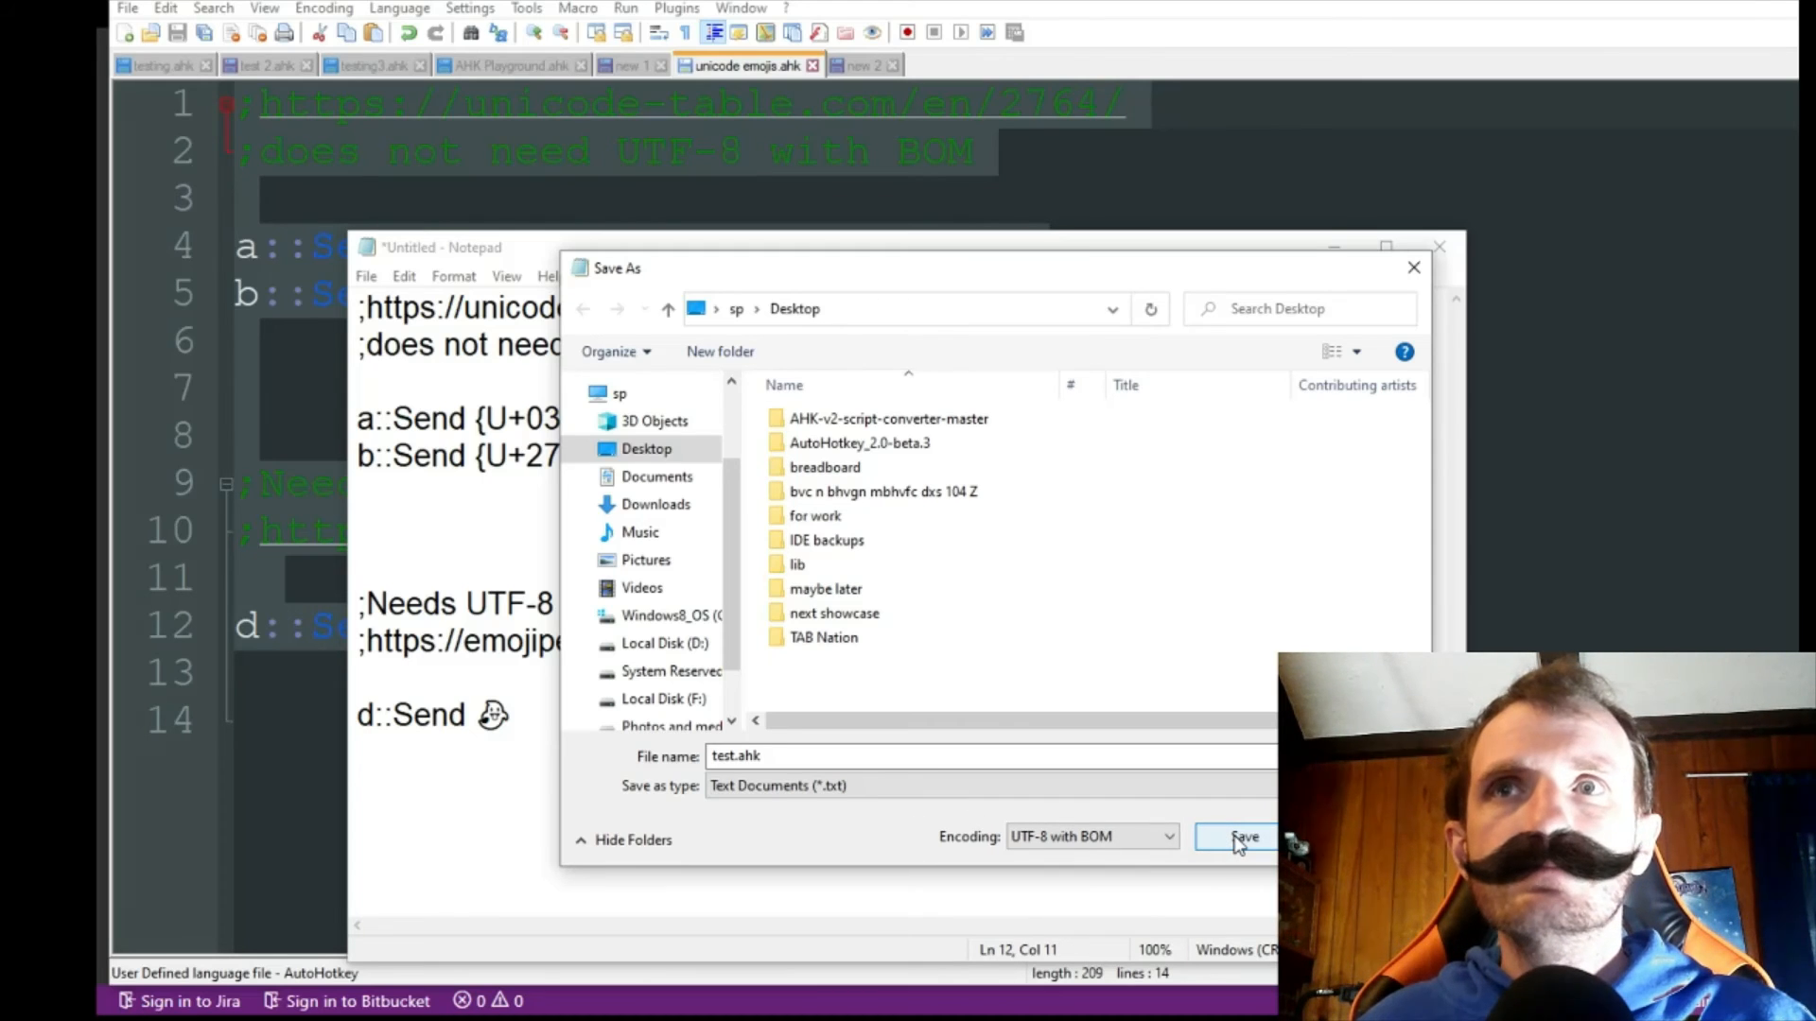
click(1242, 836)
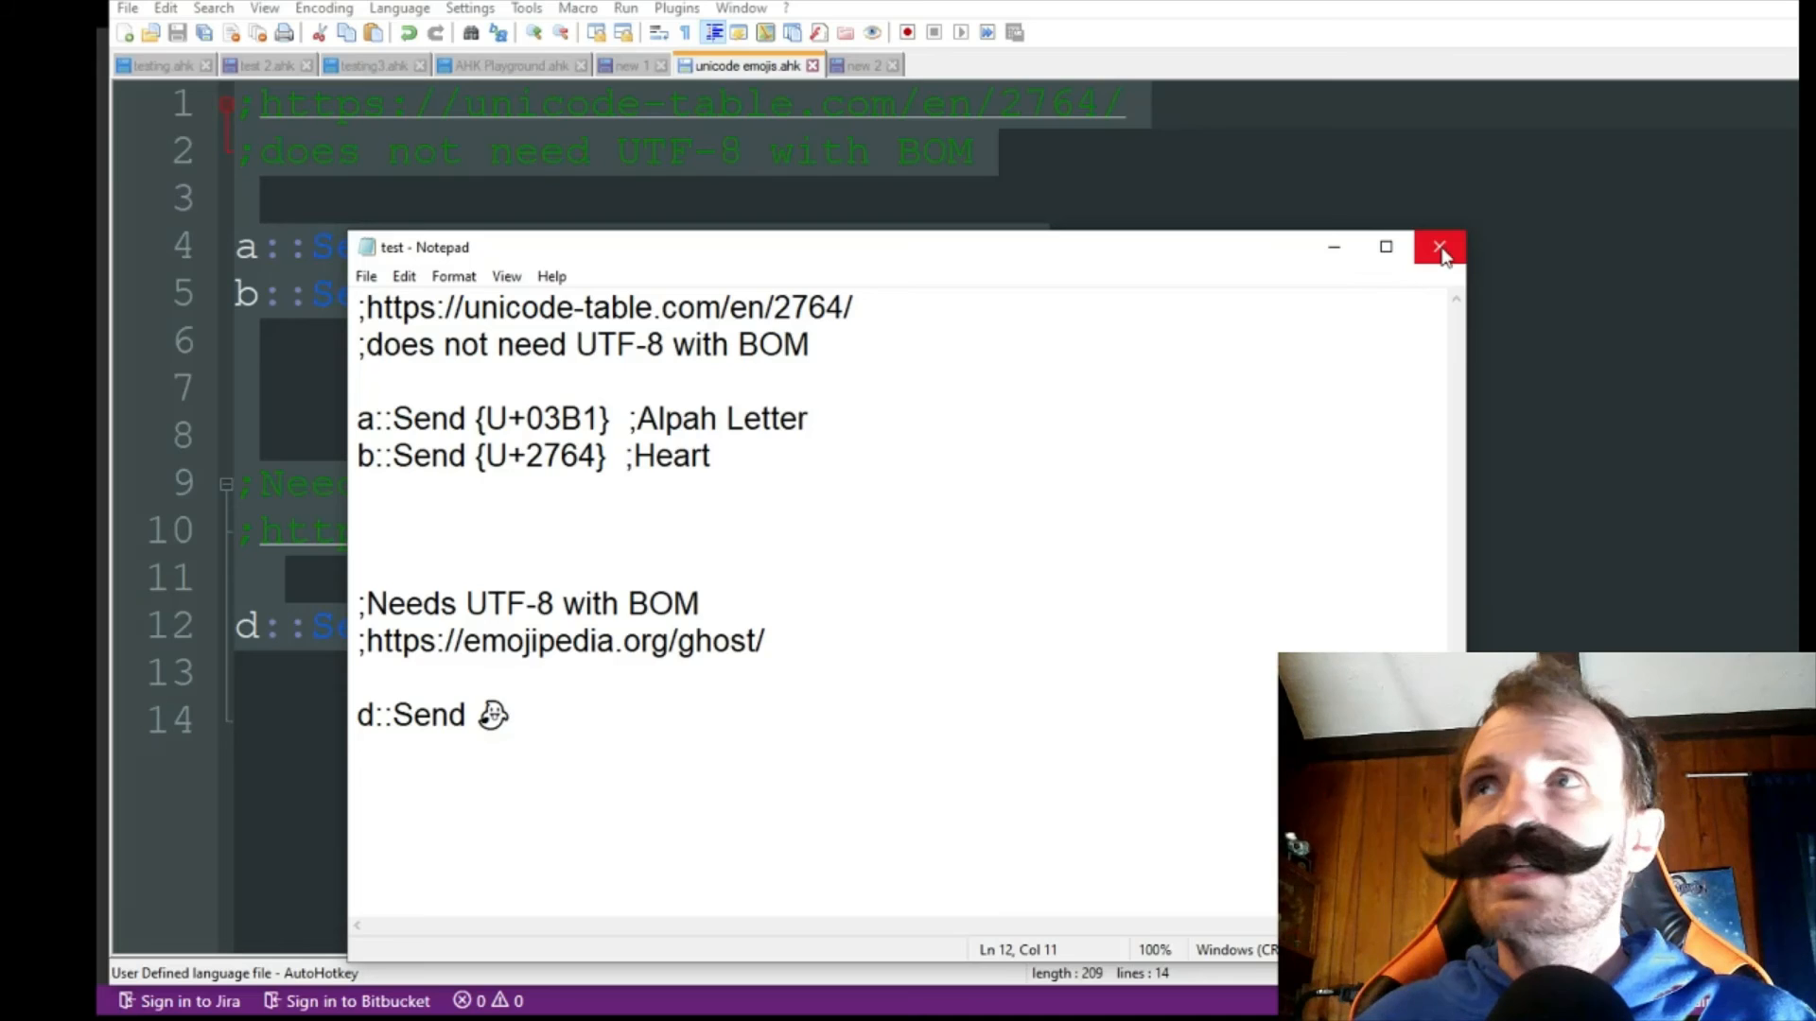
Close the saved test.ahk Notepad window and type eleven 👻 ghosts on line 14
click(1439, 247)
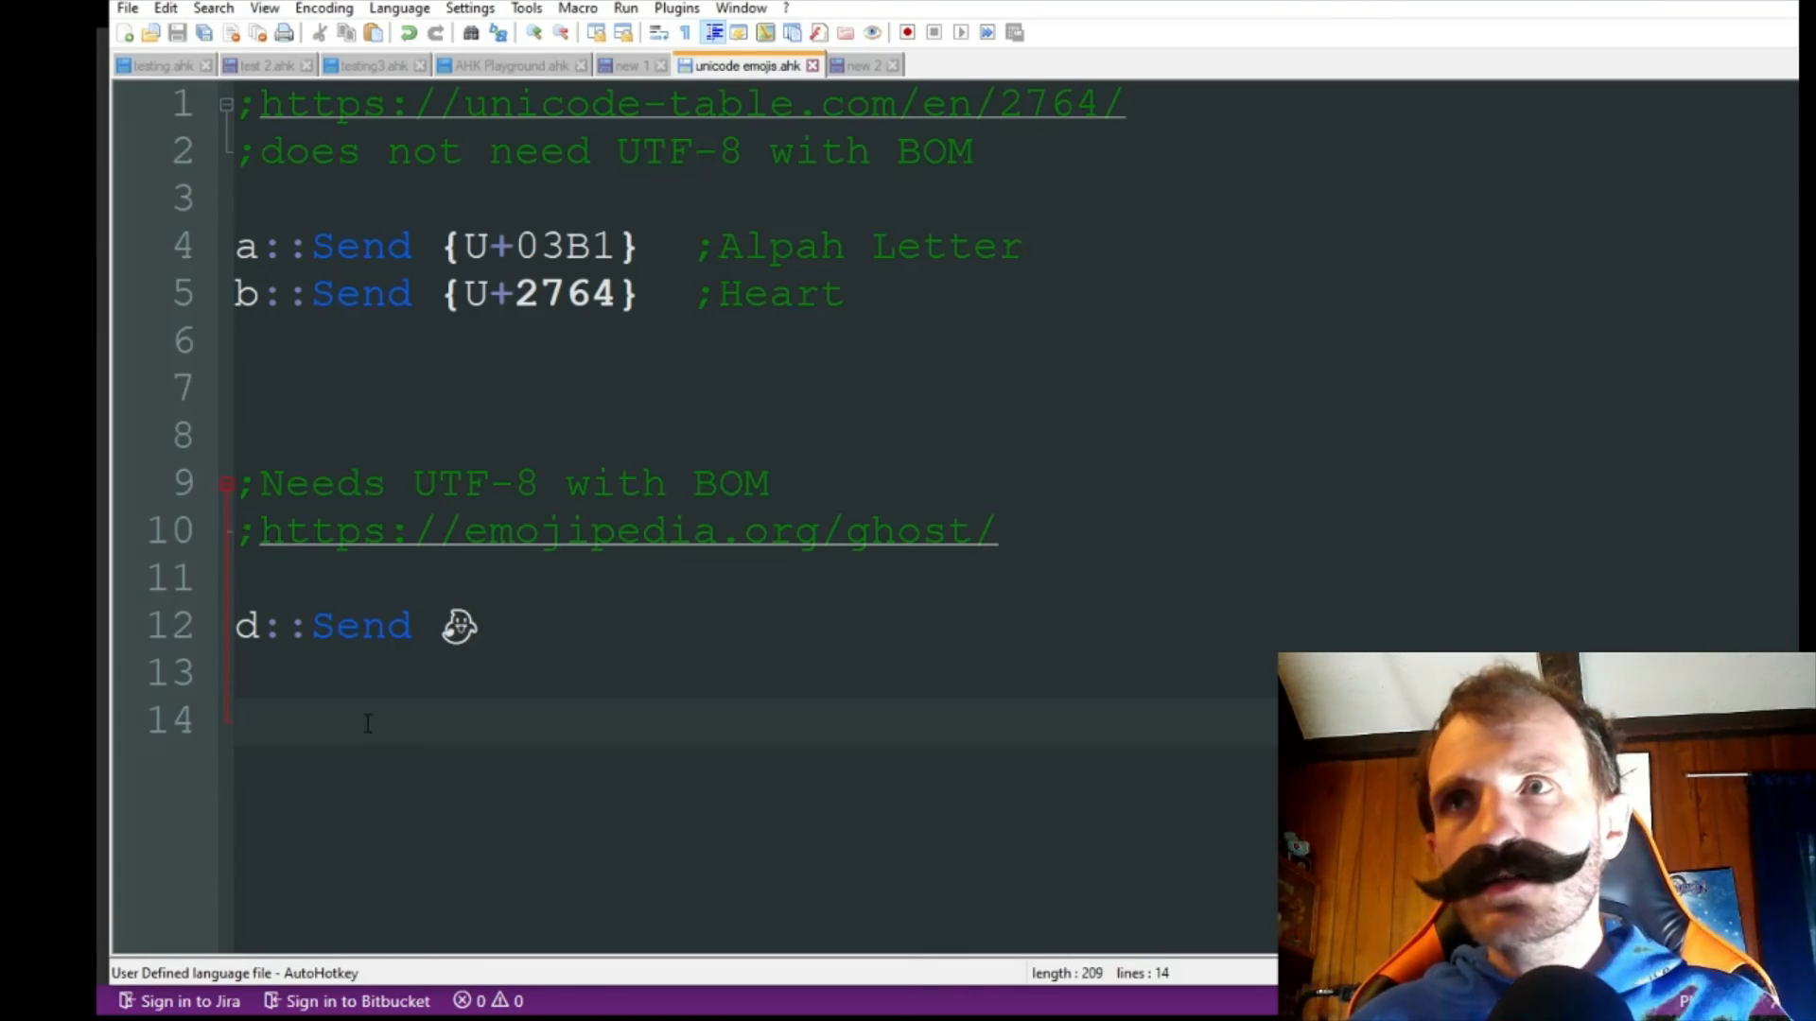
text(👻👻👻)
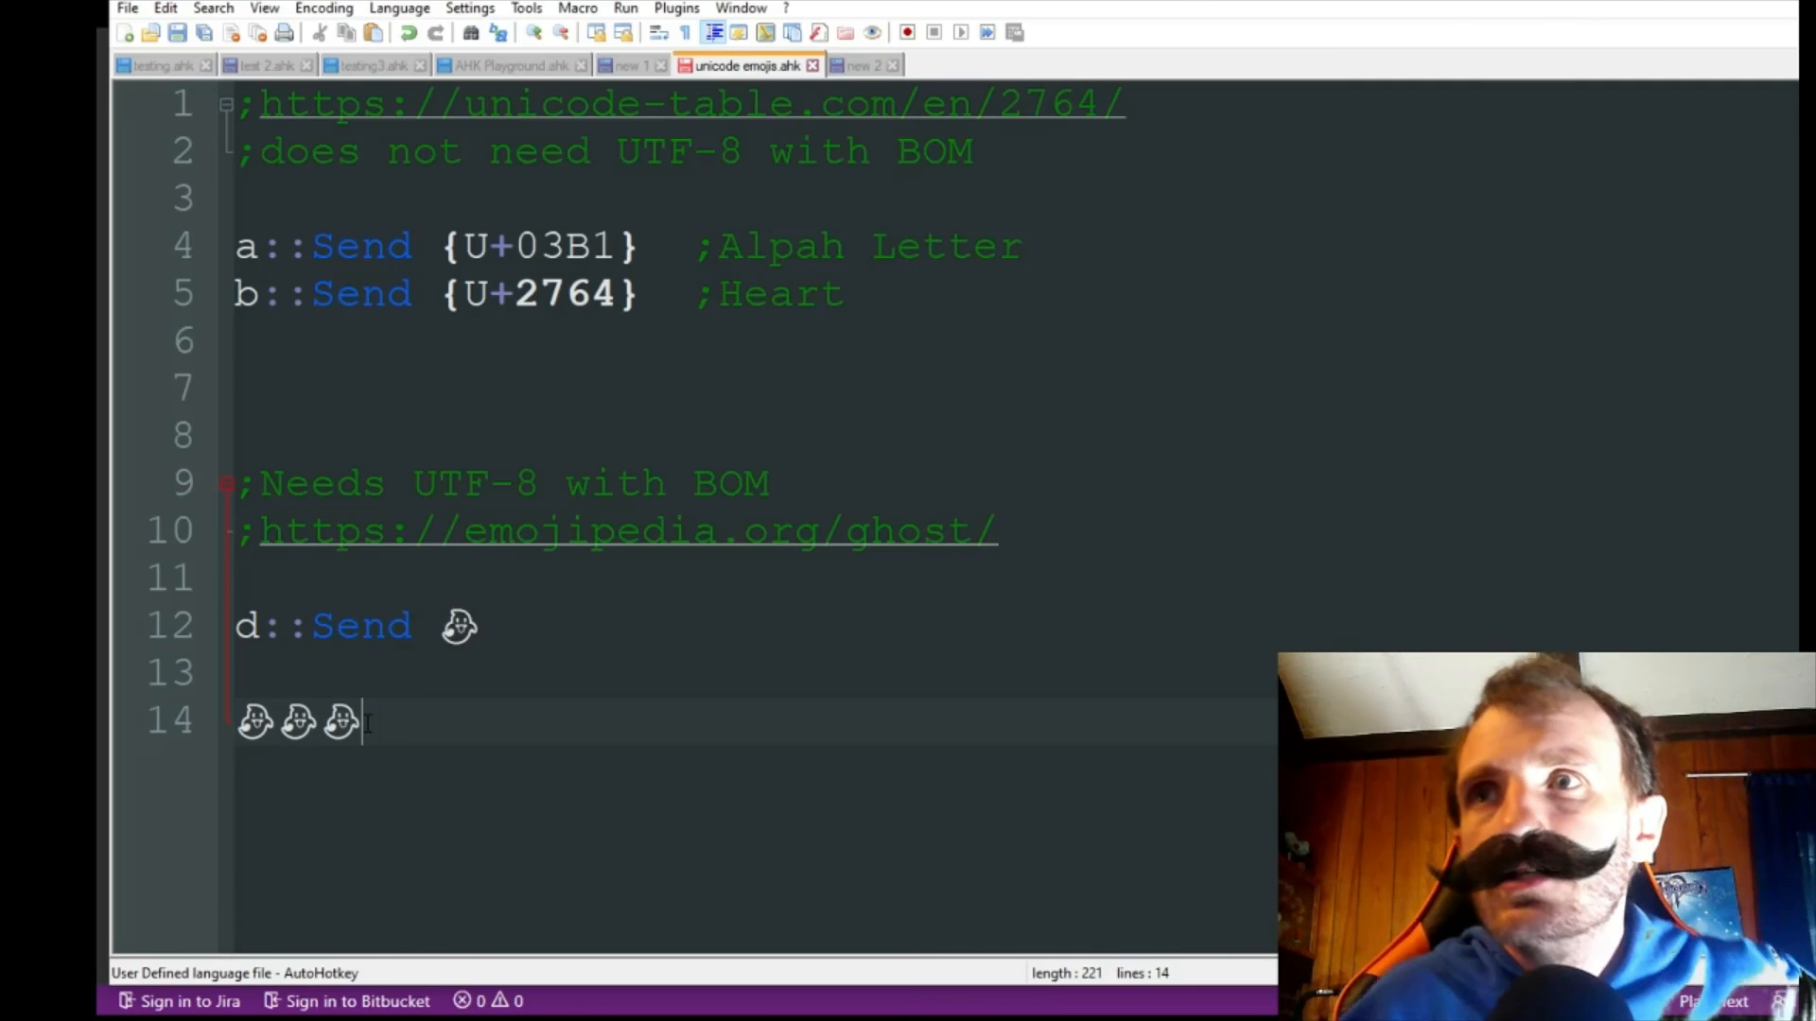
text(👻👻)
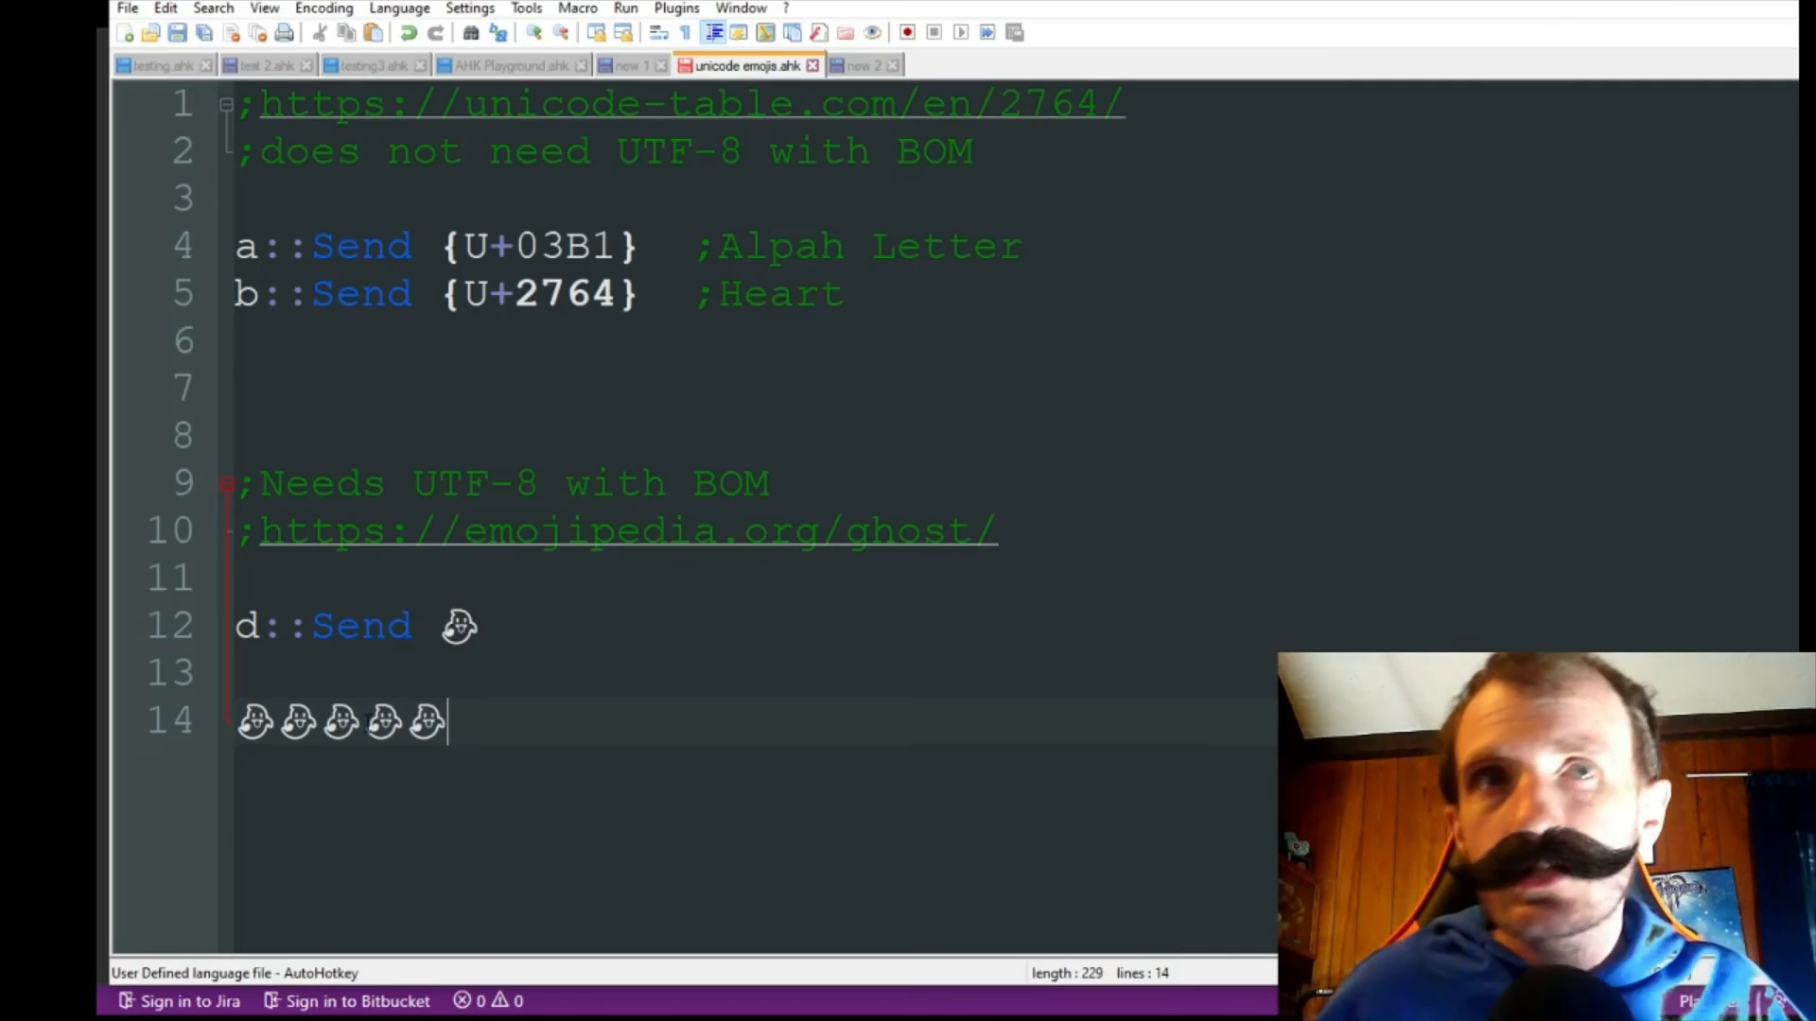
text(👻👻👻👻👻)
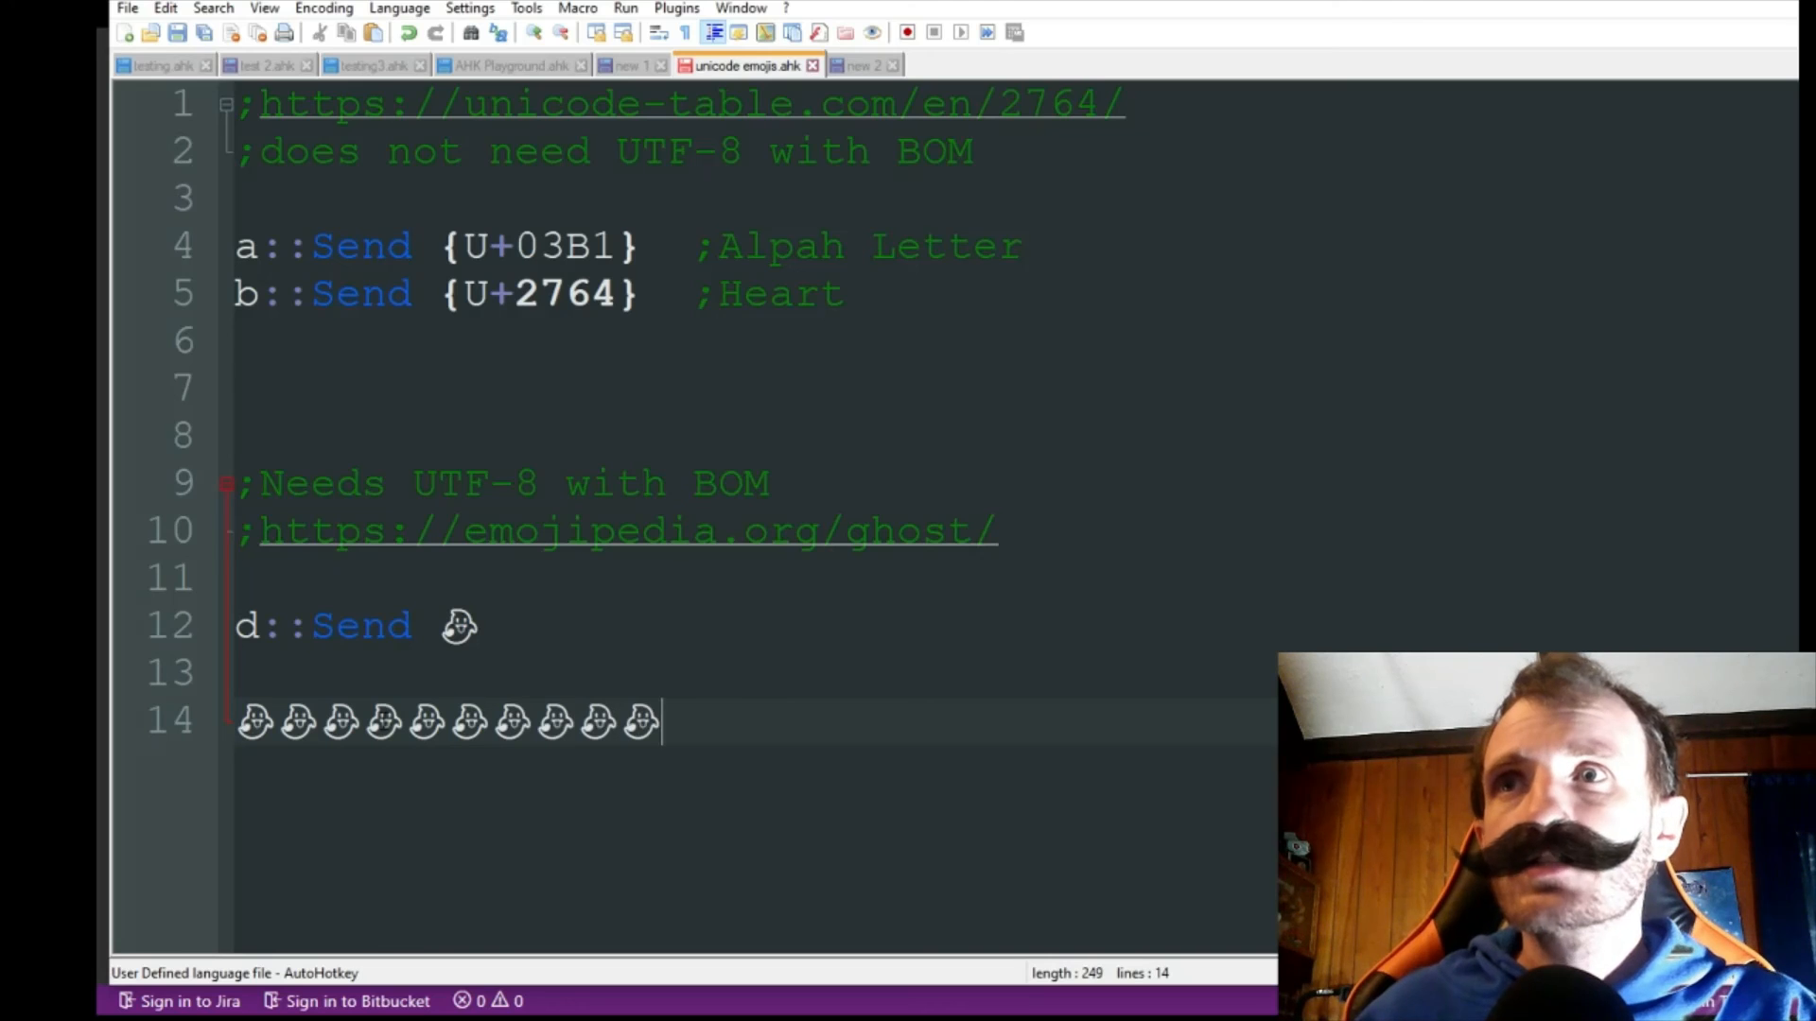
text(👻)
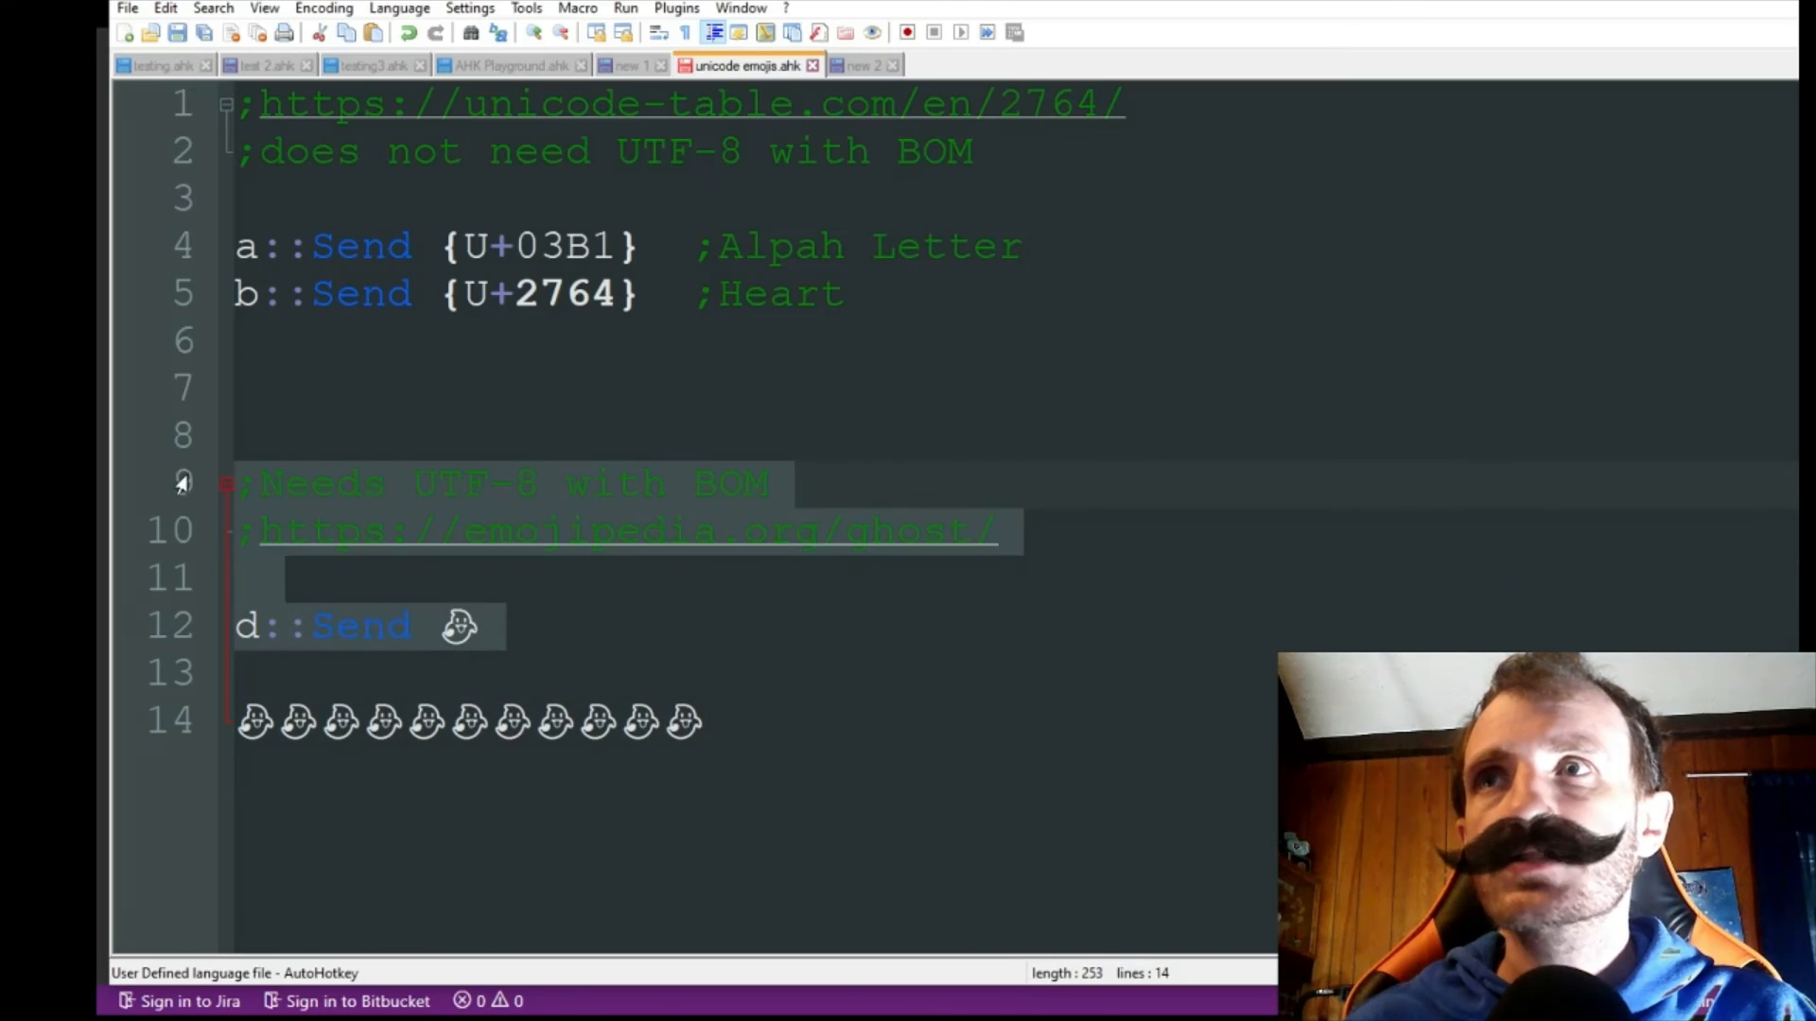
Delete the test row of ghost emojis, leaving the script ending at line 13
click(480, 625)
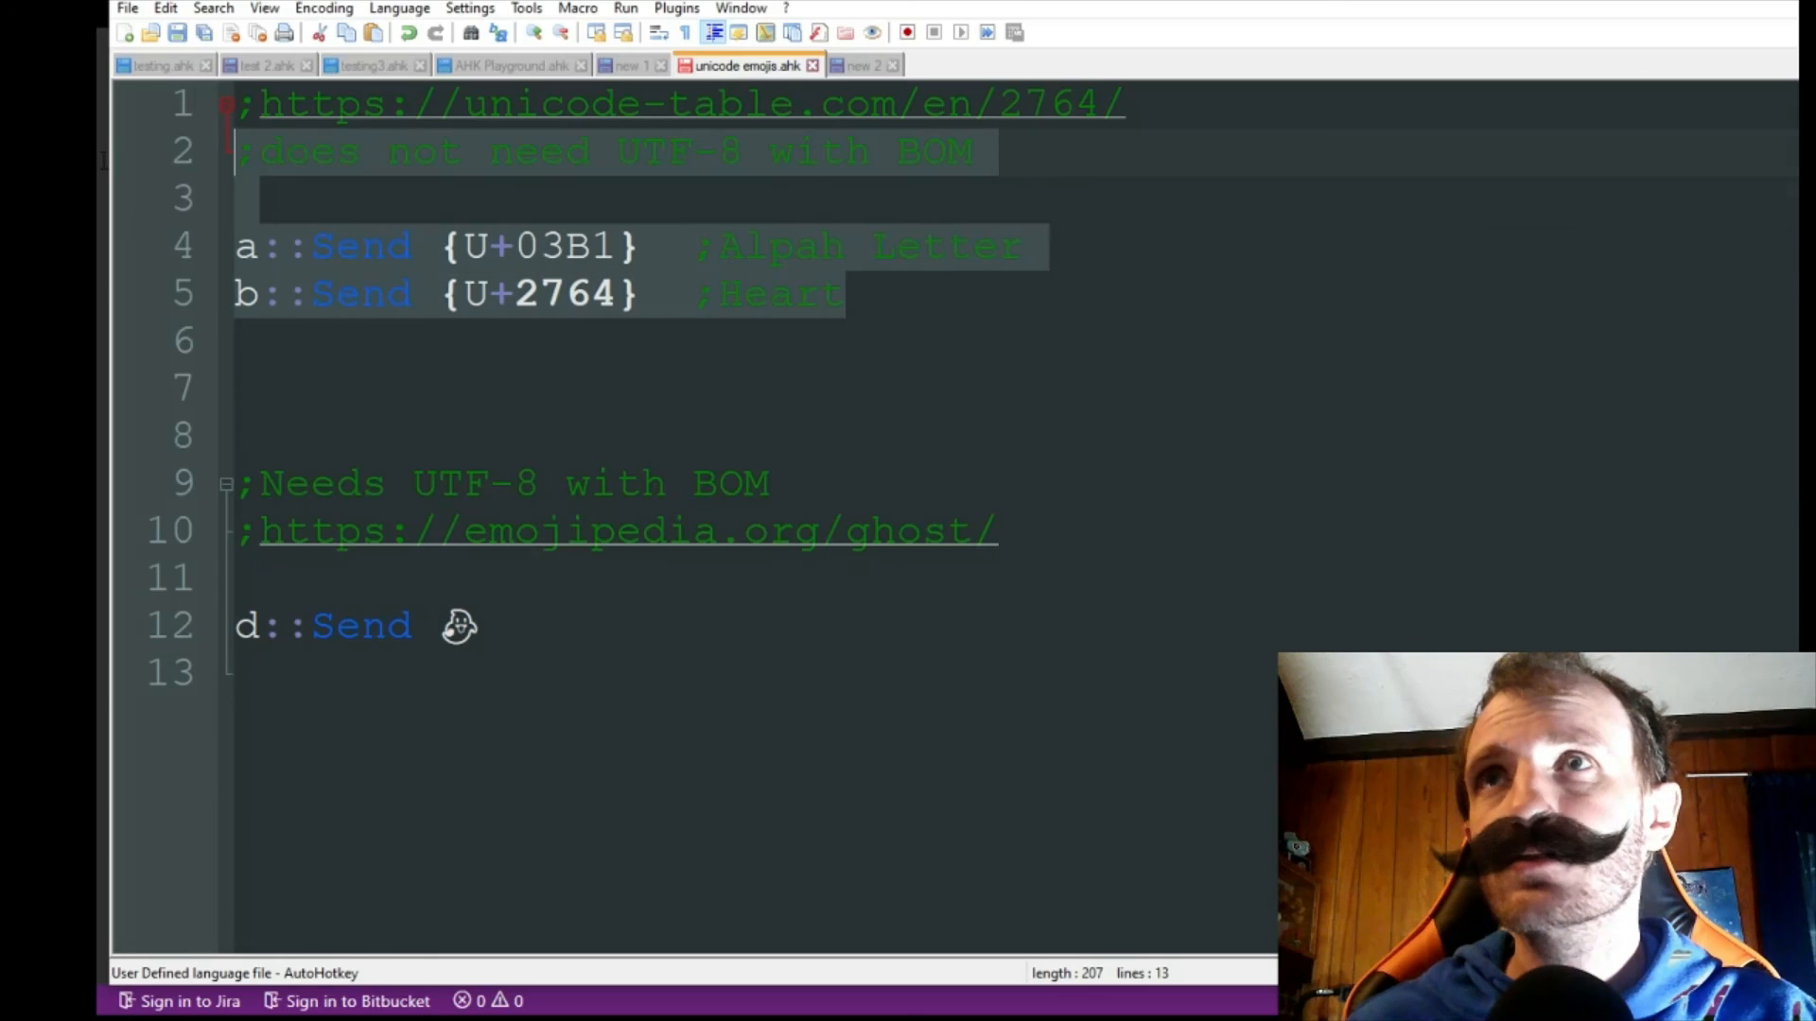
click(550, 388)
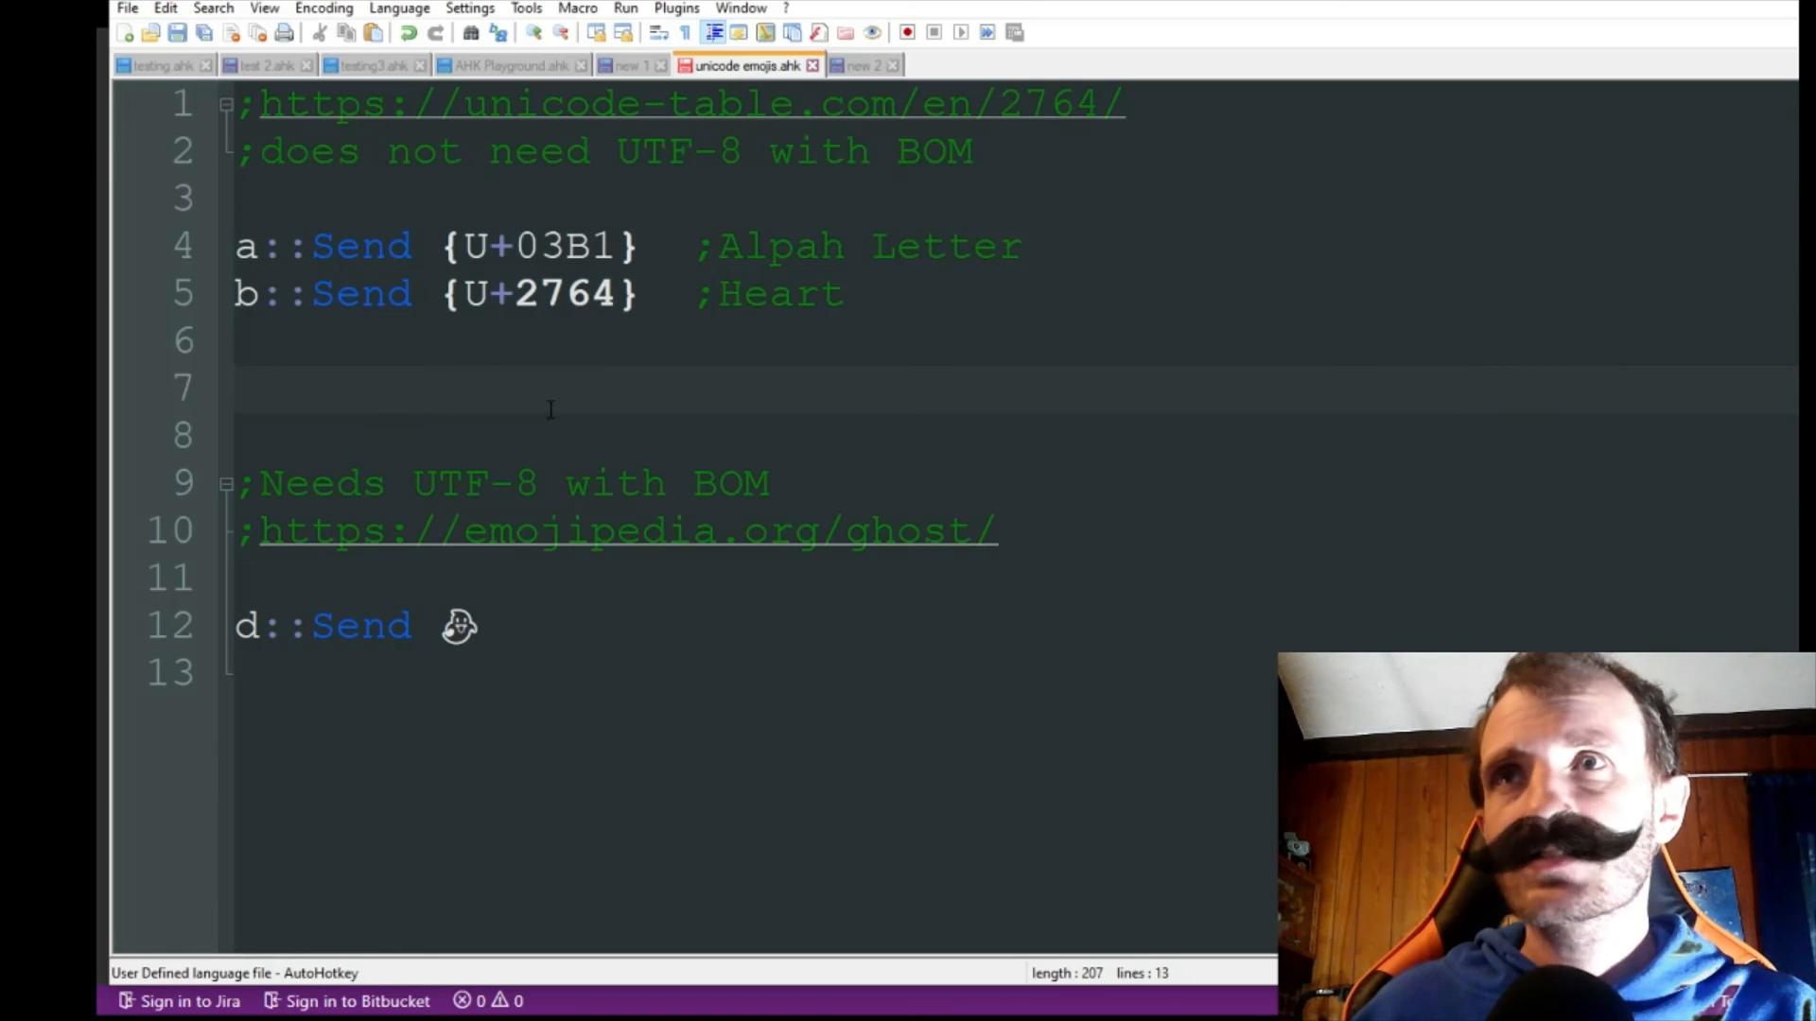